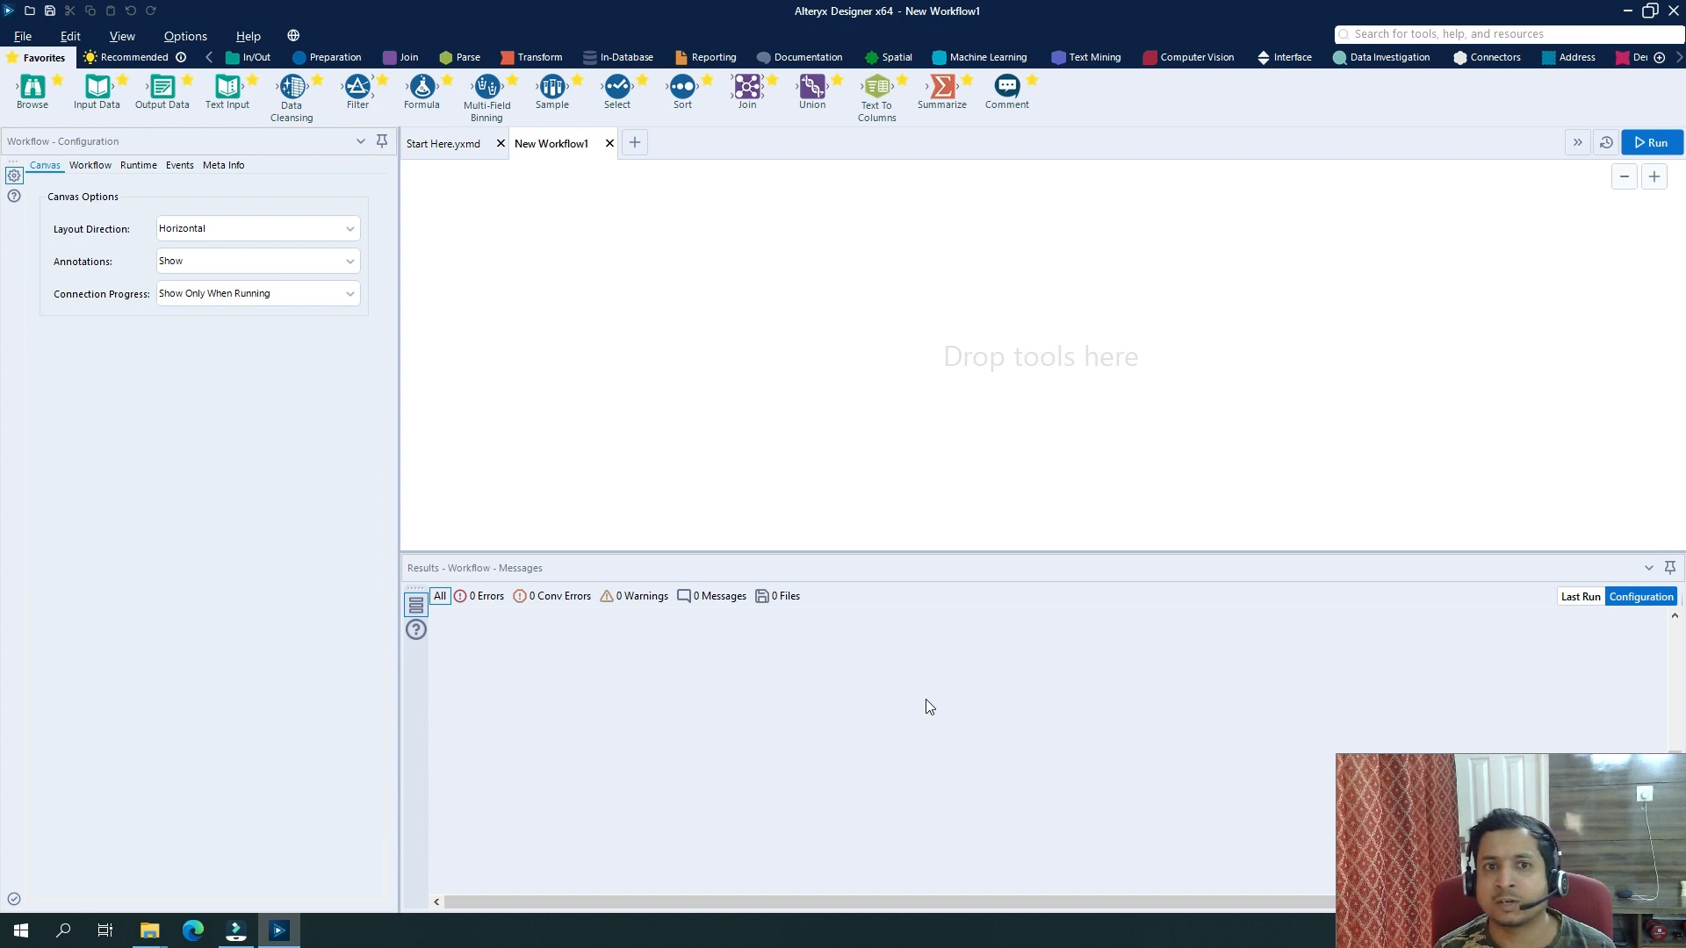
{"action": "mouse_move", "coordinate": [223, 217]}
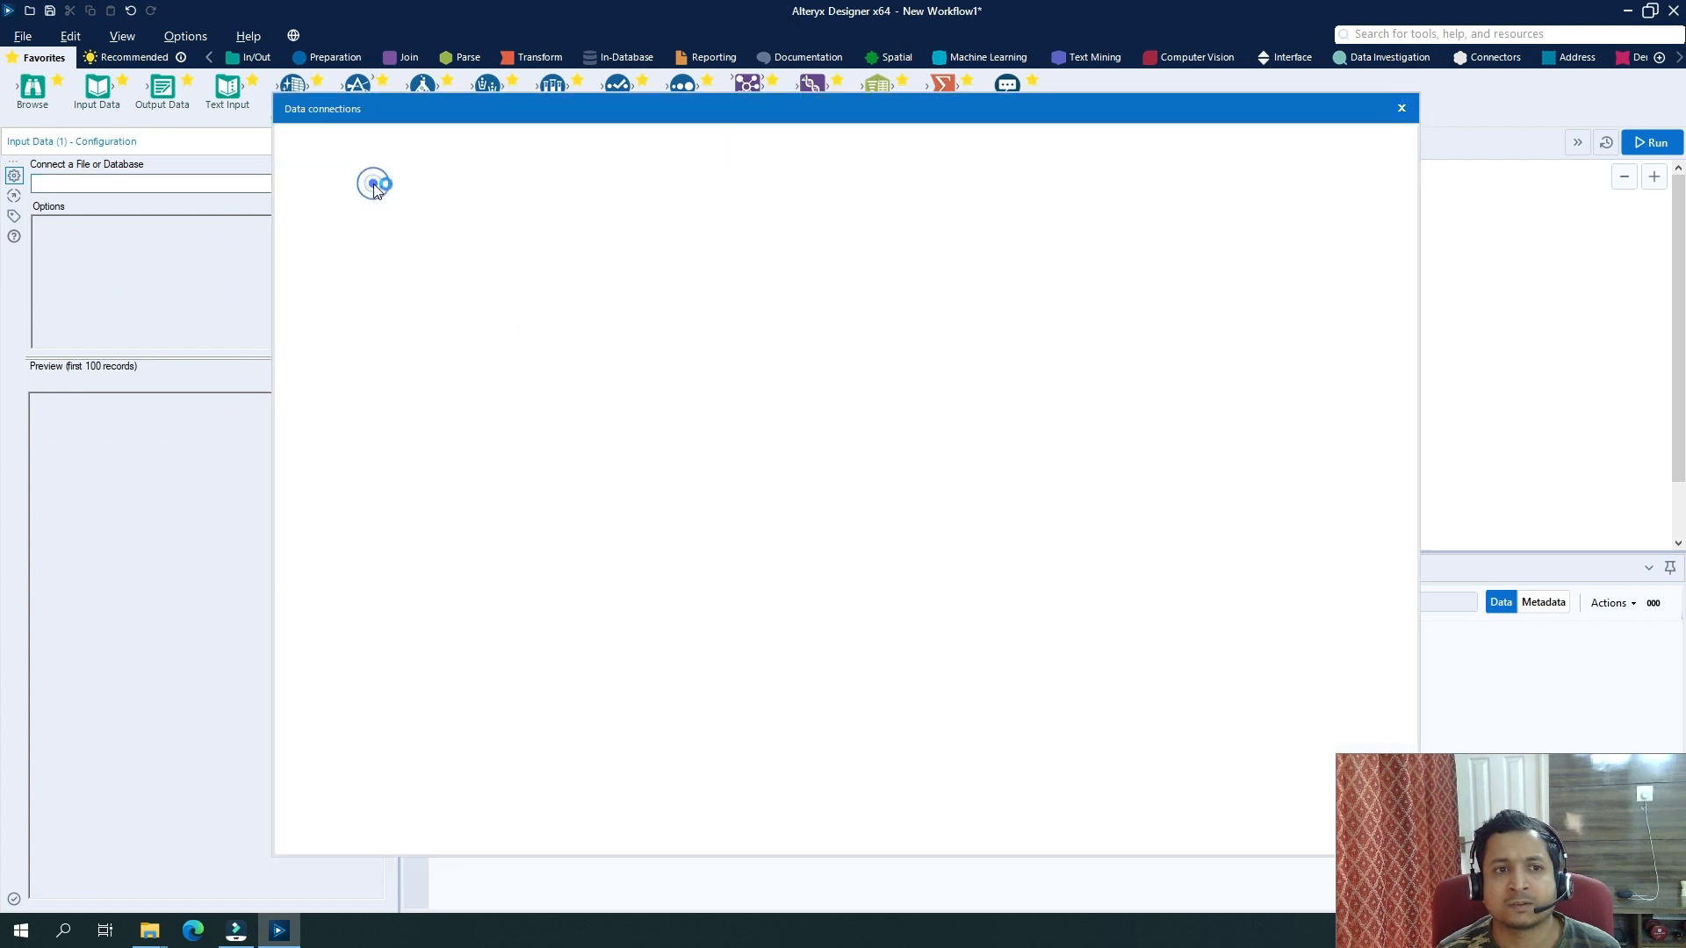
Connect the Input Data tool to a file and browse for Data Set.xlsx.
{"action": "left_click", "coordinate": [338, 211]}
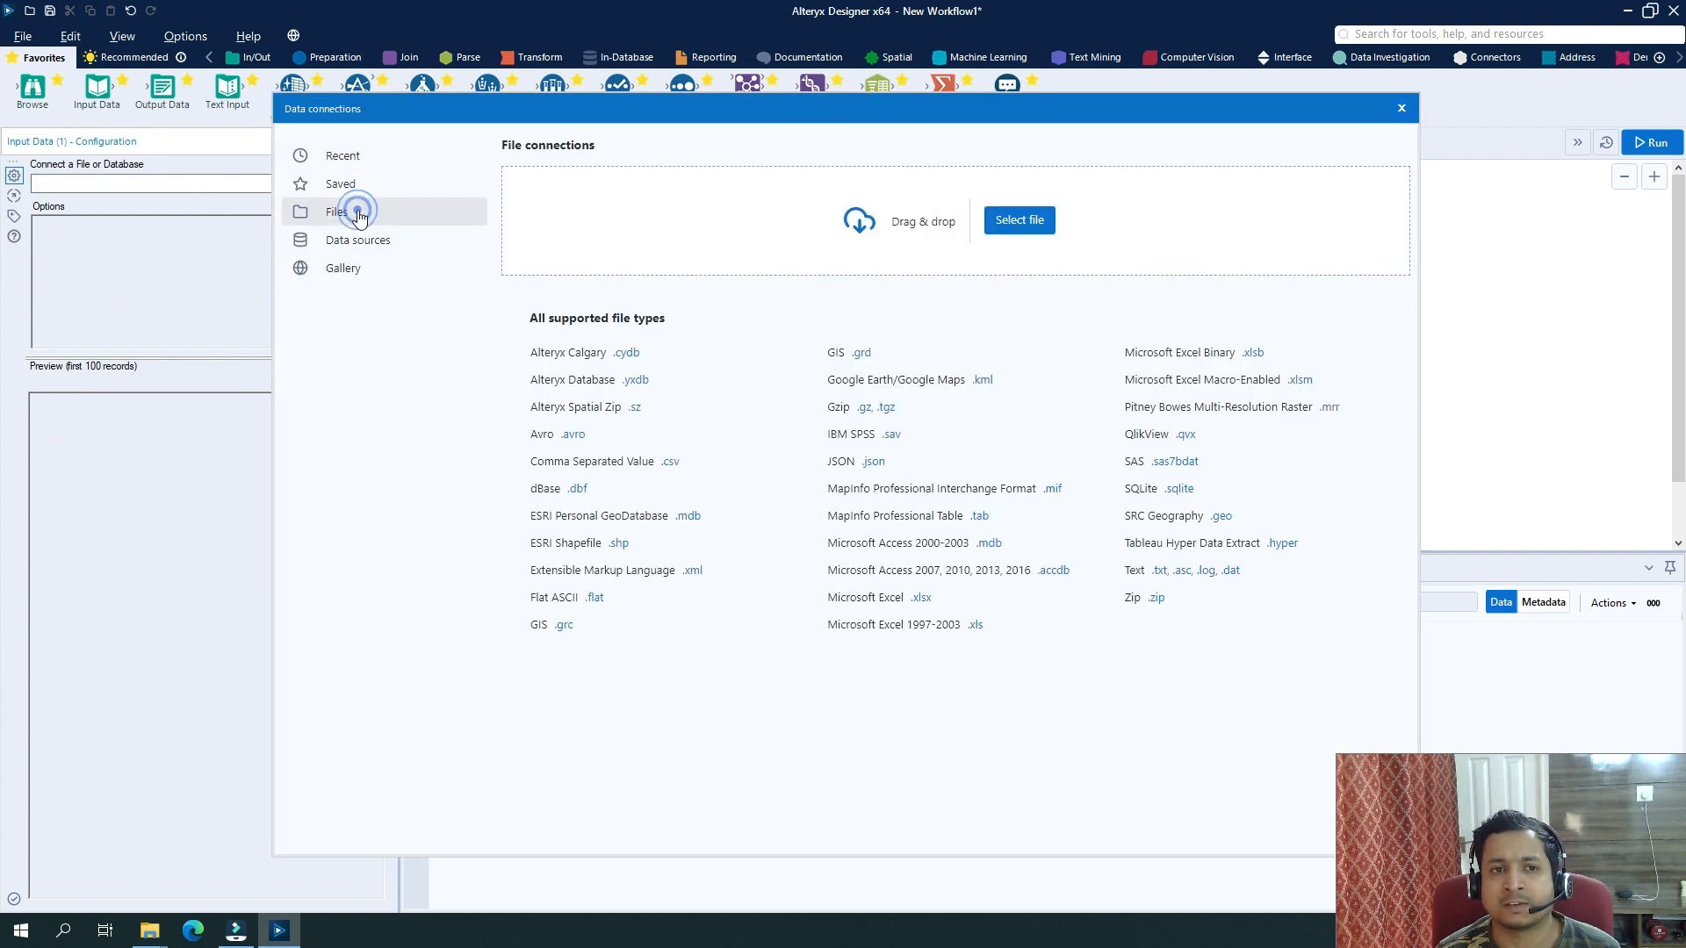
{"action": "left_click", "coordinate": [1017, 219]}
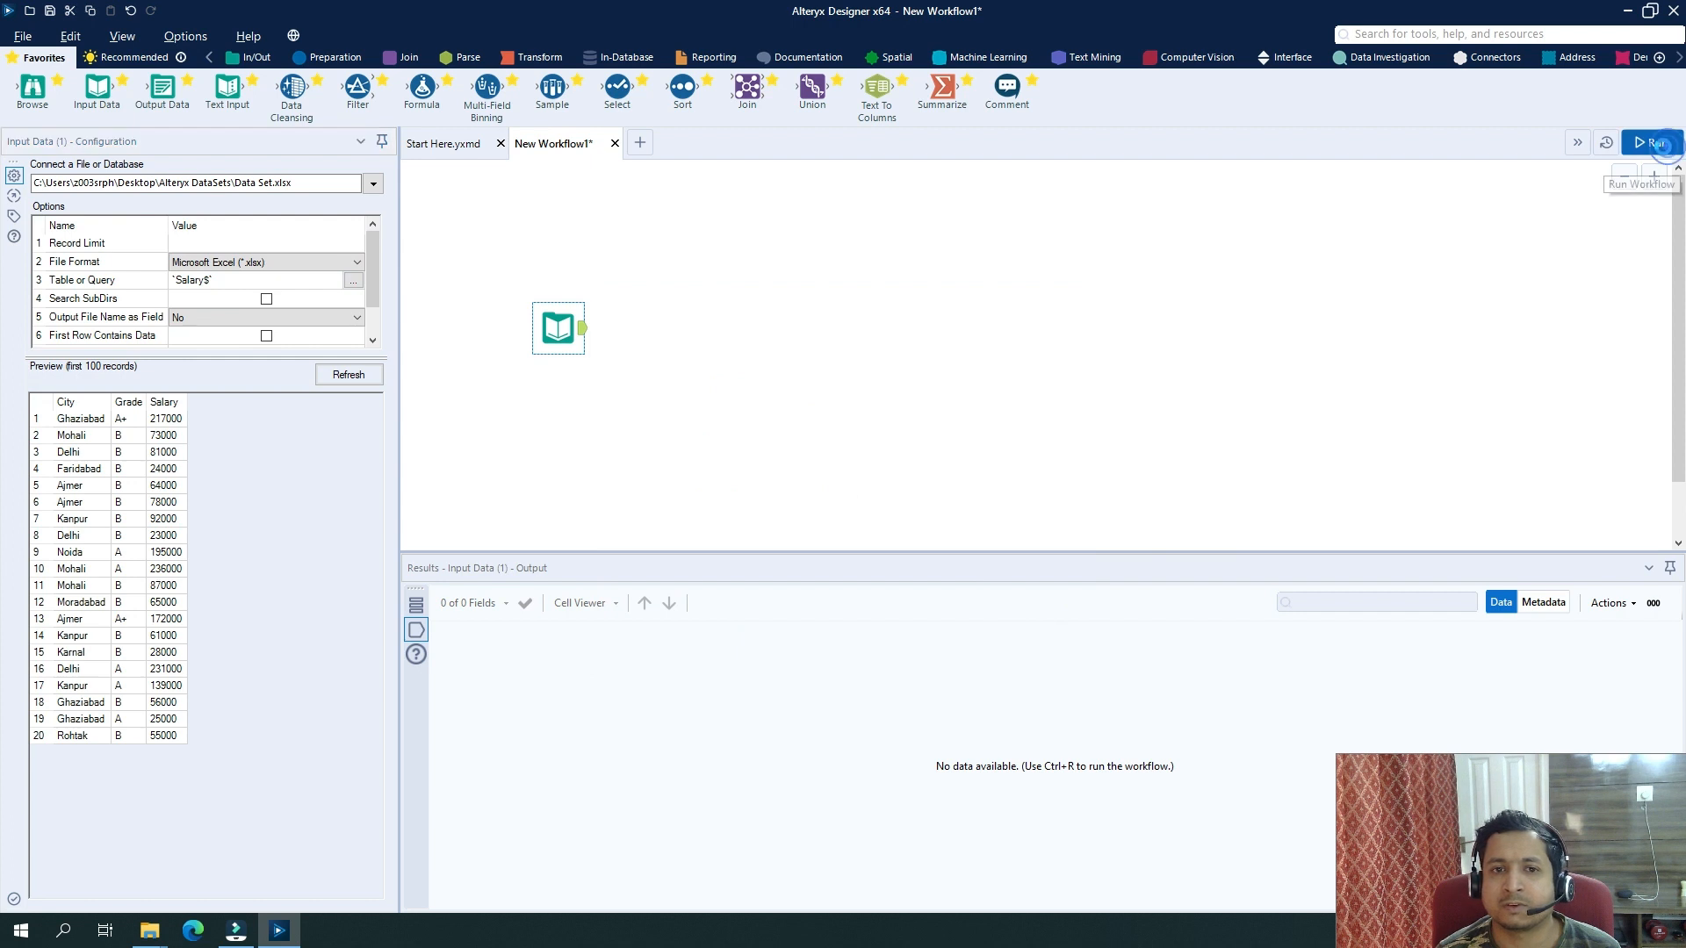
Run the workflow and review the 20 City, Grade, Salary records in the input's output.
{"action": "left_click", "coordinate": [1655, 142]}
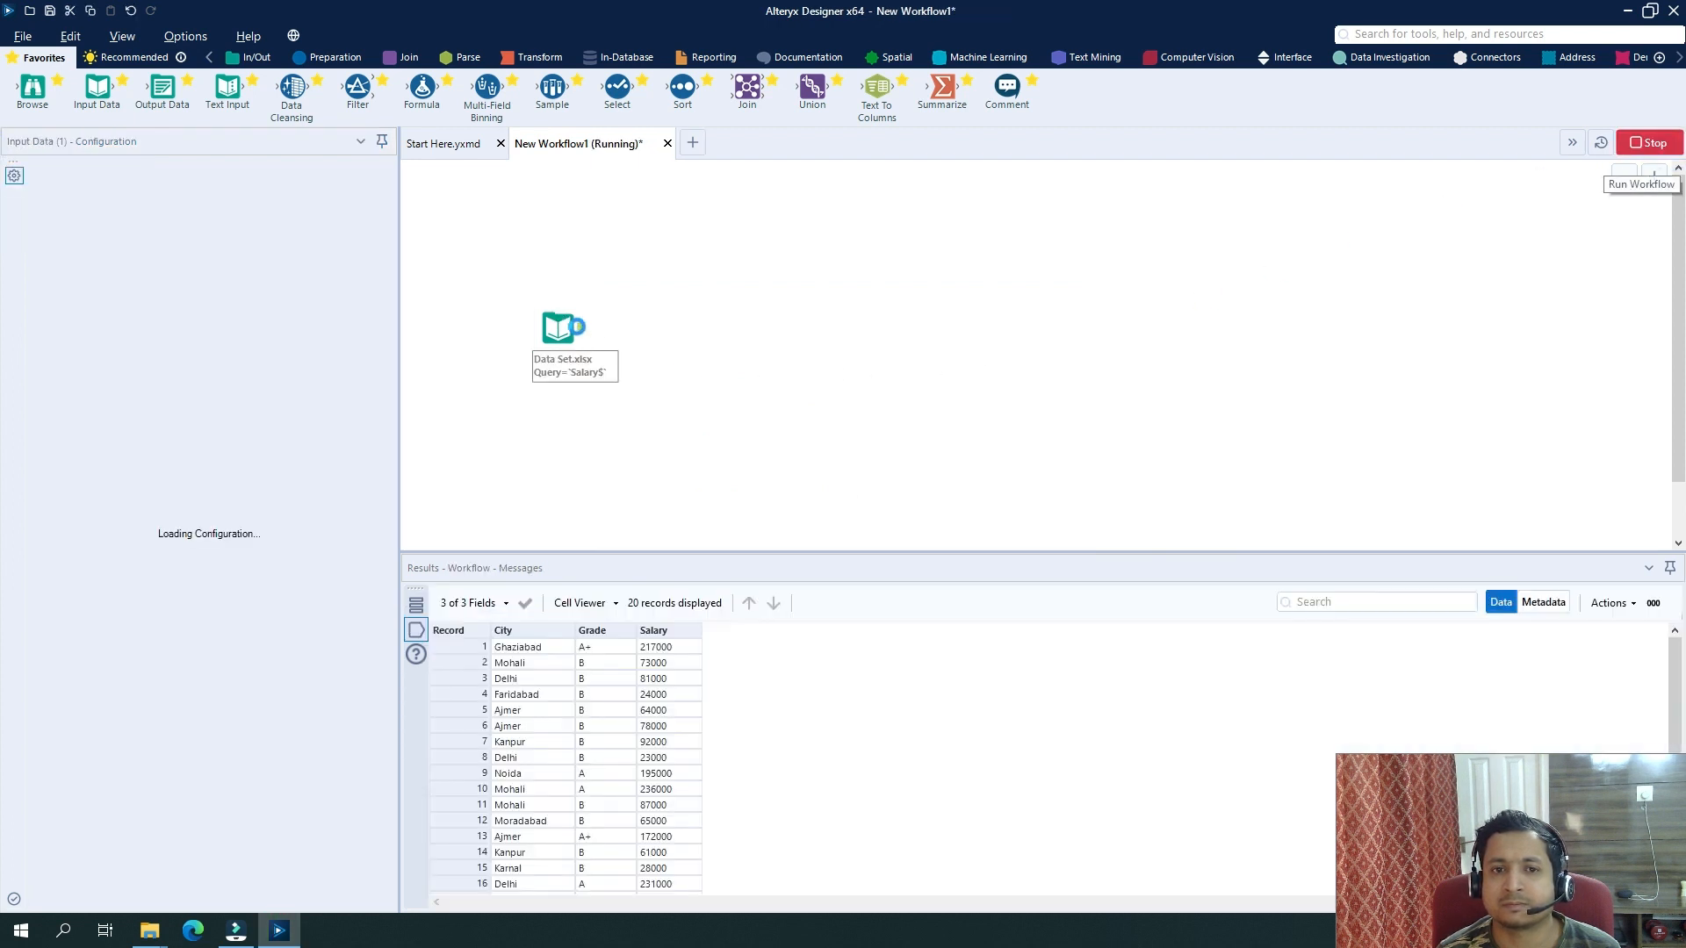
{"action": "left_click", "coordinate": [562, 328]}
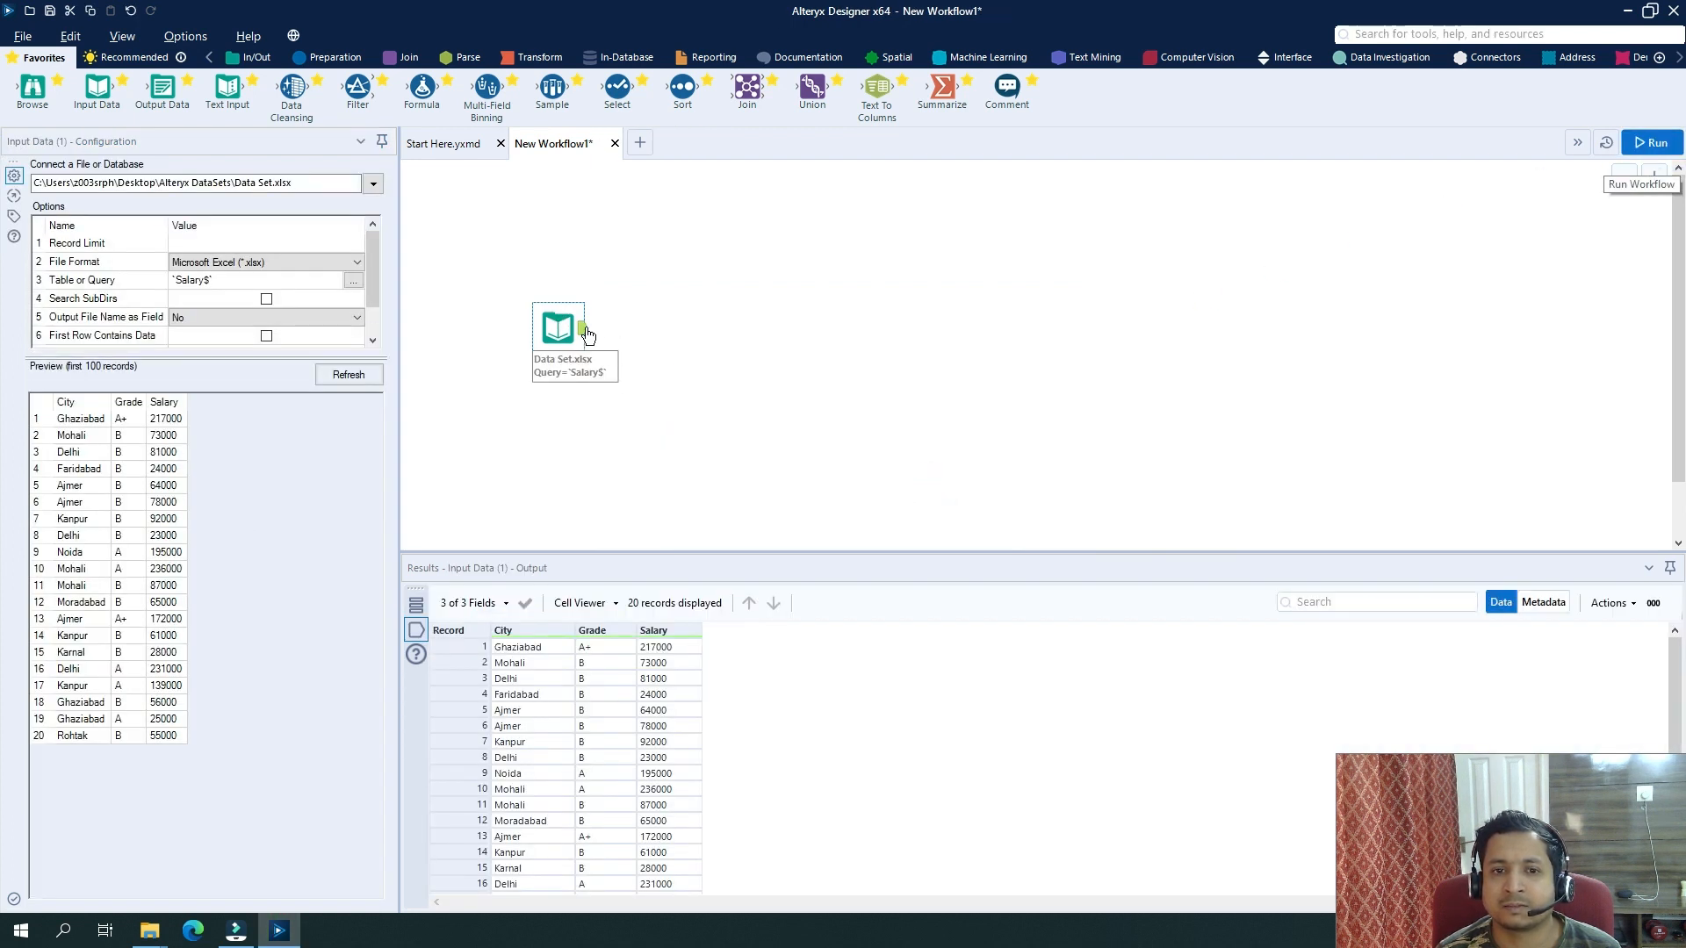
{"action": "left_click", "coordinate": [1655, 142]}
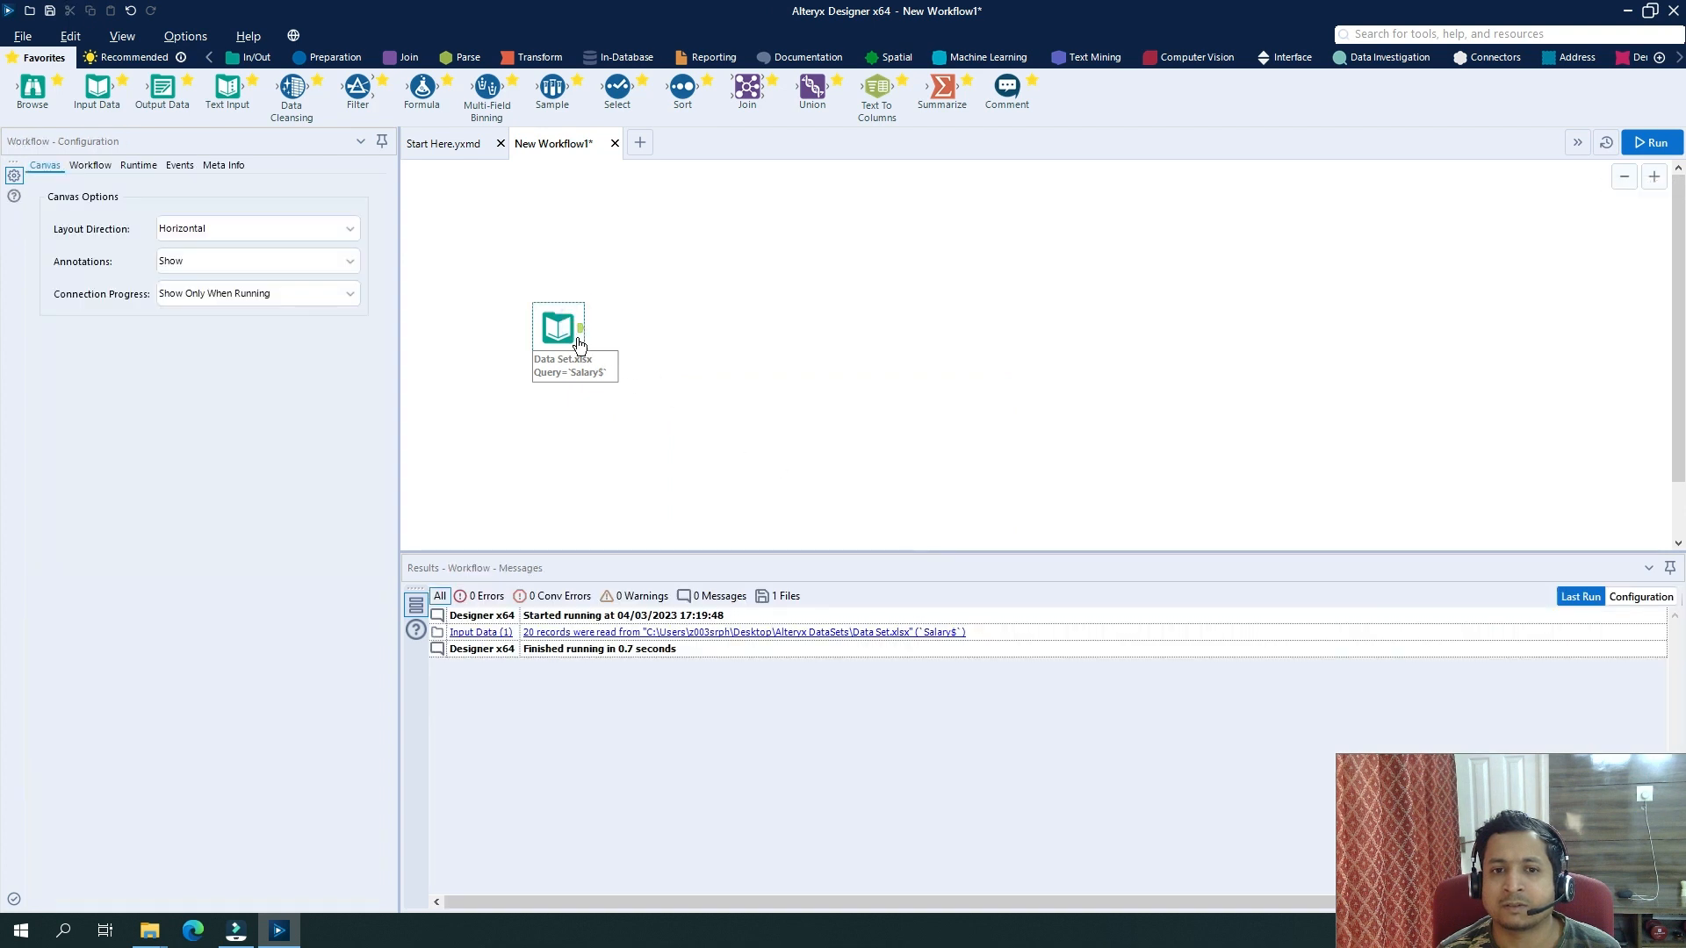
{"action": "left_click", "coordinate": [559, 329]}
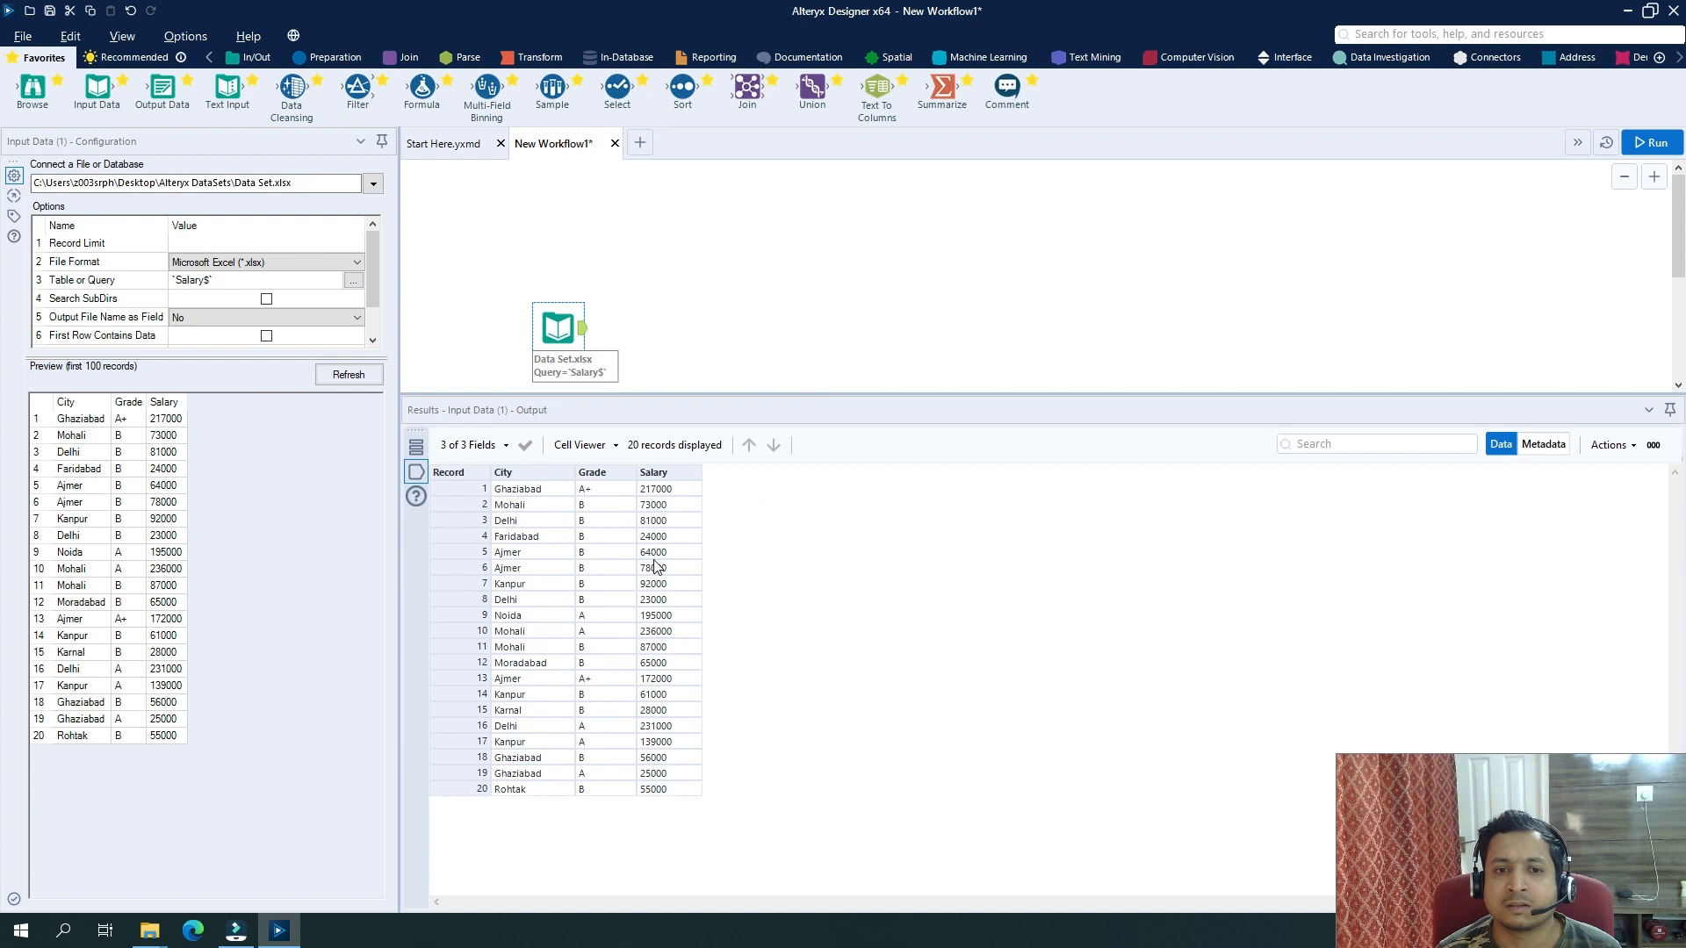
{"action": "mouse_move", "coordinate": [541, 496]}
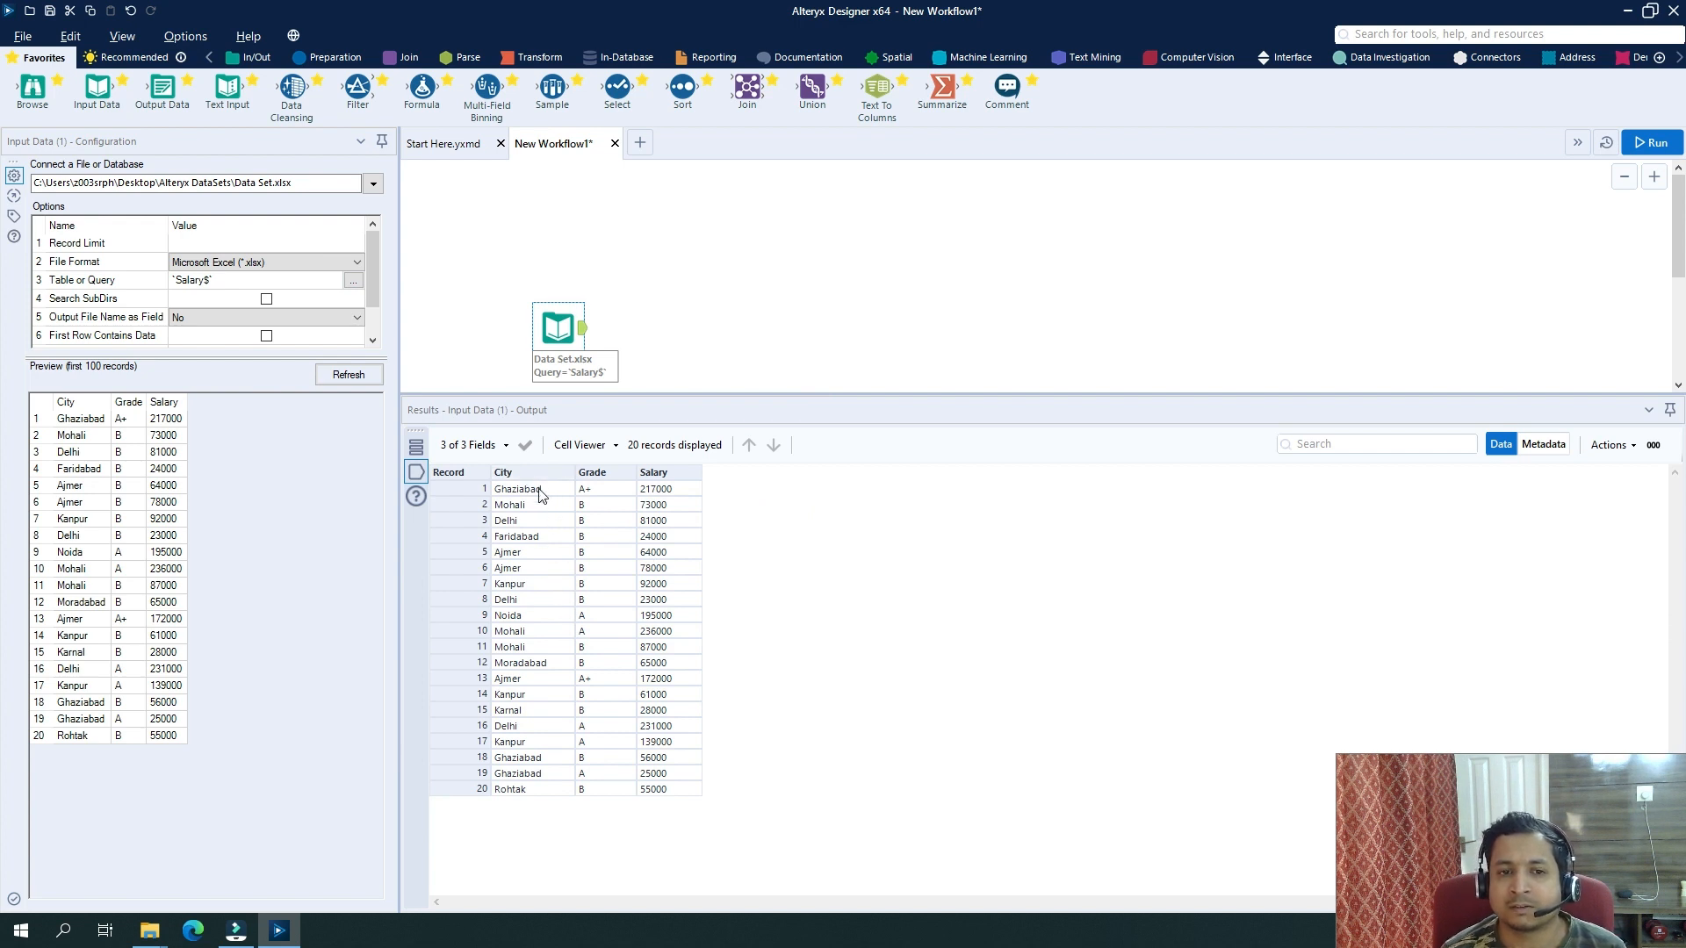
{"action": "left_click", "coordinate": [520, 488]}
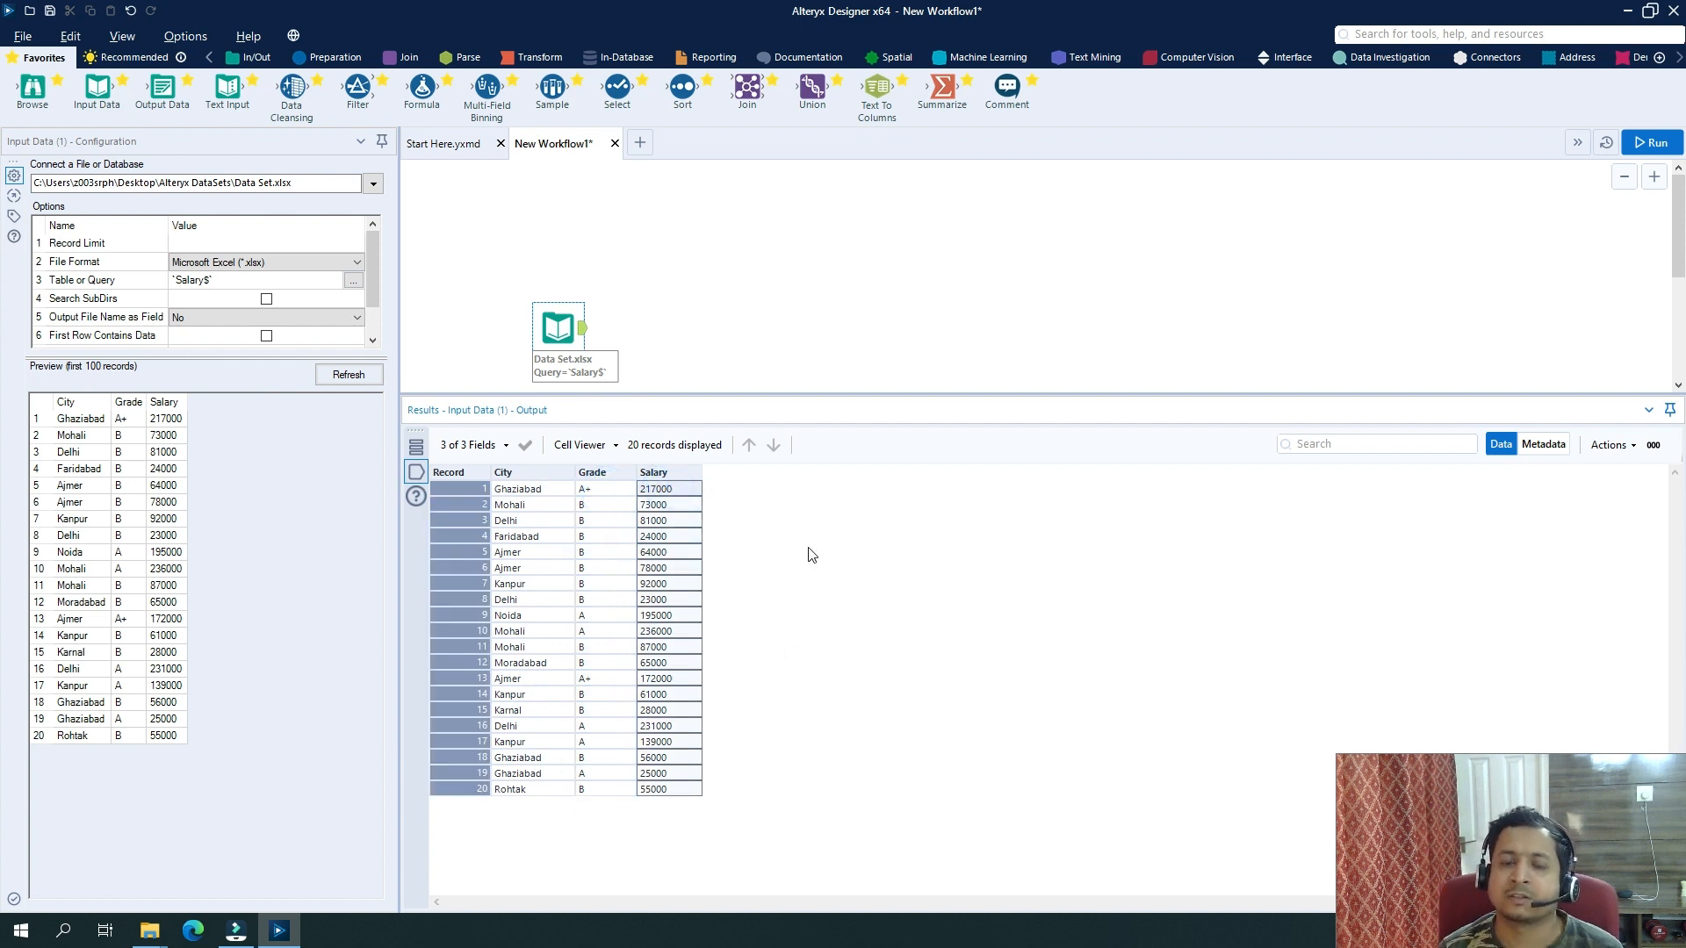
{"action": "mouse_move", "coordinate": [785, 529]}
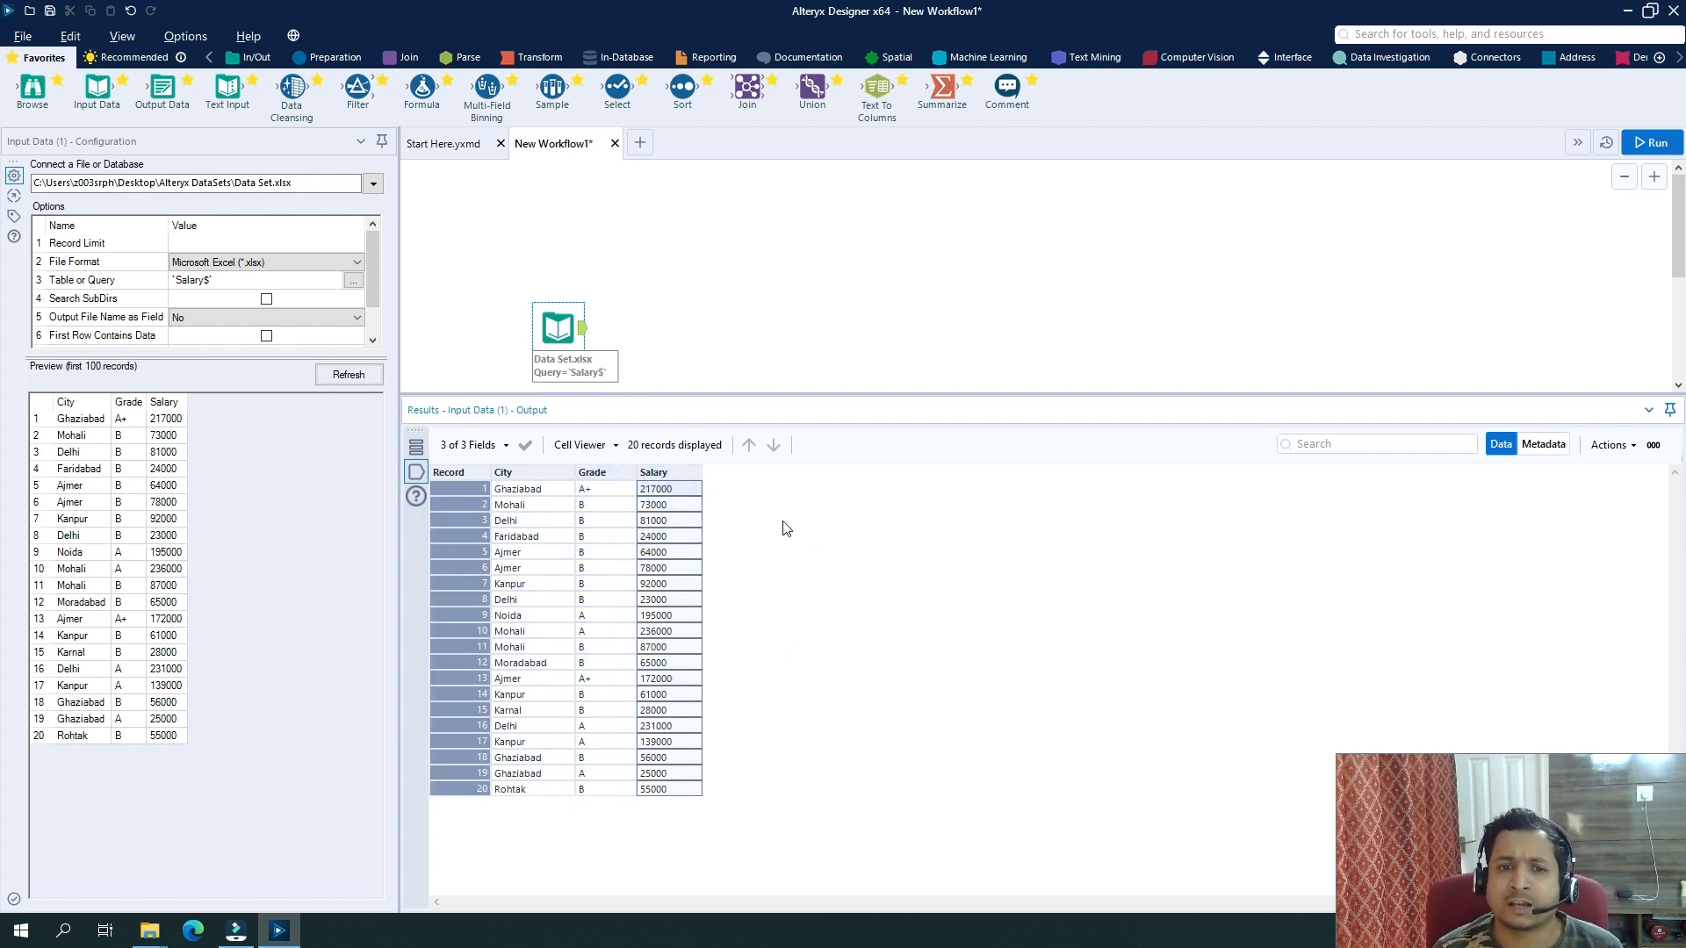
{"action": "mouse_move", "coordinate": [785, 559]}
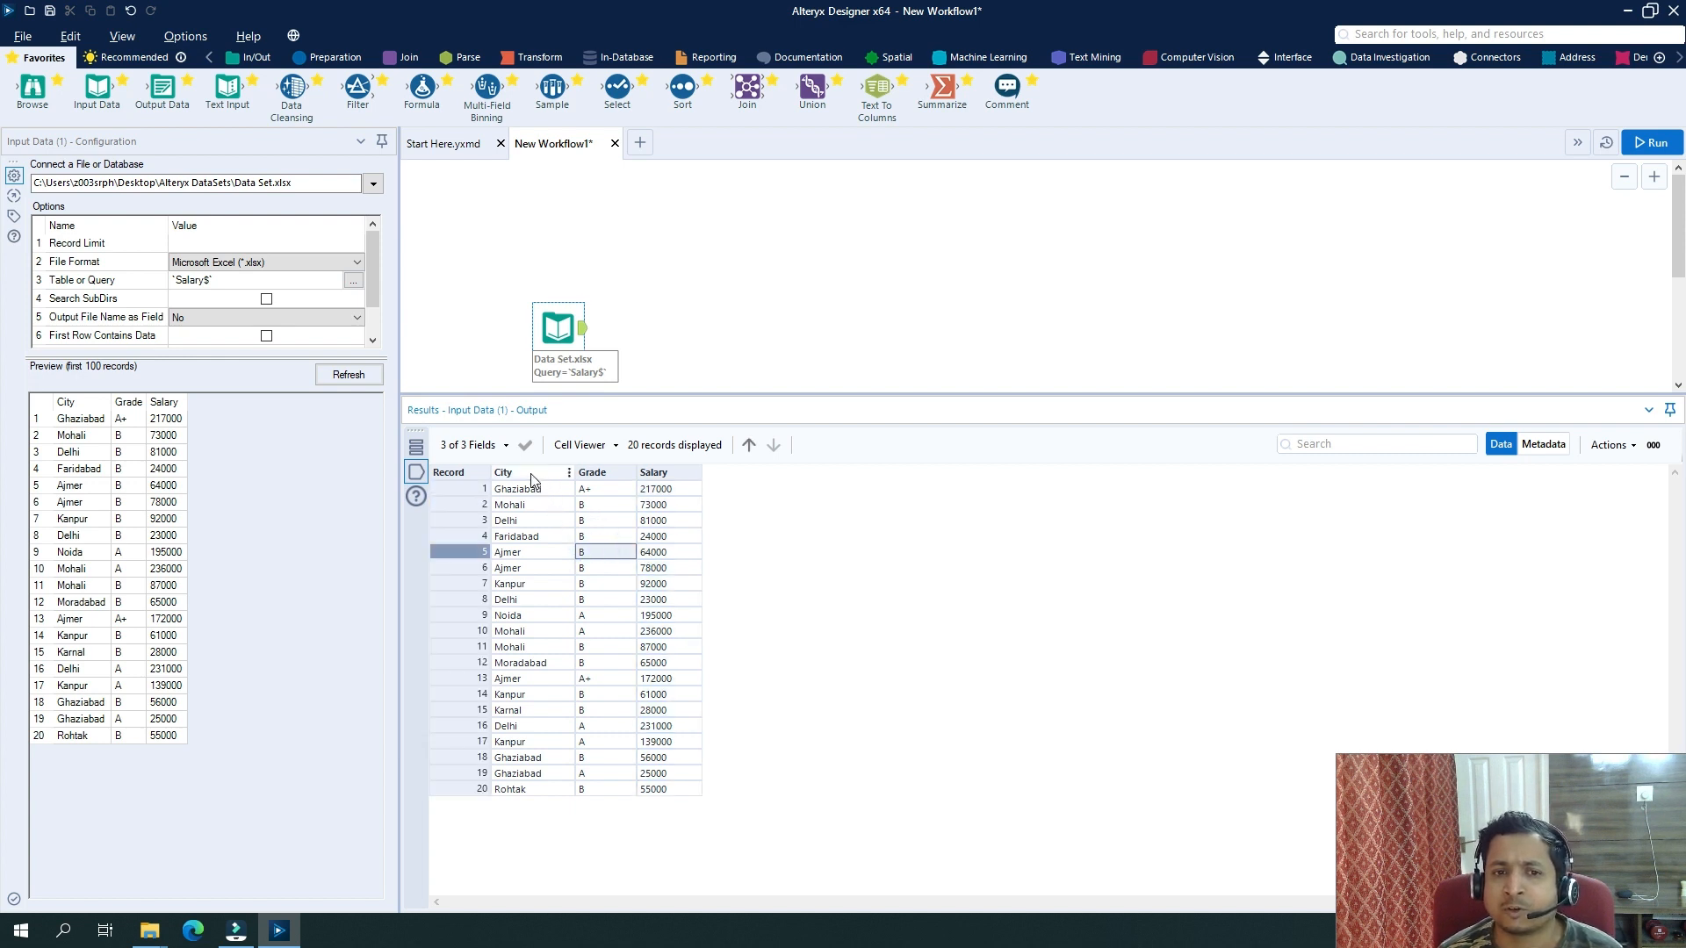
{"action": "mouse_move", "coordinate": [527, 632]}
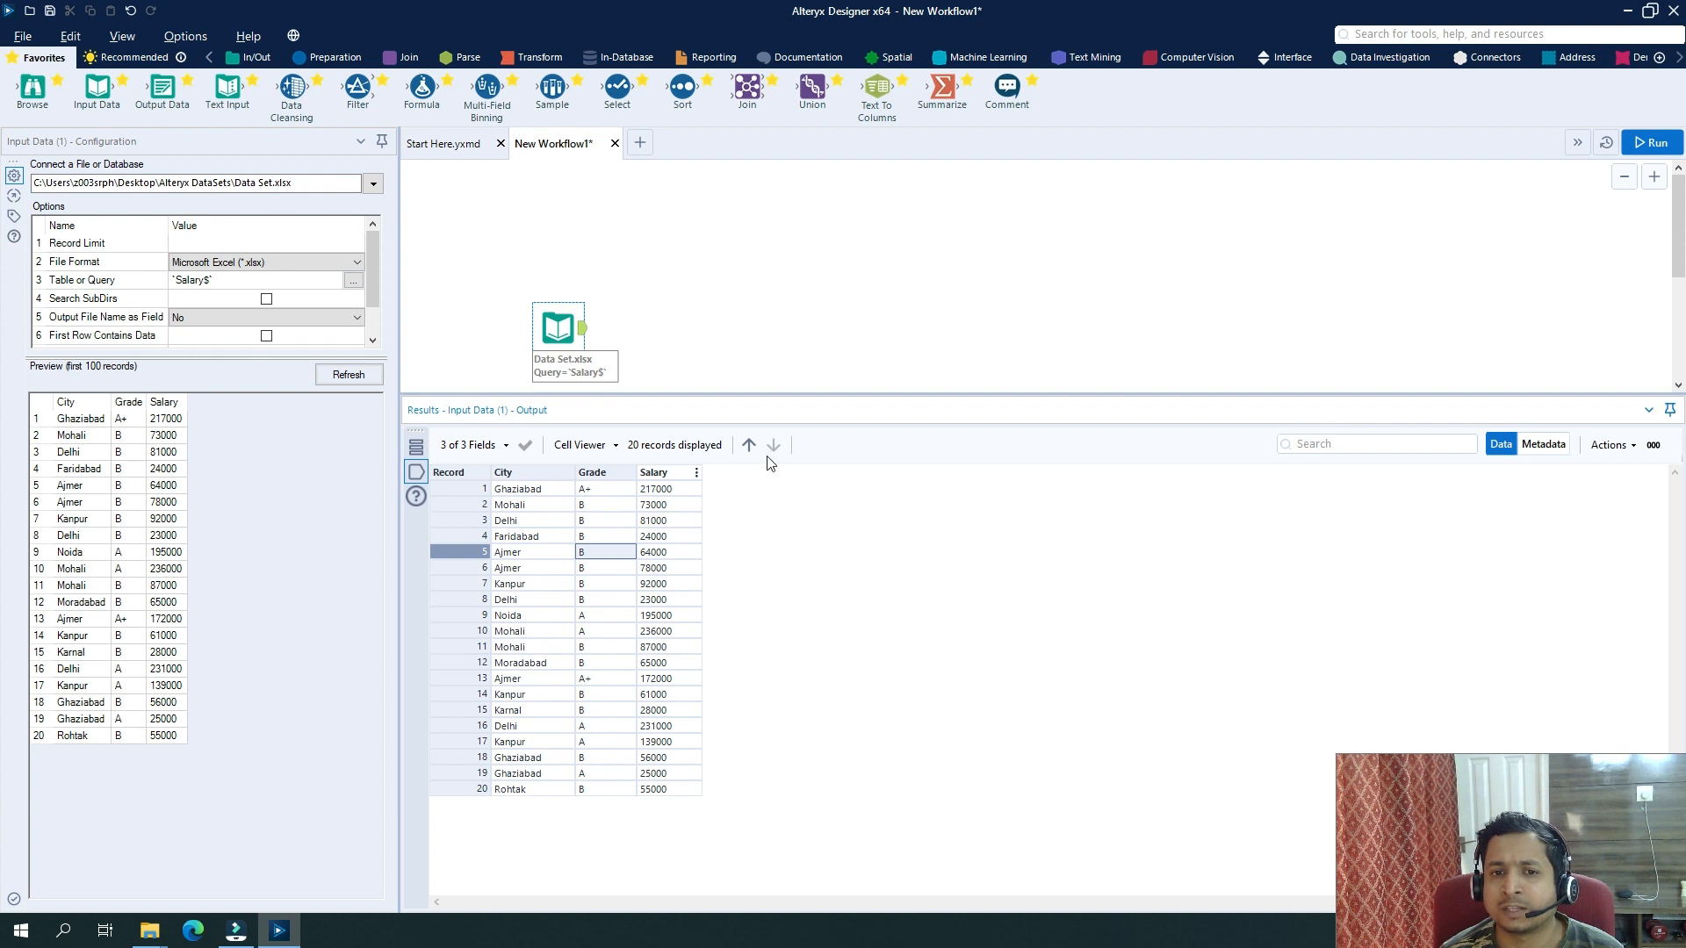
{"action": "mouse_move", "coordinate": [847, 480]}
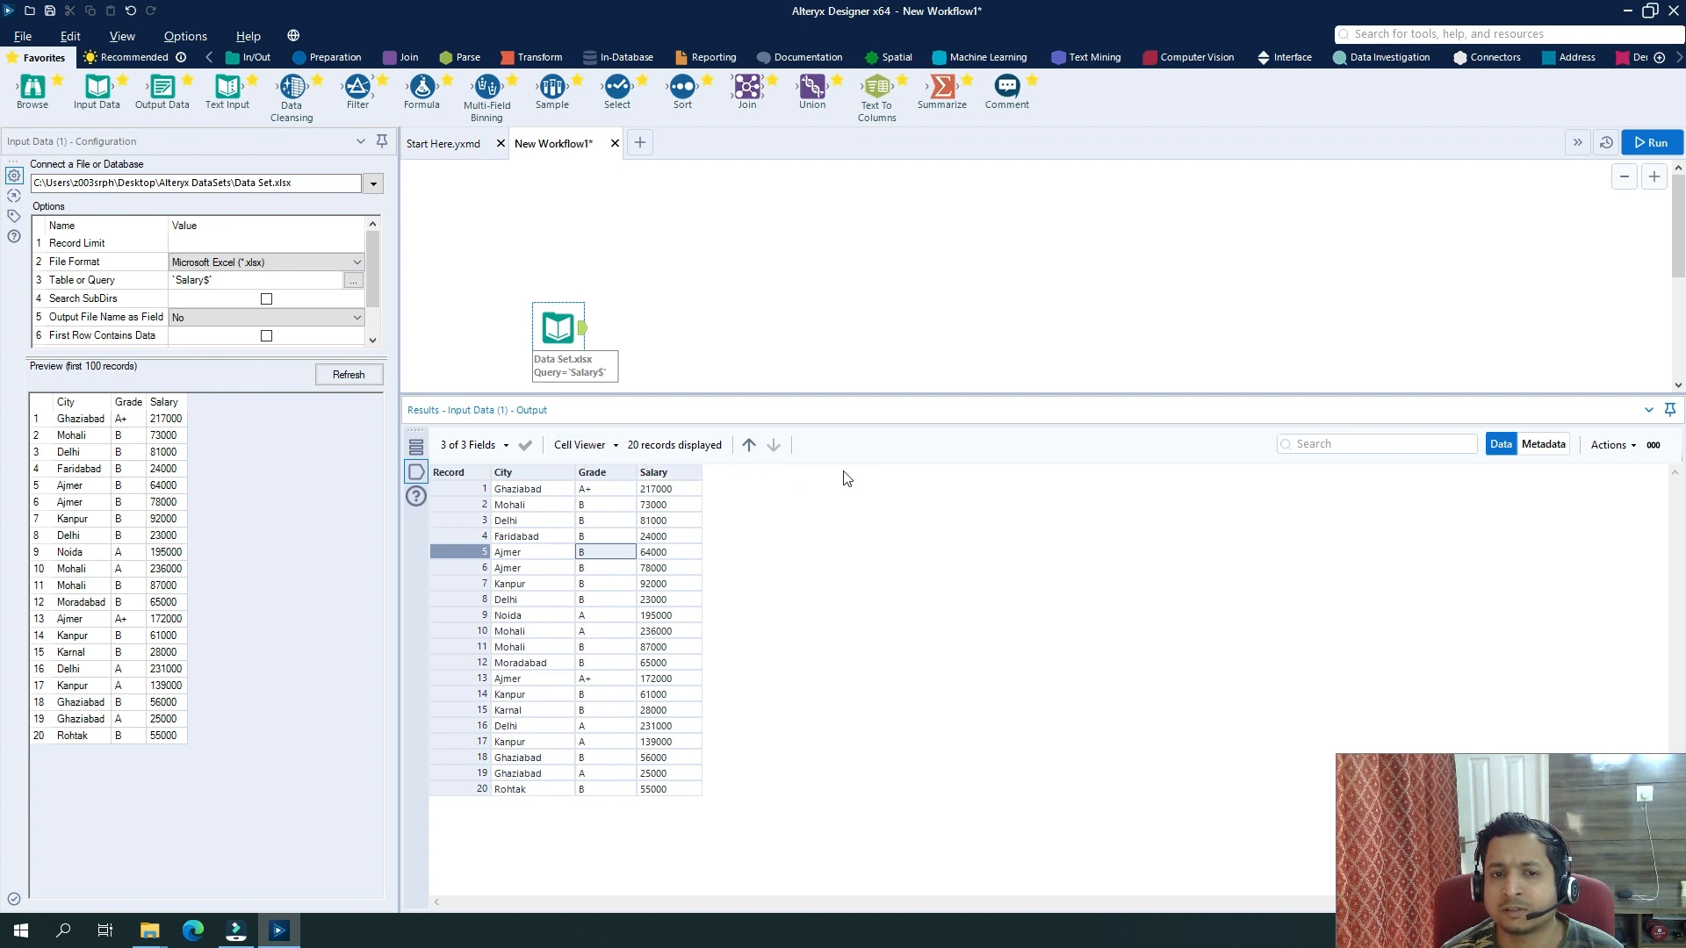
{"action": "mouse_move", "coordinate": [582, 539]}
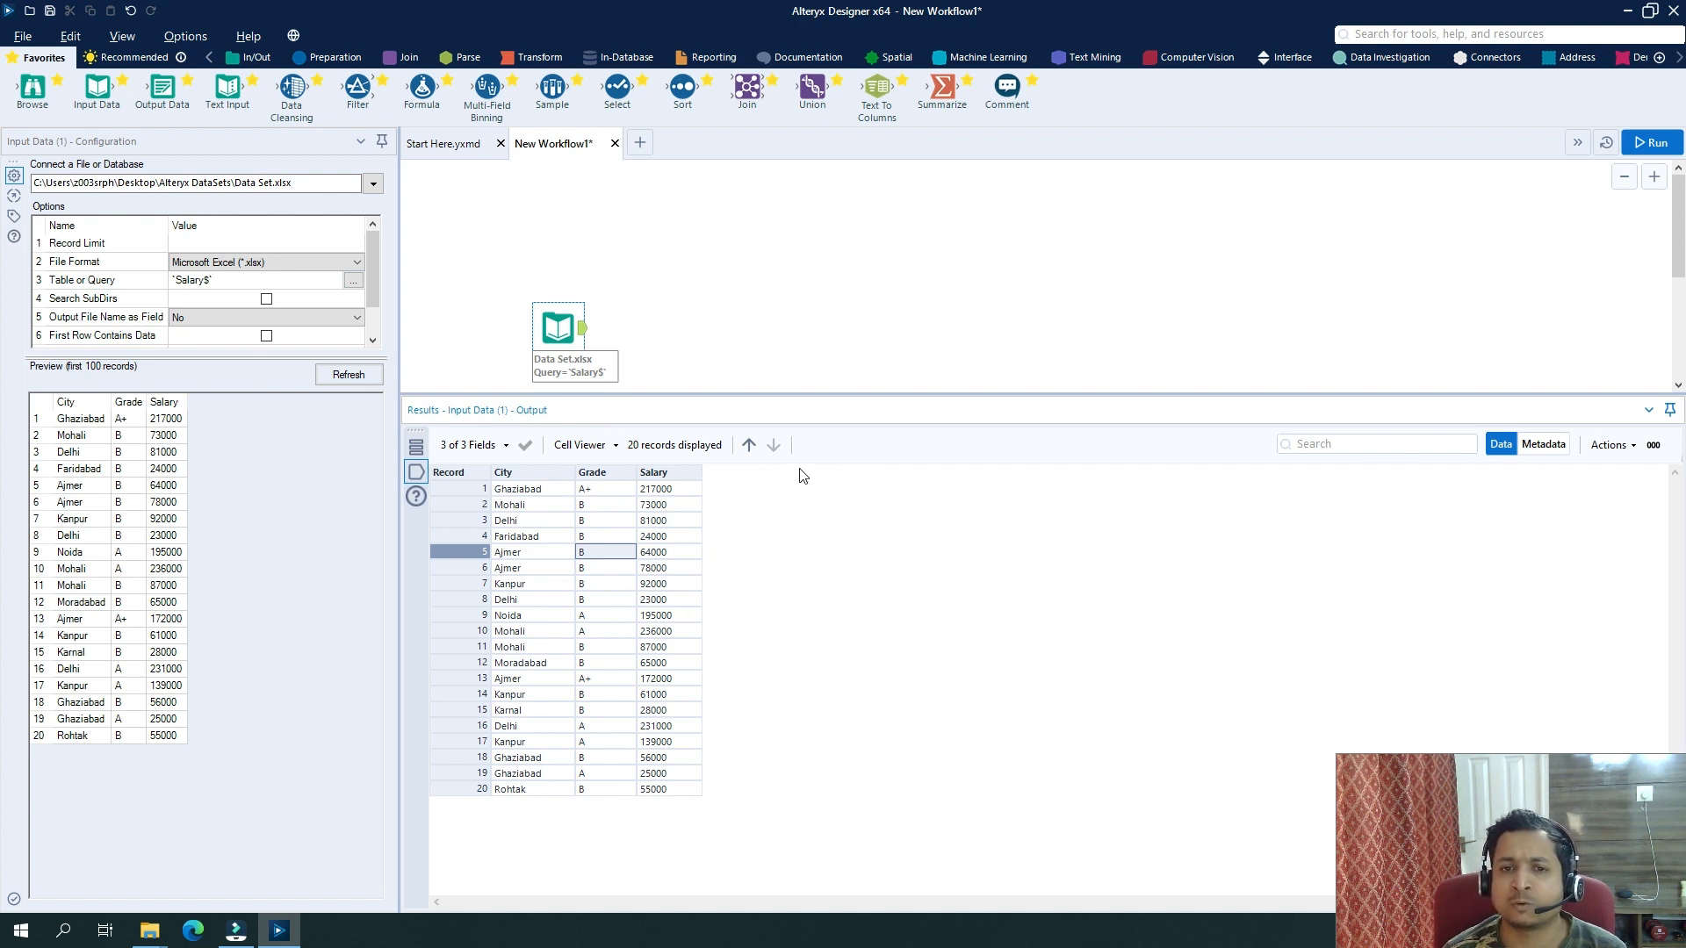
{"action": "mouse_move", "coordinate": [697, 473]}
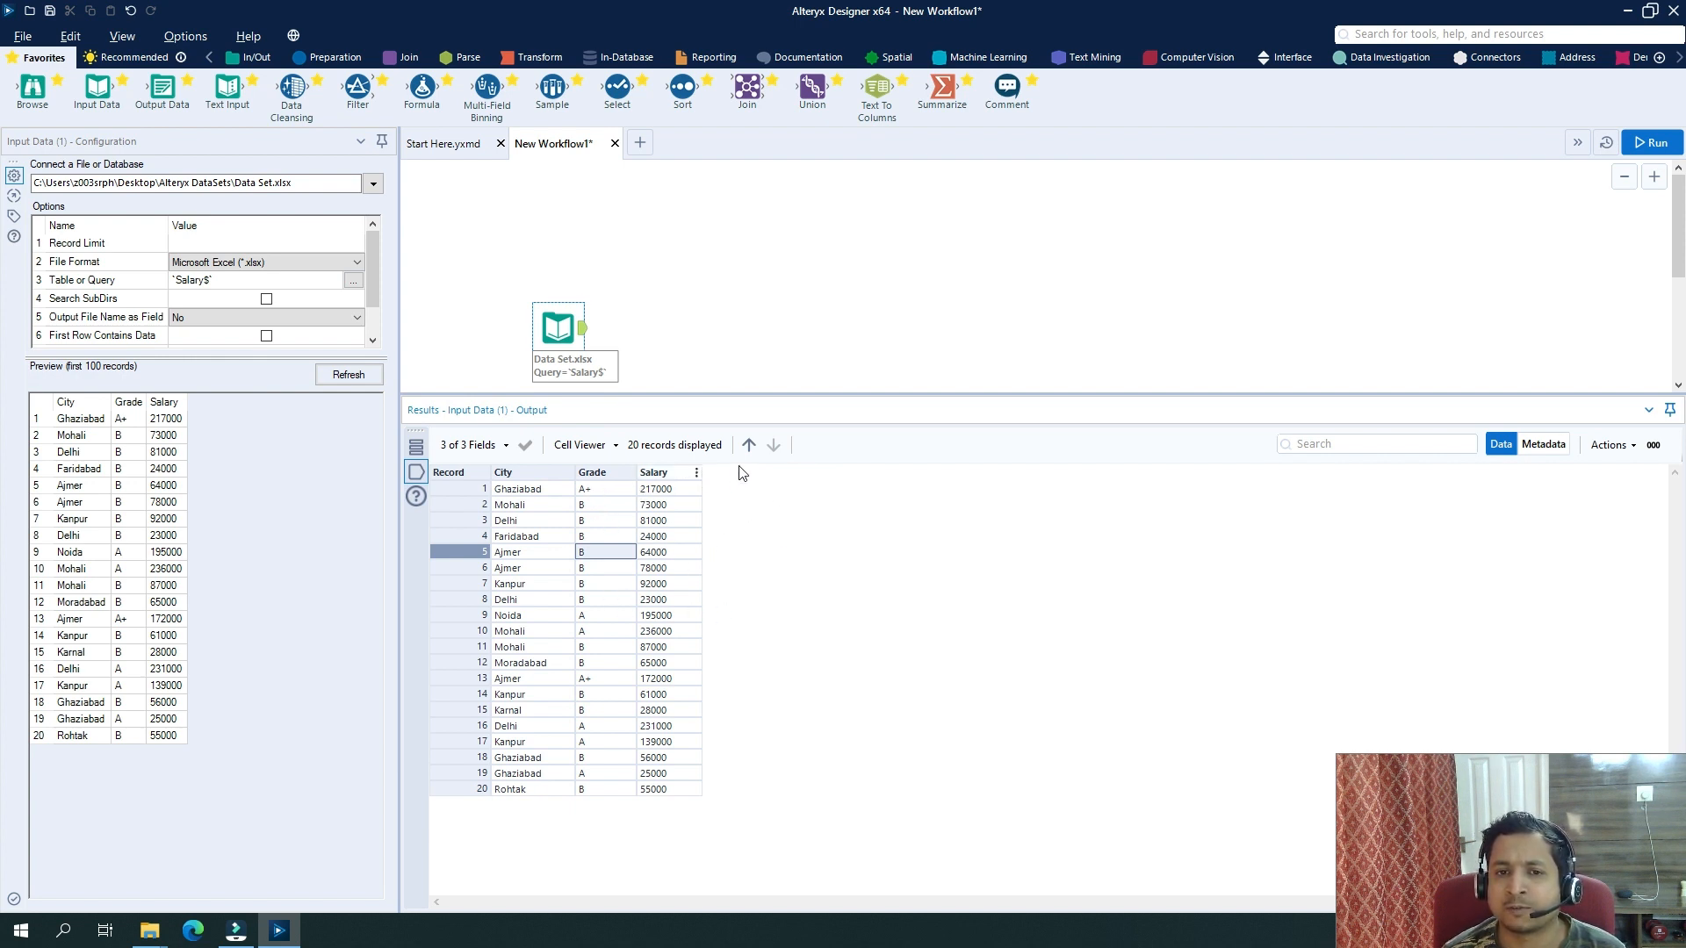
{"action": "mouse_move", "coordinate": [810, 486]}
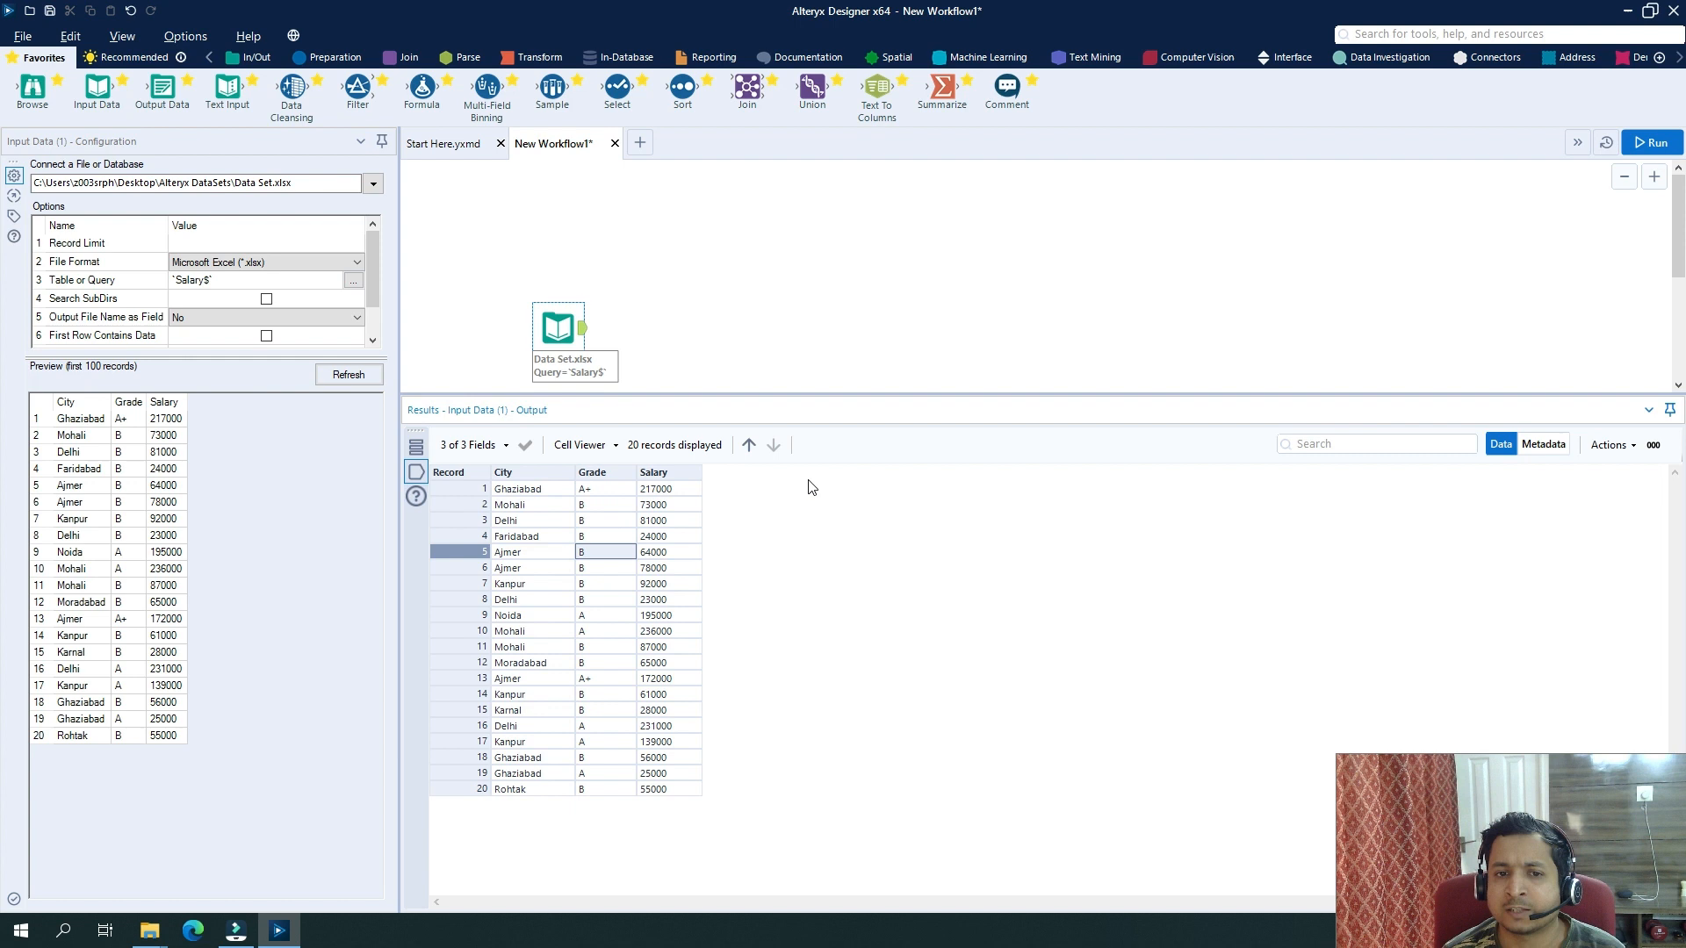
{"action": "mouse_move", "coordinate": [711, 710]}
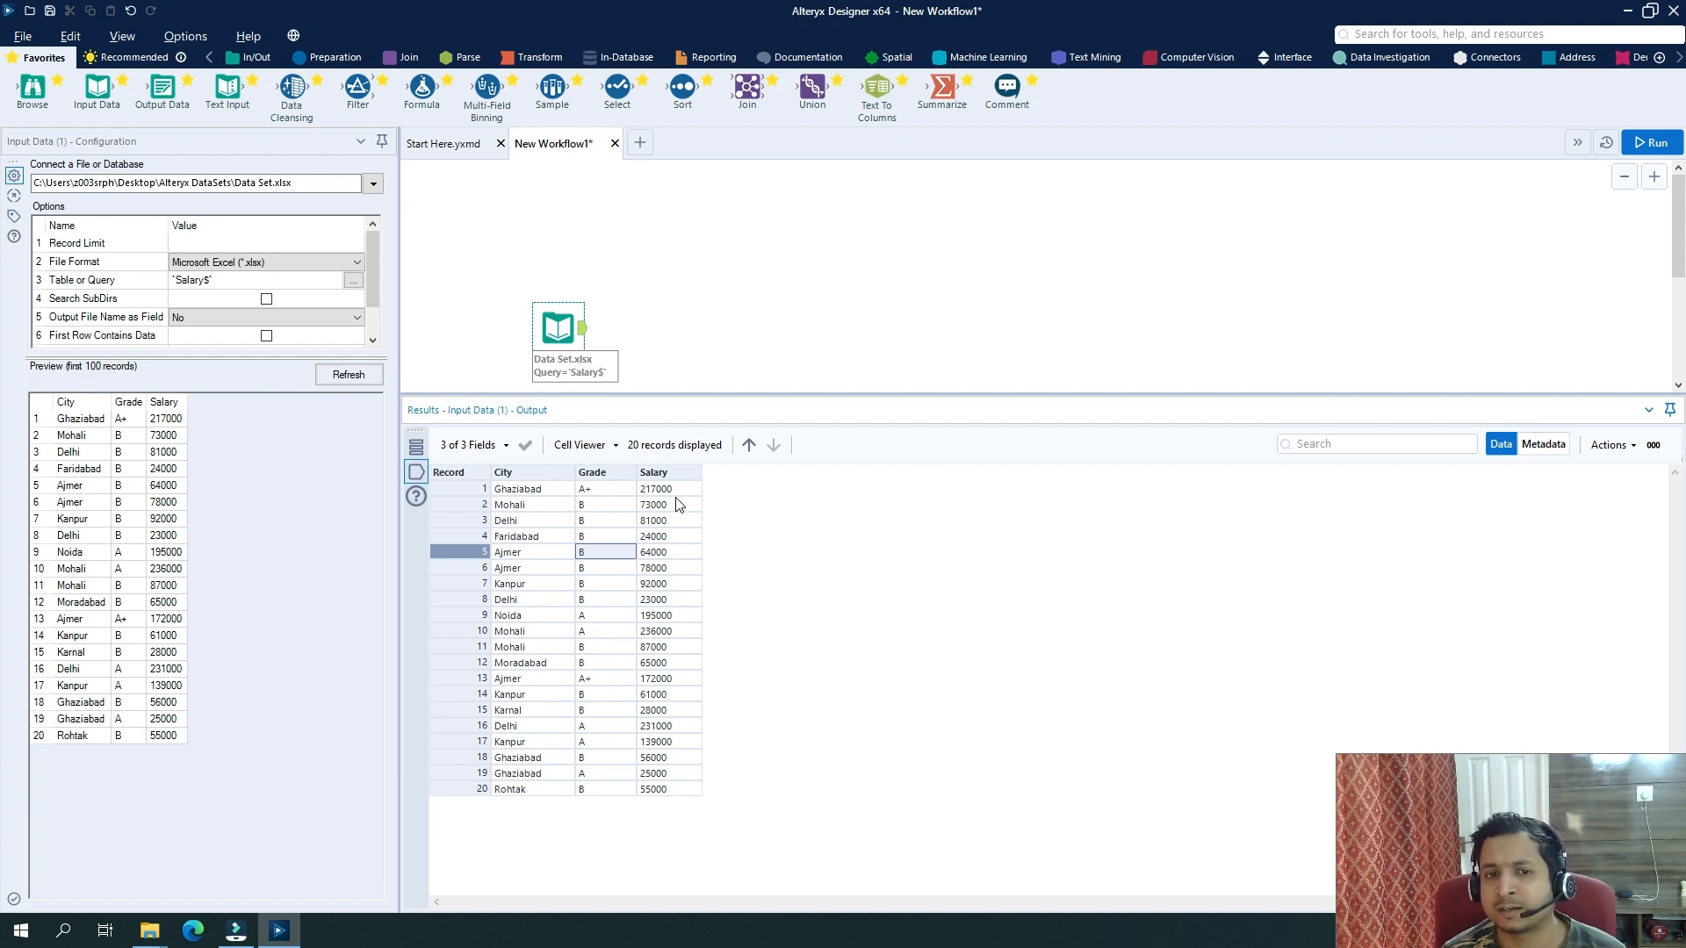
{"action": "mouse_move", "coordinate": [548, 618]}
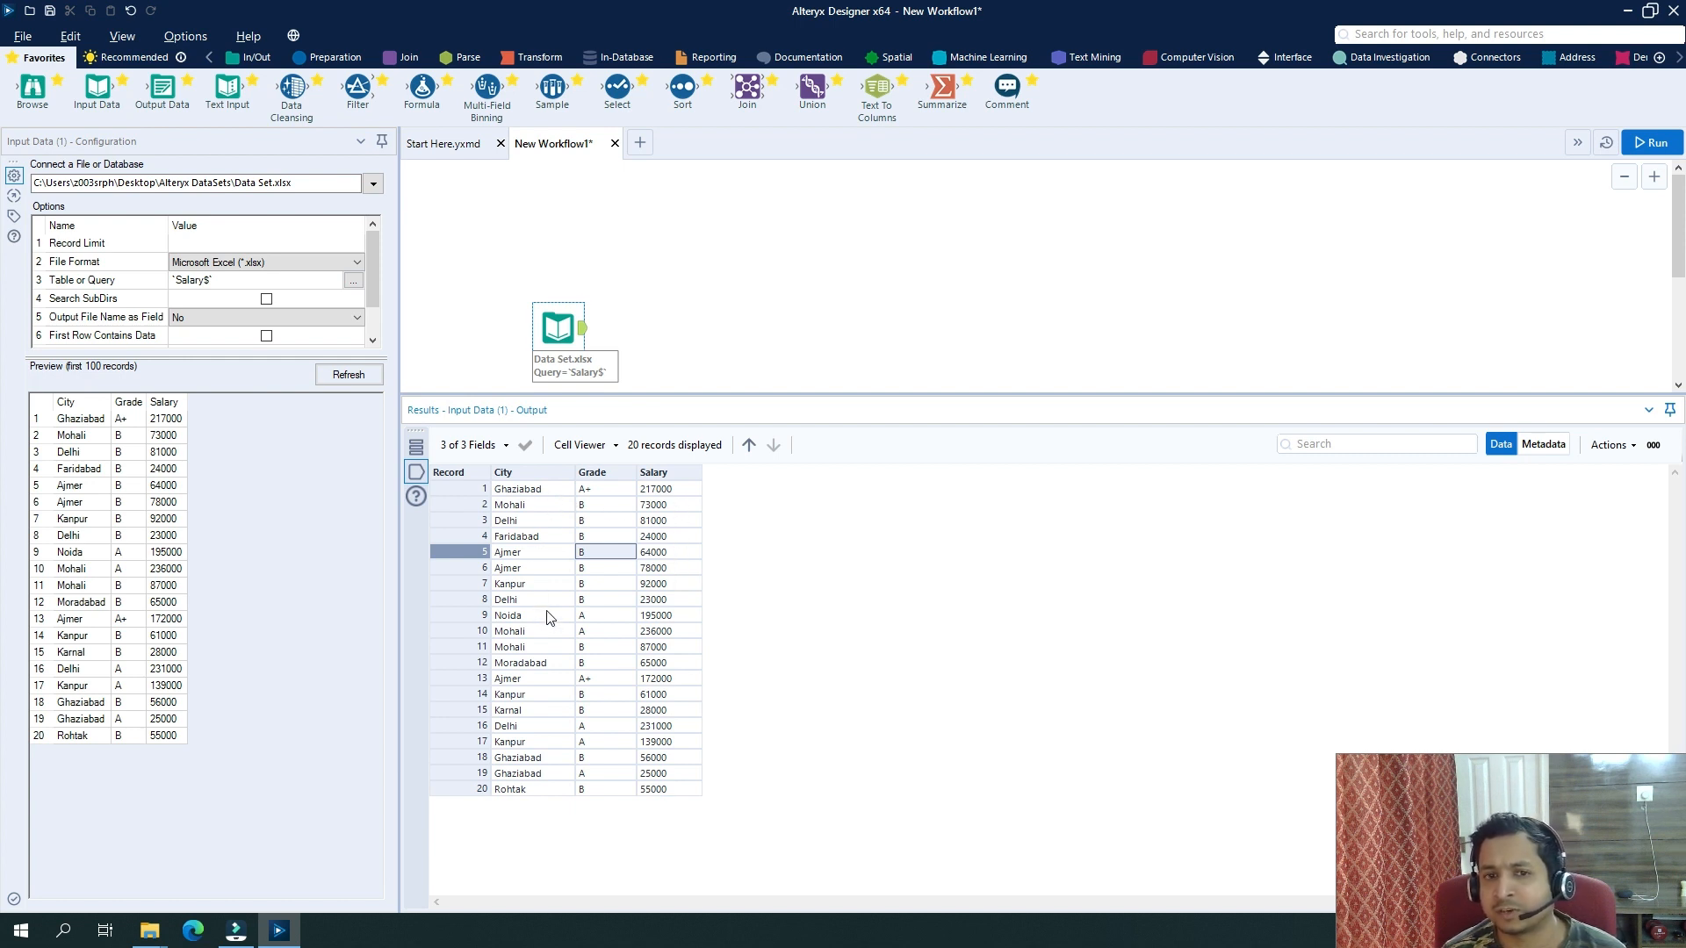
{"action": "mouse_move", "coordinate": [558, 609]}
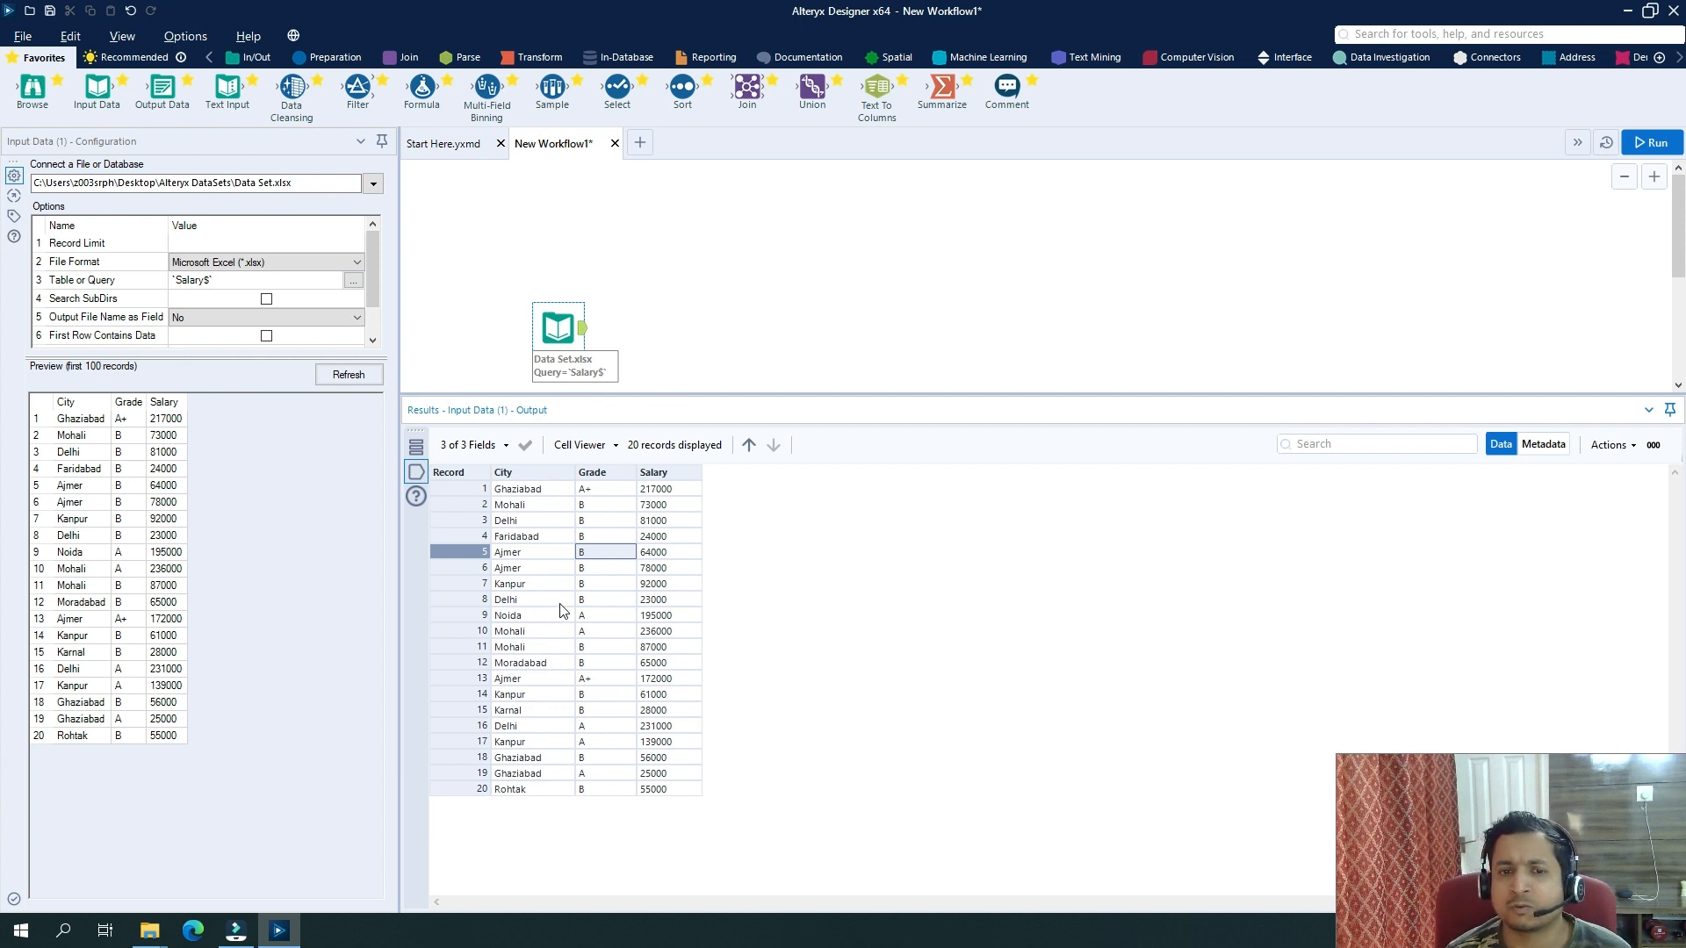
{"action": "mouse_move", "coordinate": [558, 600]}
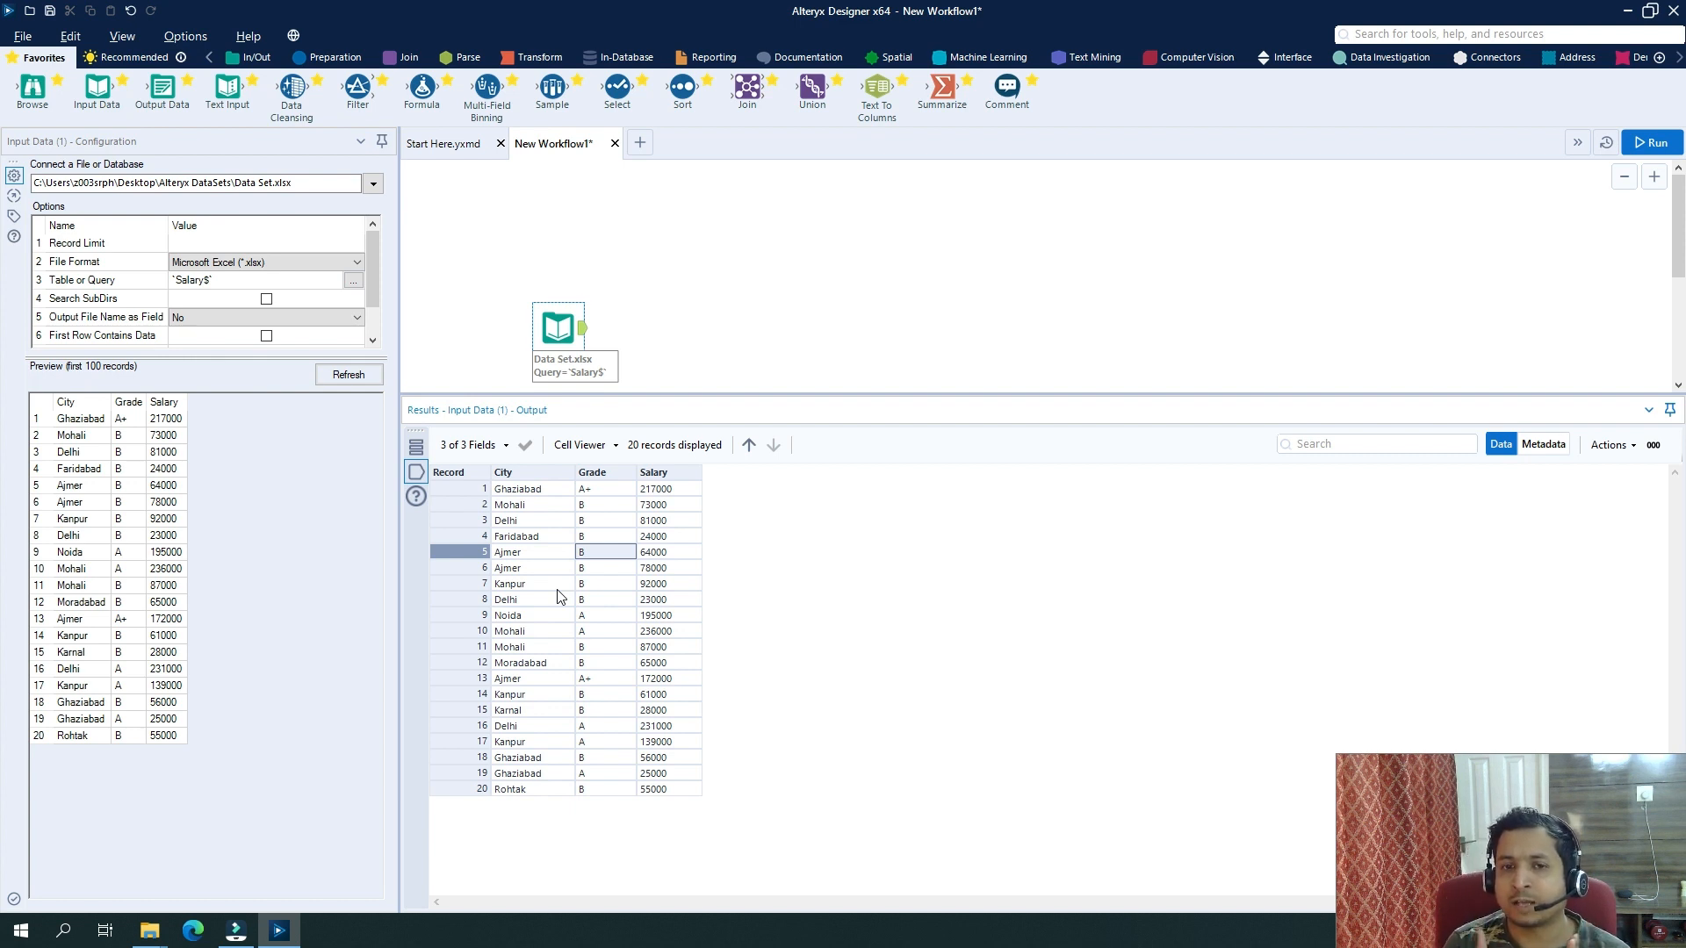
{"action": "mouse_move", "coordinate": [617, 473]}
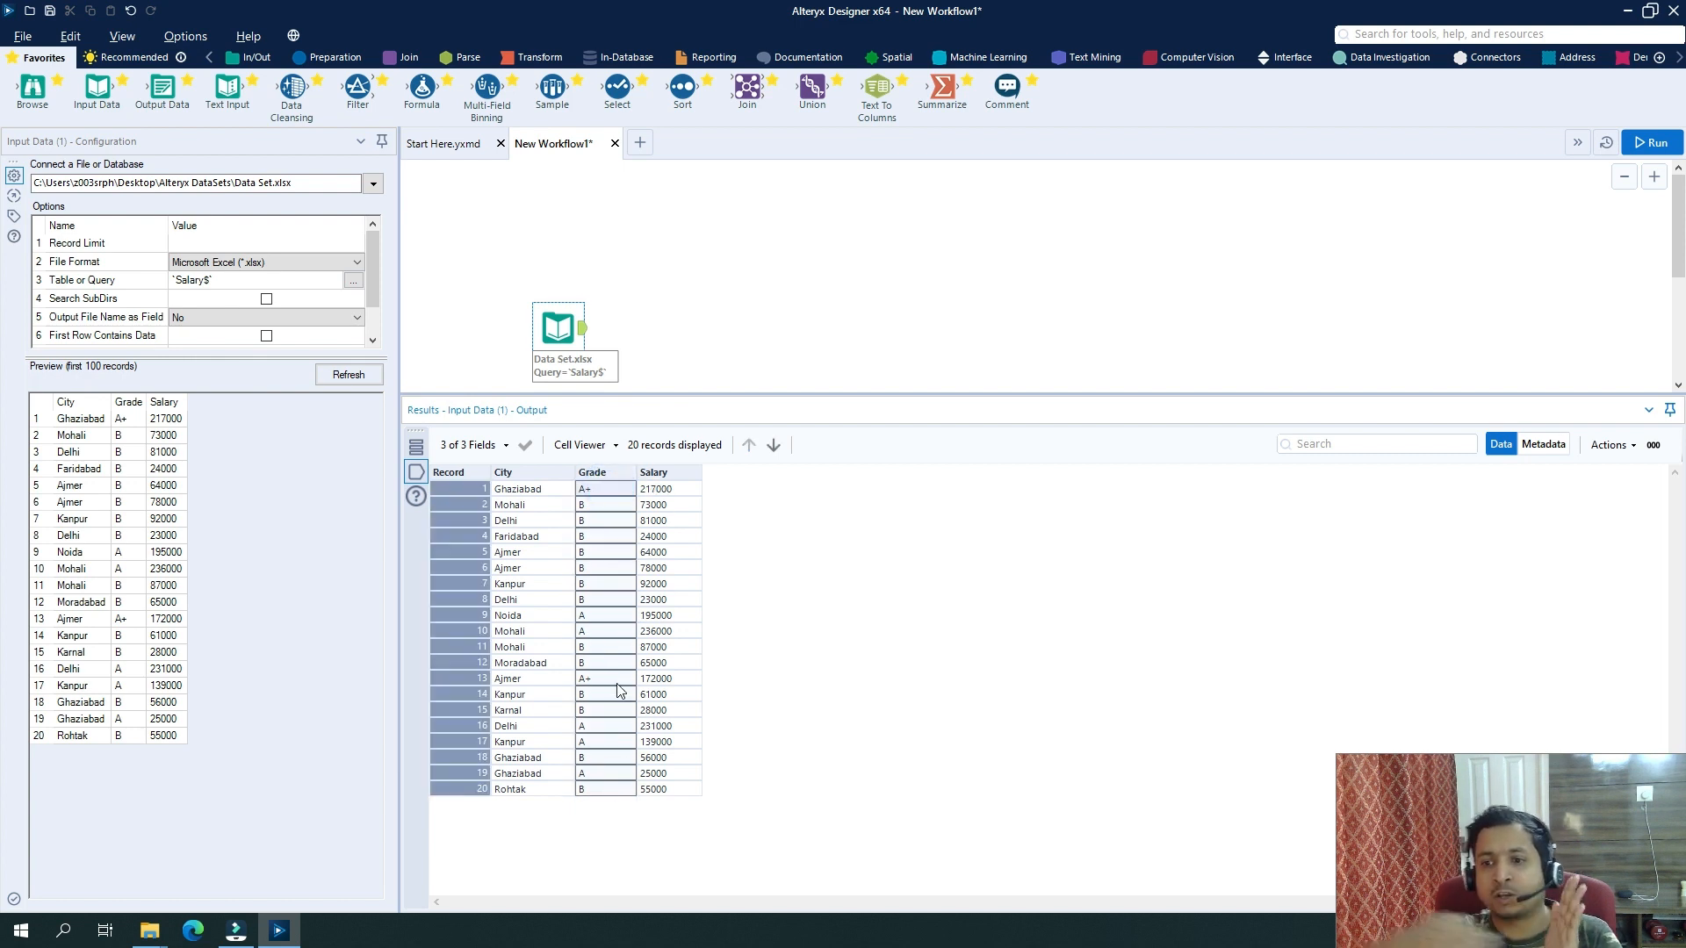
{"action": "mouse_move", "coordinate": [645, 557]}
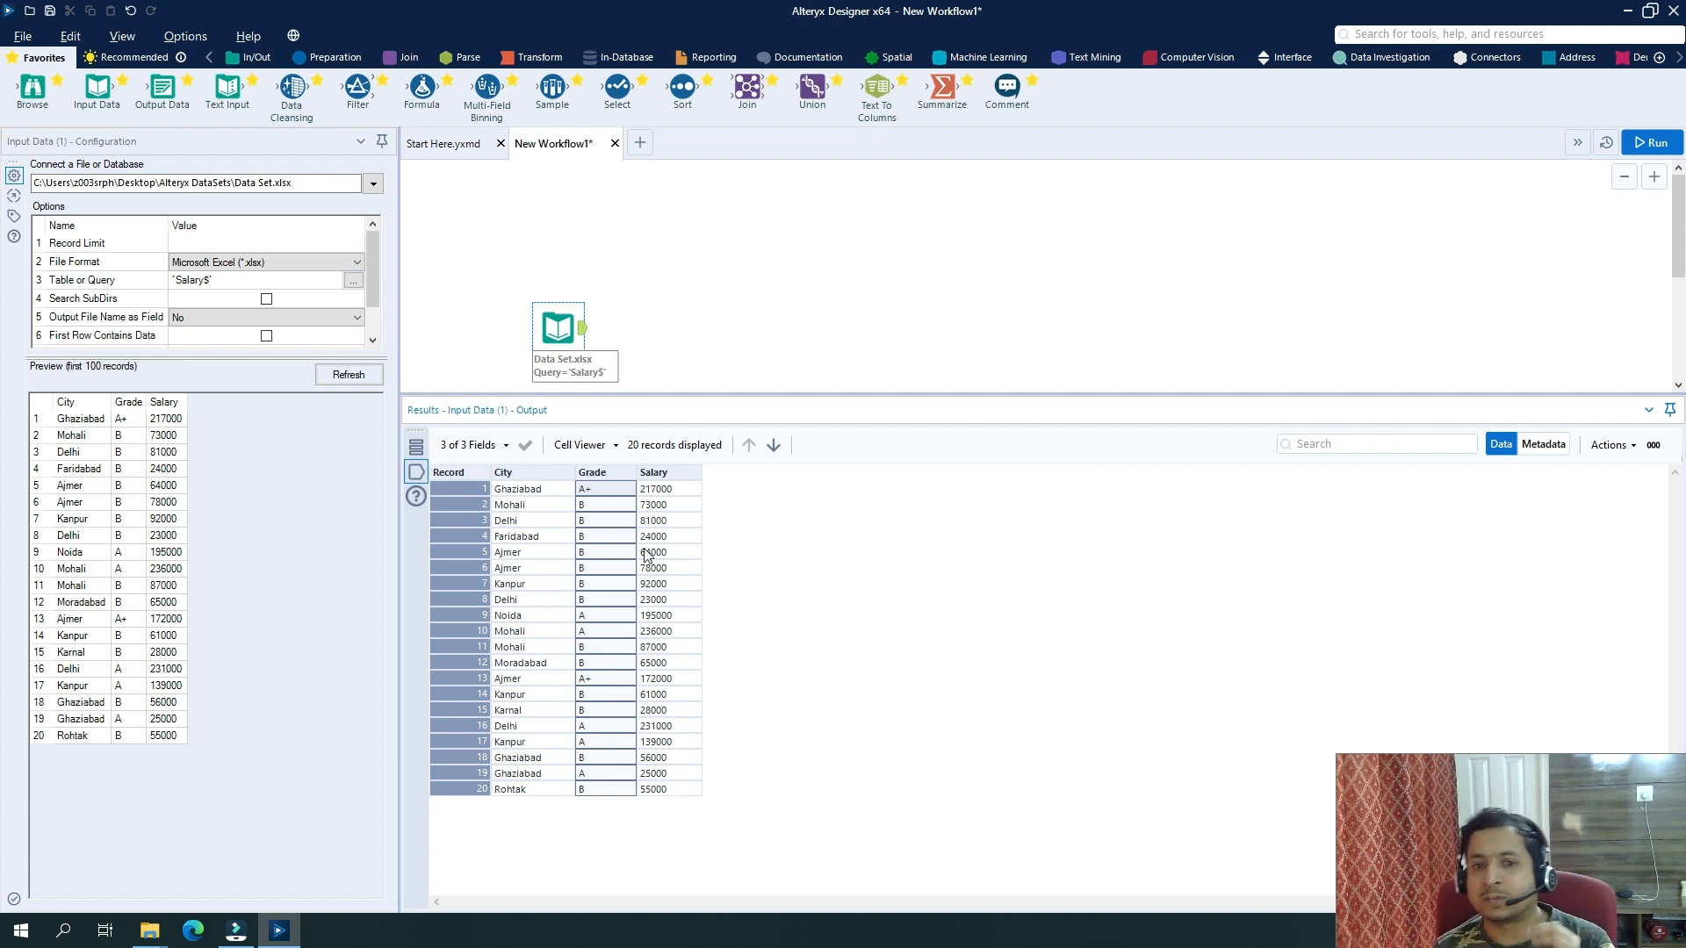
{"action": "mouse_move", "coordinate": [620, 708]}
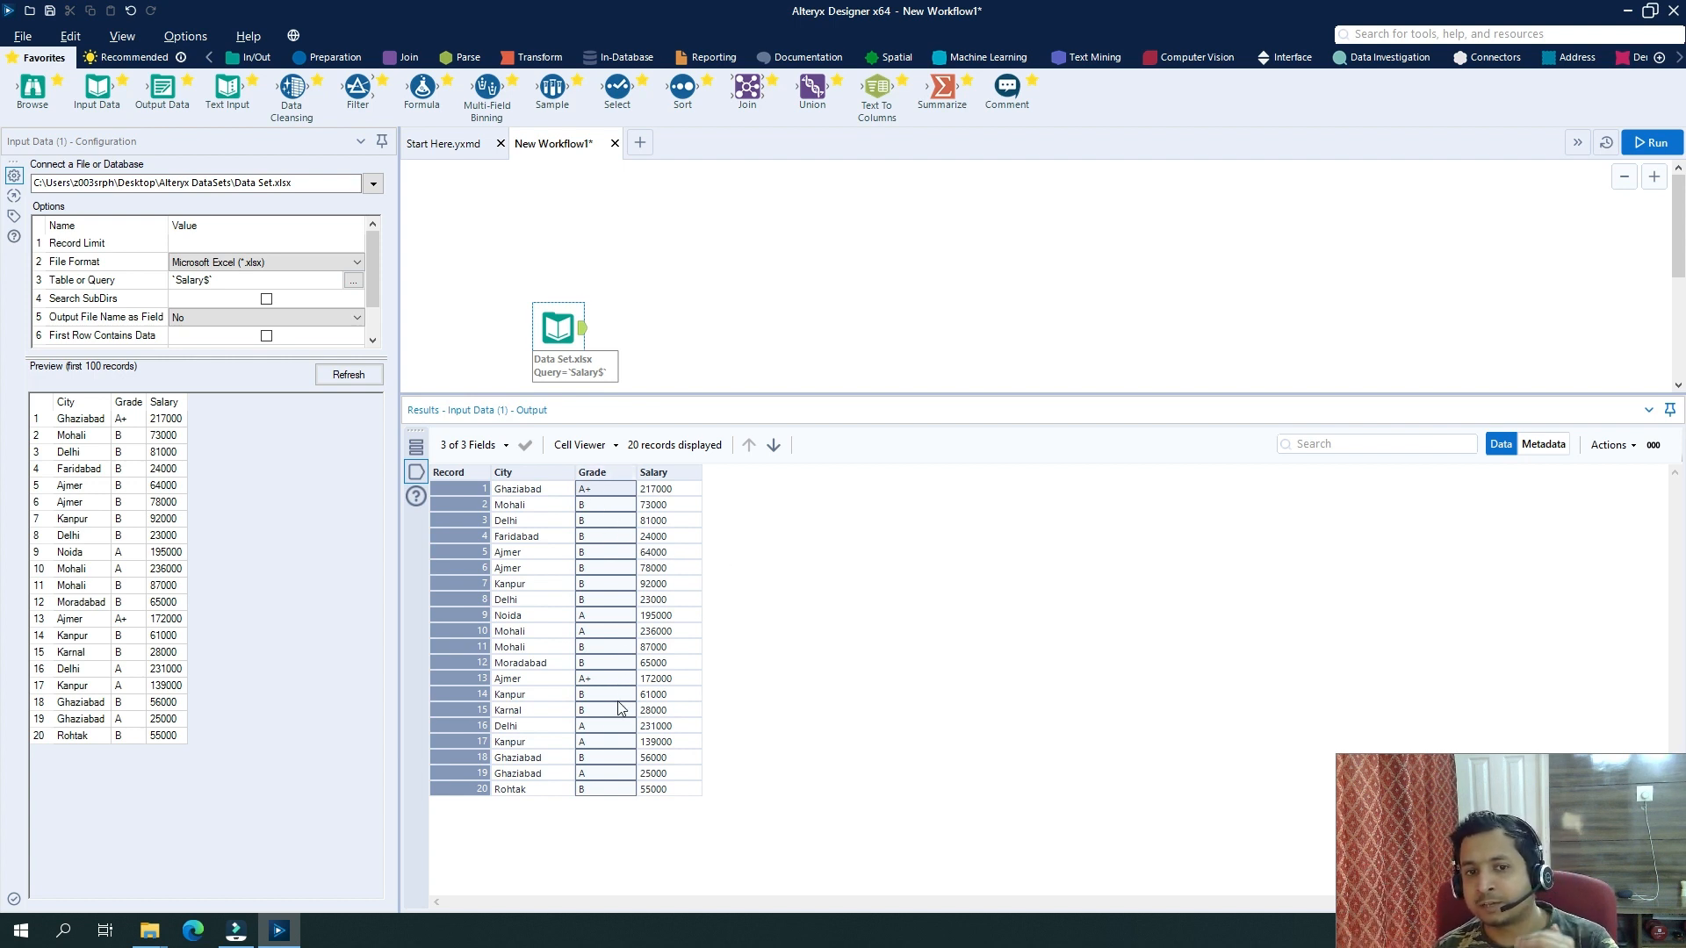
{"action": "mouse_move", "coordinate": [604, 789]}
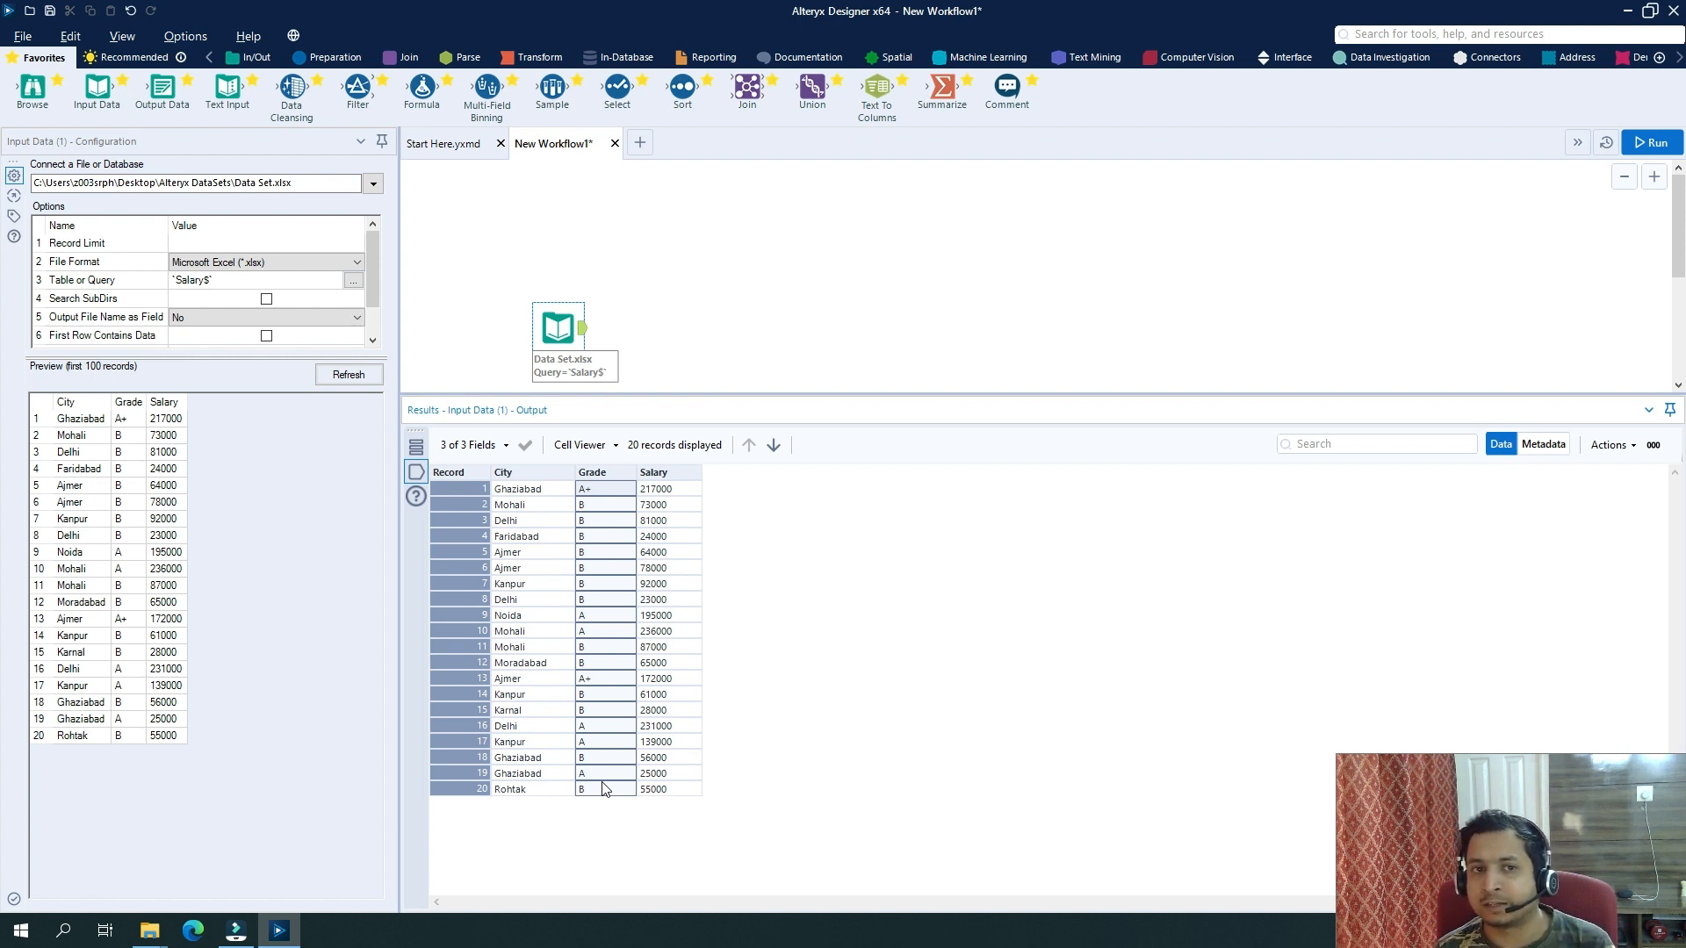
{"action": "mouse_move", "coordinate": [537, 56]}
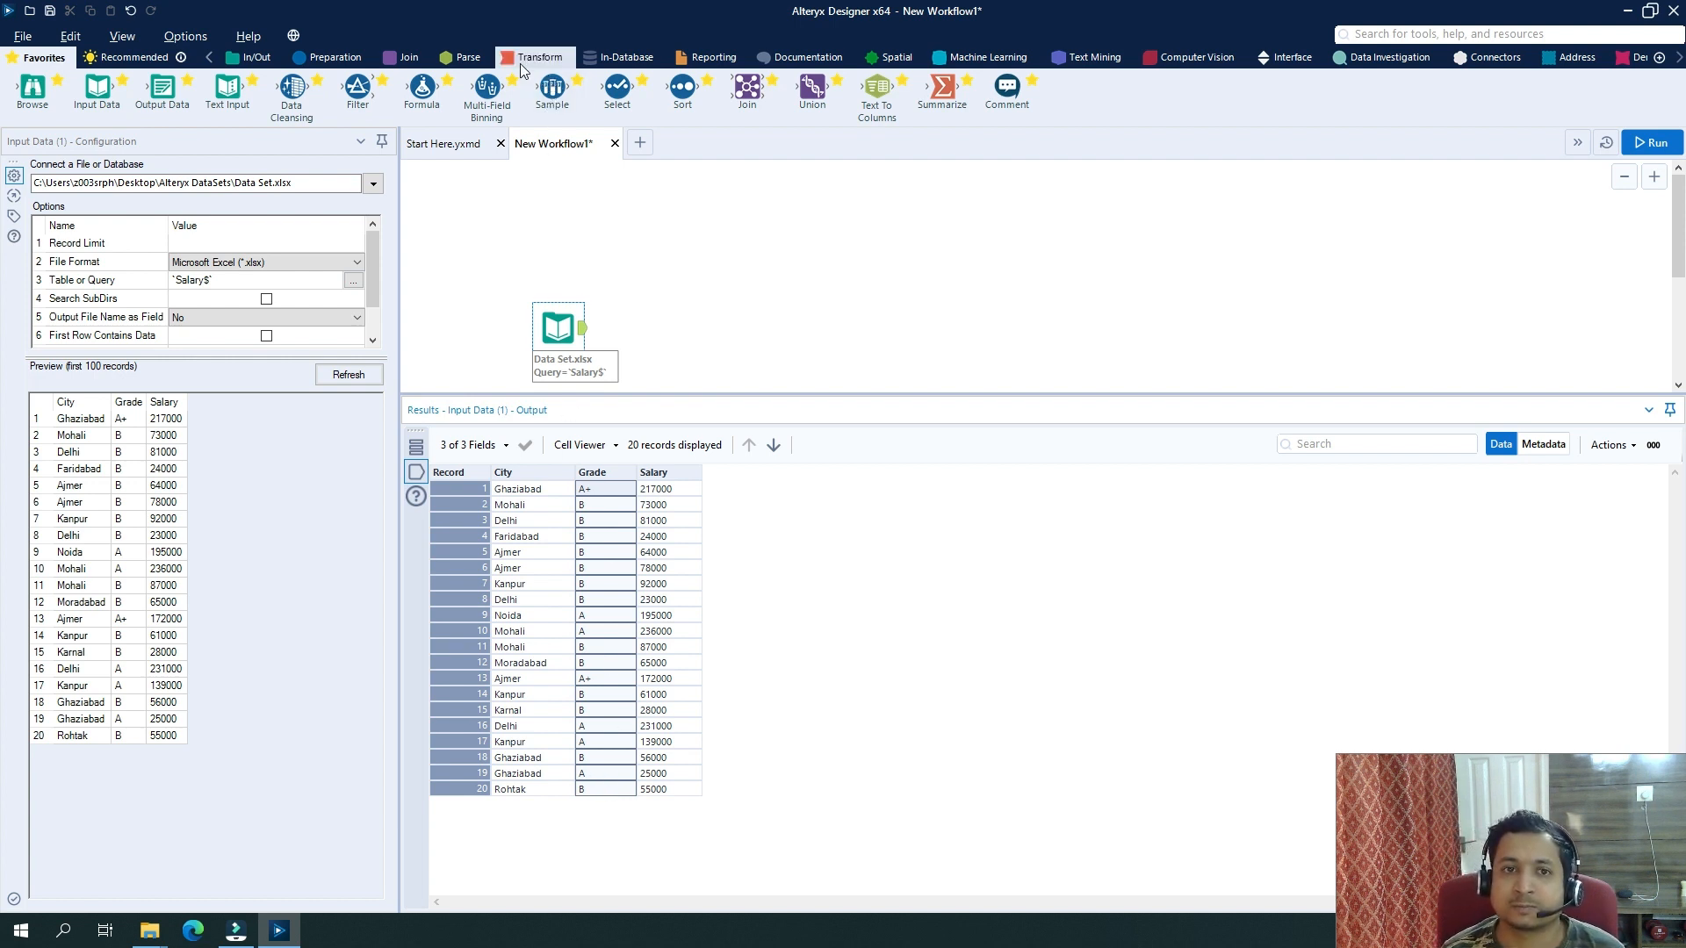
Add a Cross Tab from the Transform tools and group its rows by City.
{"action": "left_click", "coordinate": [541, 56]}
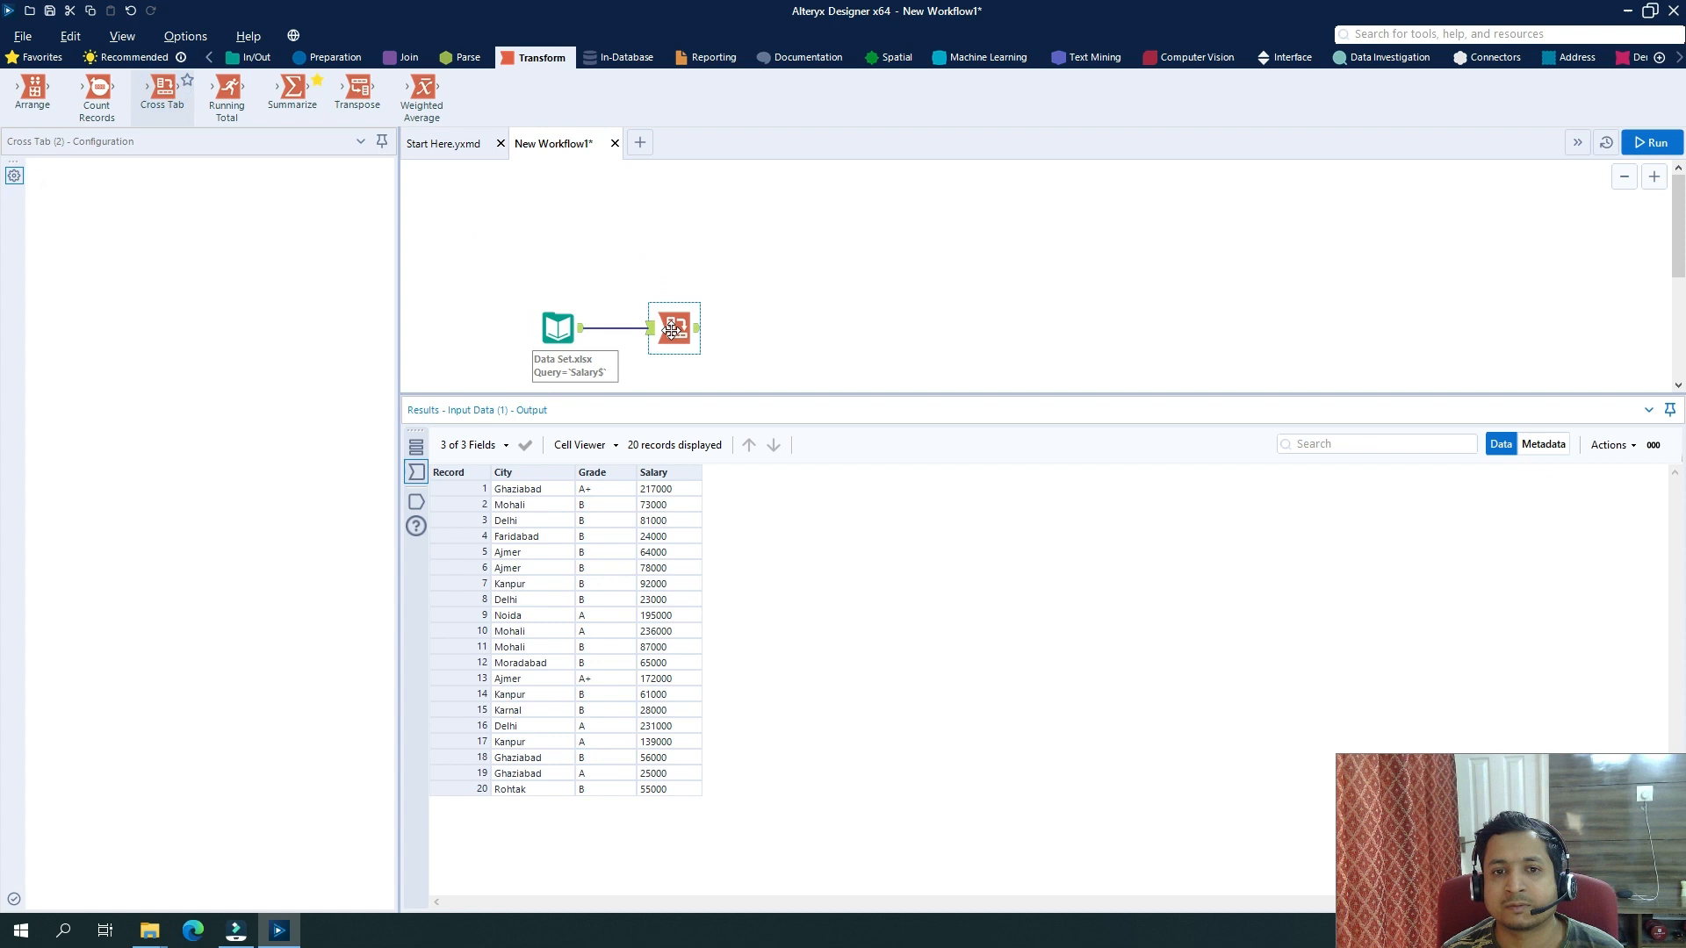
{"action": "left_click", "coordinate": [674, 329]}
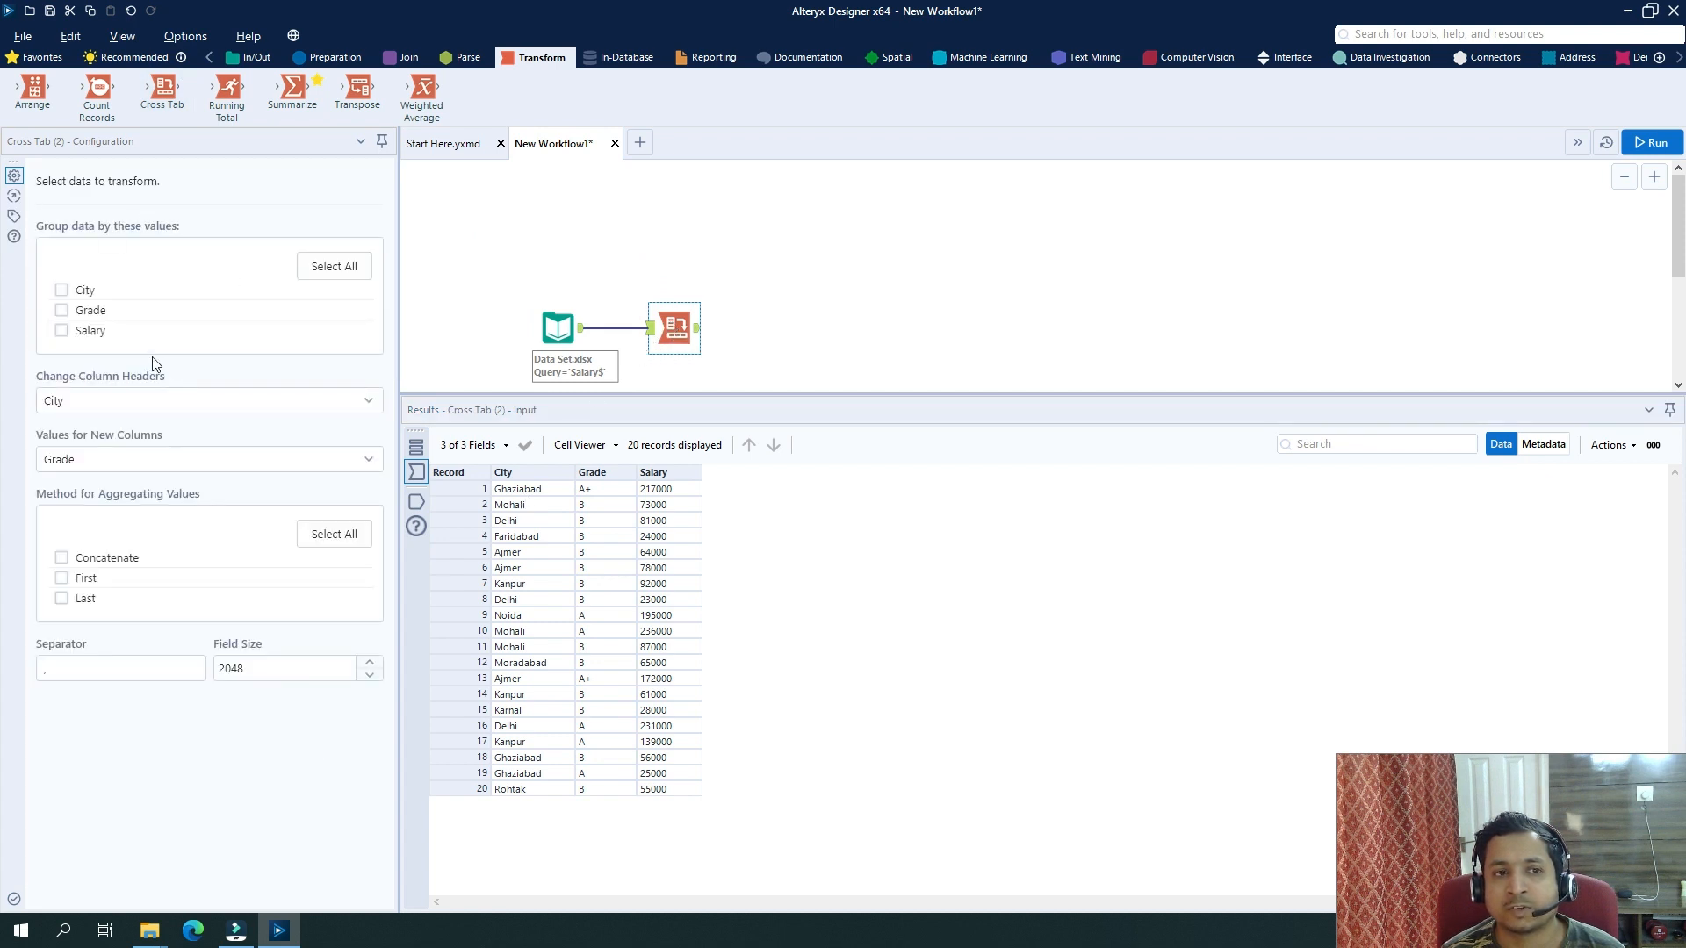
{"action": "mouse_move", "coordinate": [212, 427]}
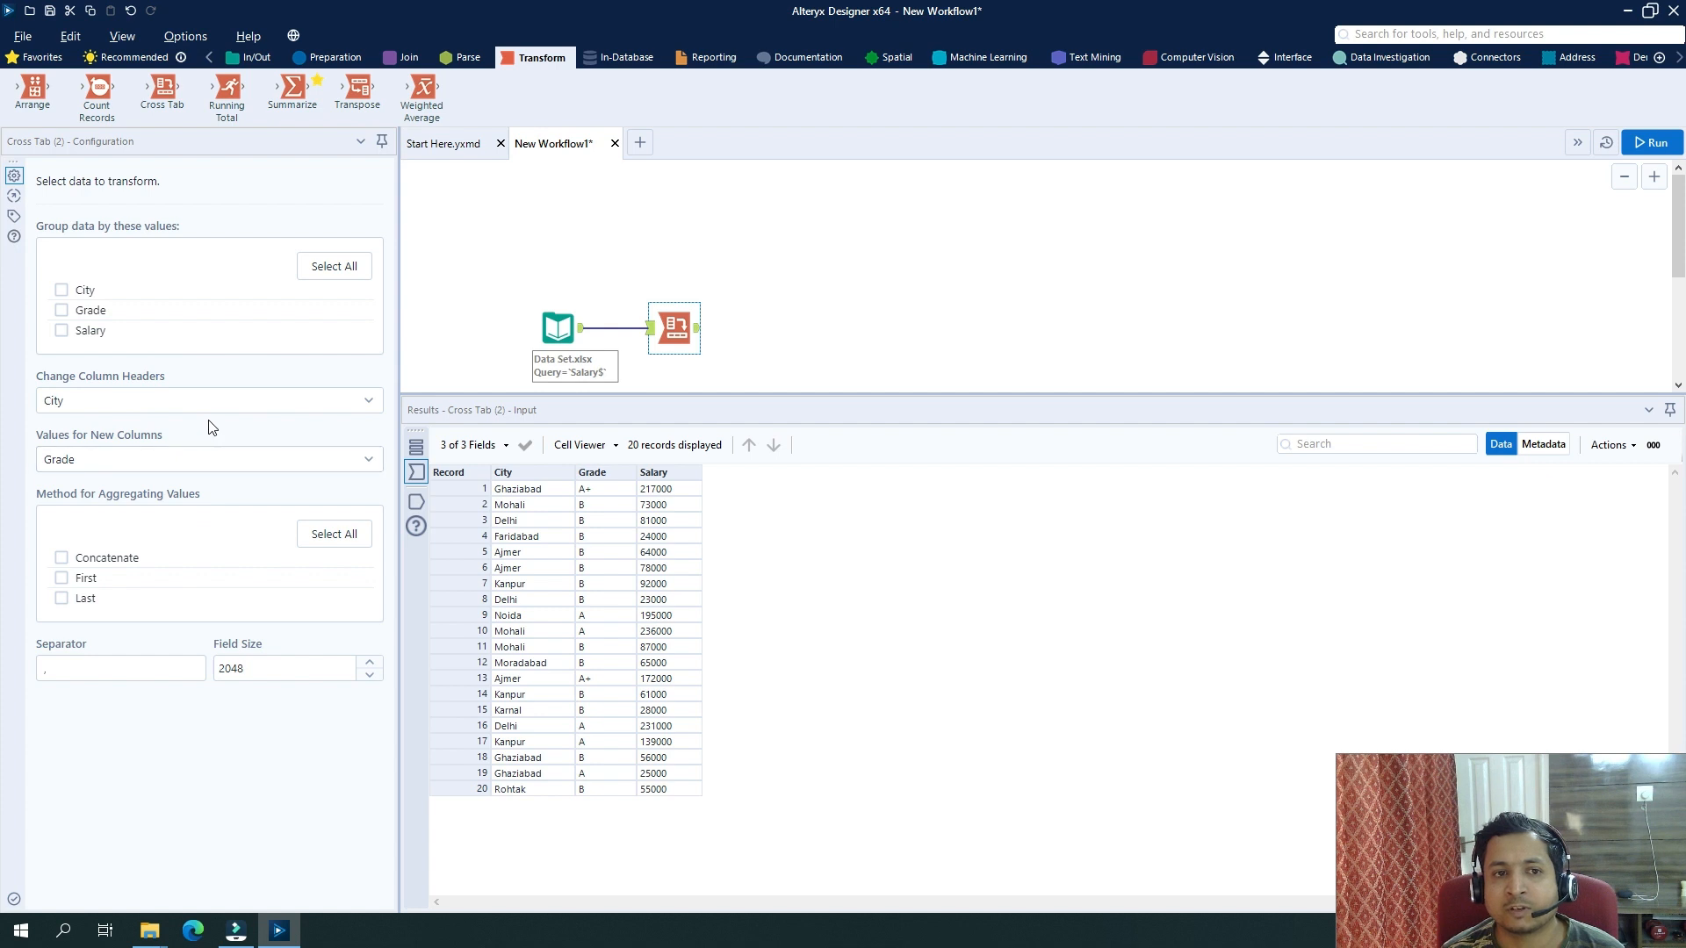
{"action": "mouse_move", "coordinate": [237, 411]}
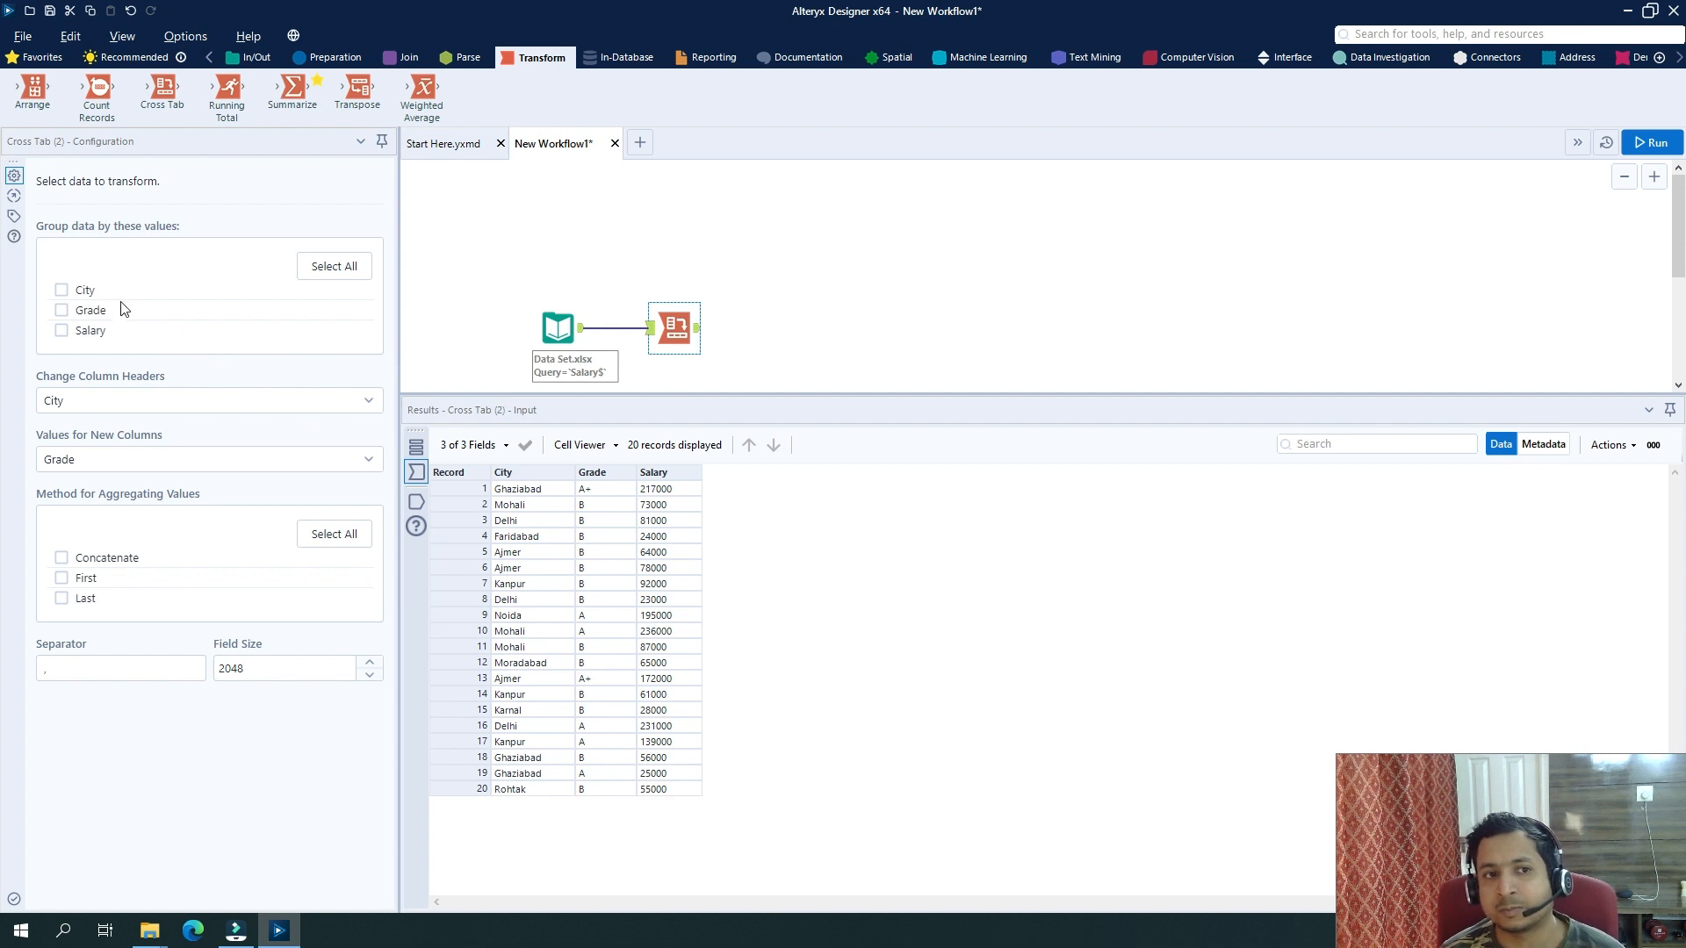
{"action": "left_click", "coordinate": [61, 290]}
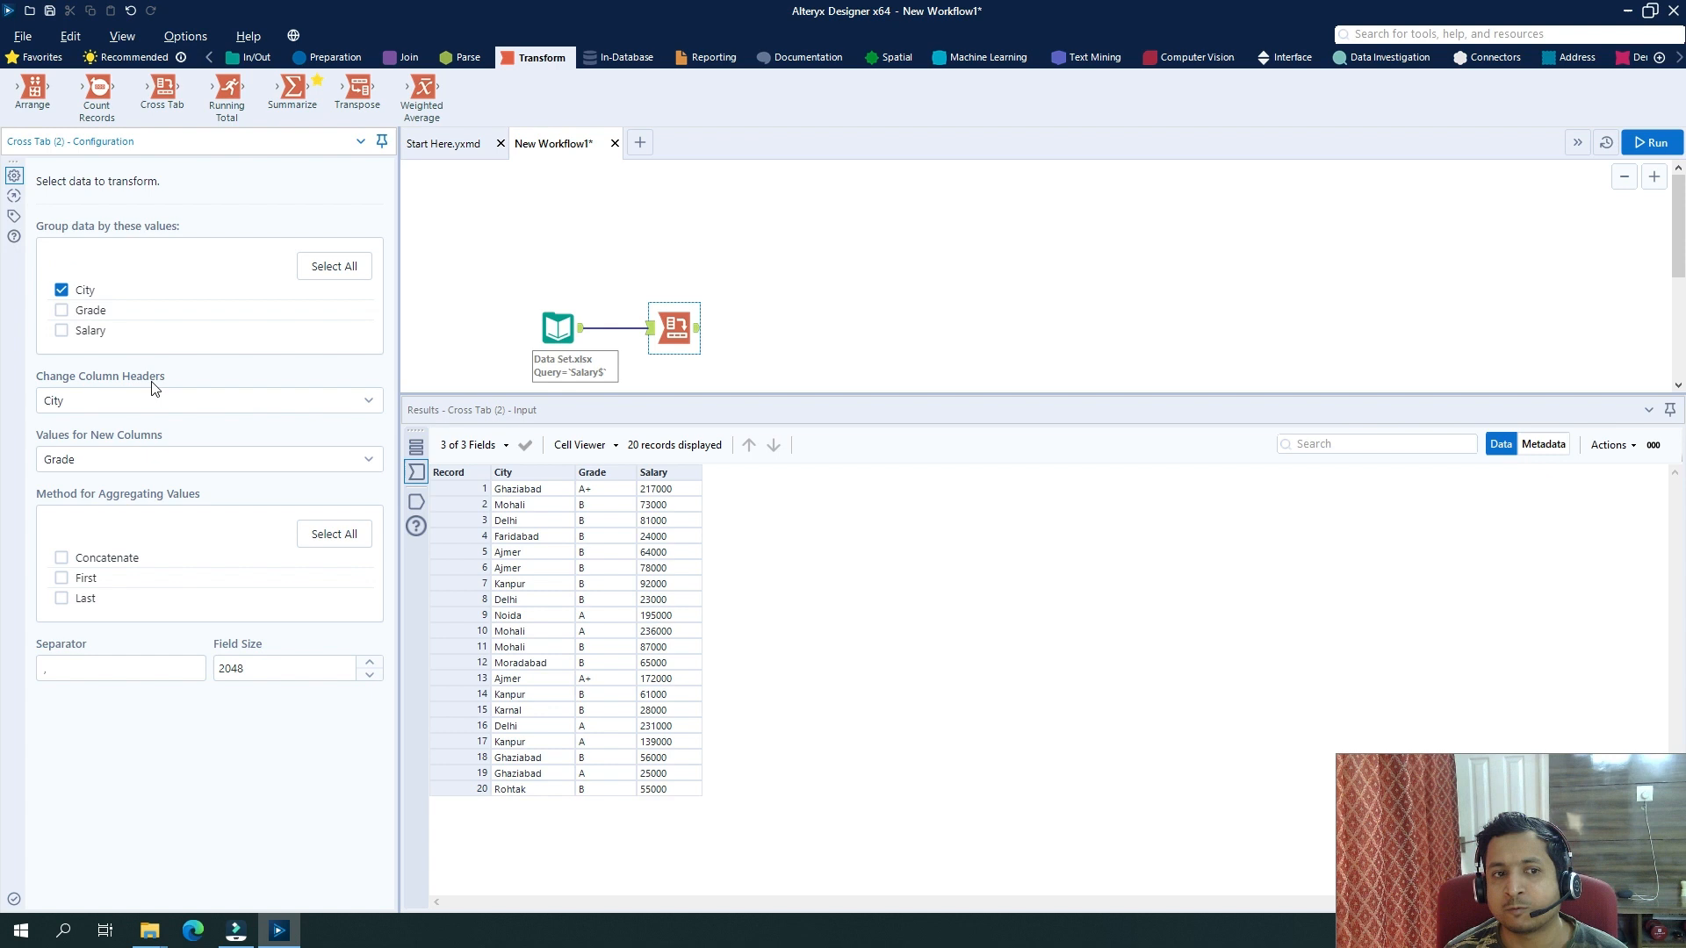
{"action": "mouse_move", "coordinate": [598, 581]}
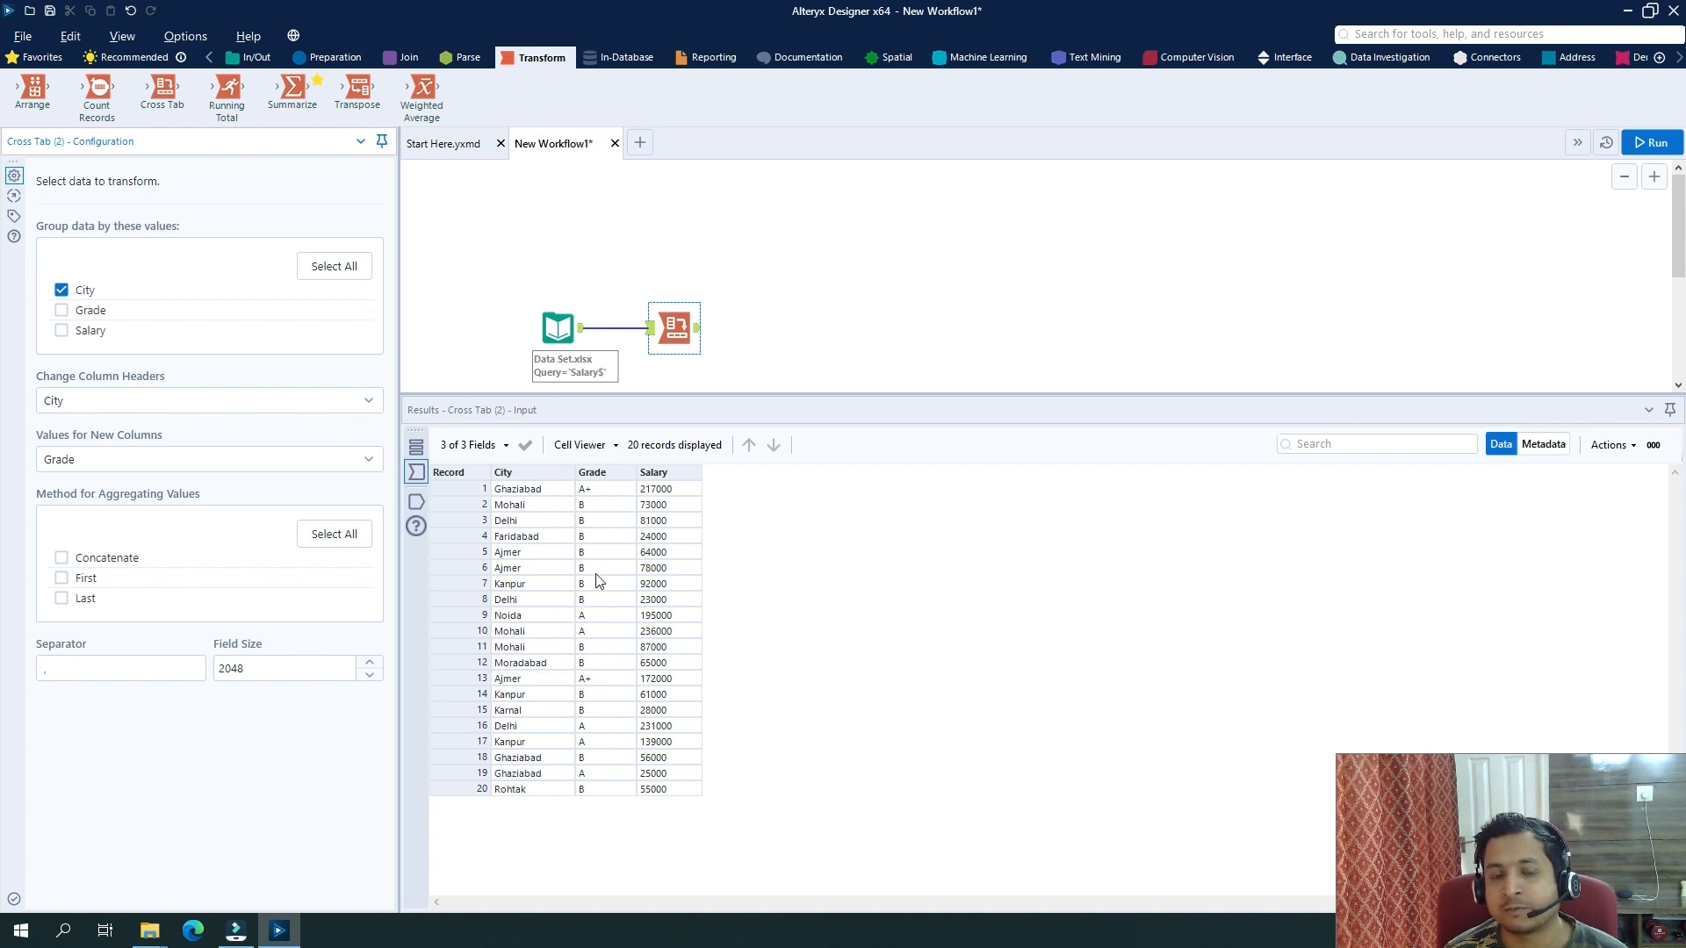
{"action": "mouse_move", "coordinate": [608, 826]}
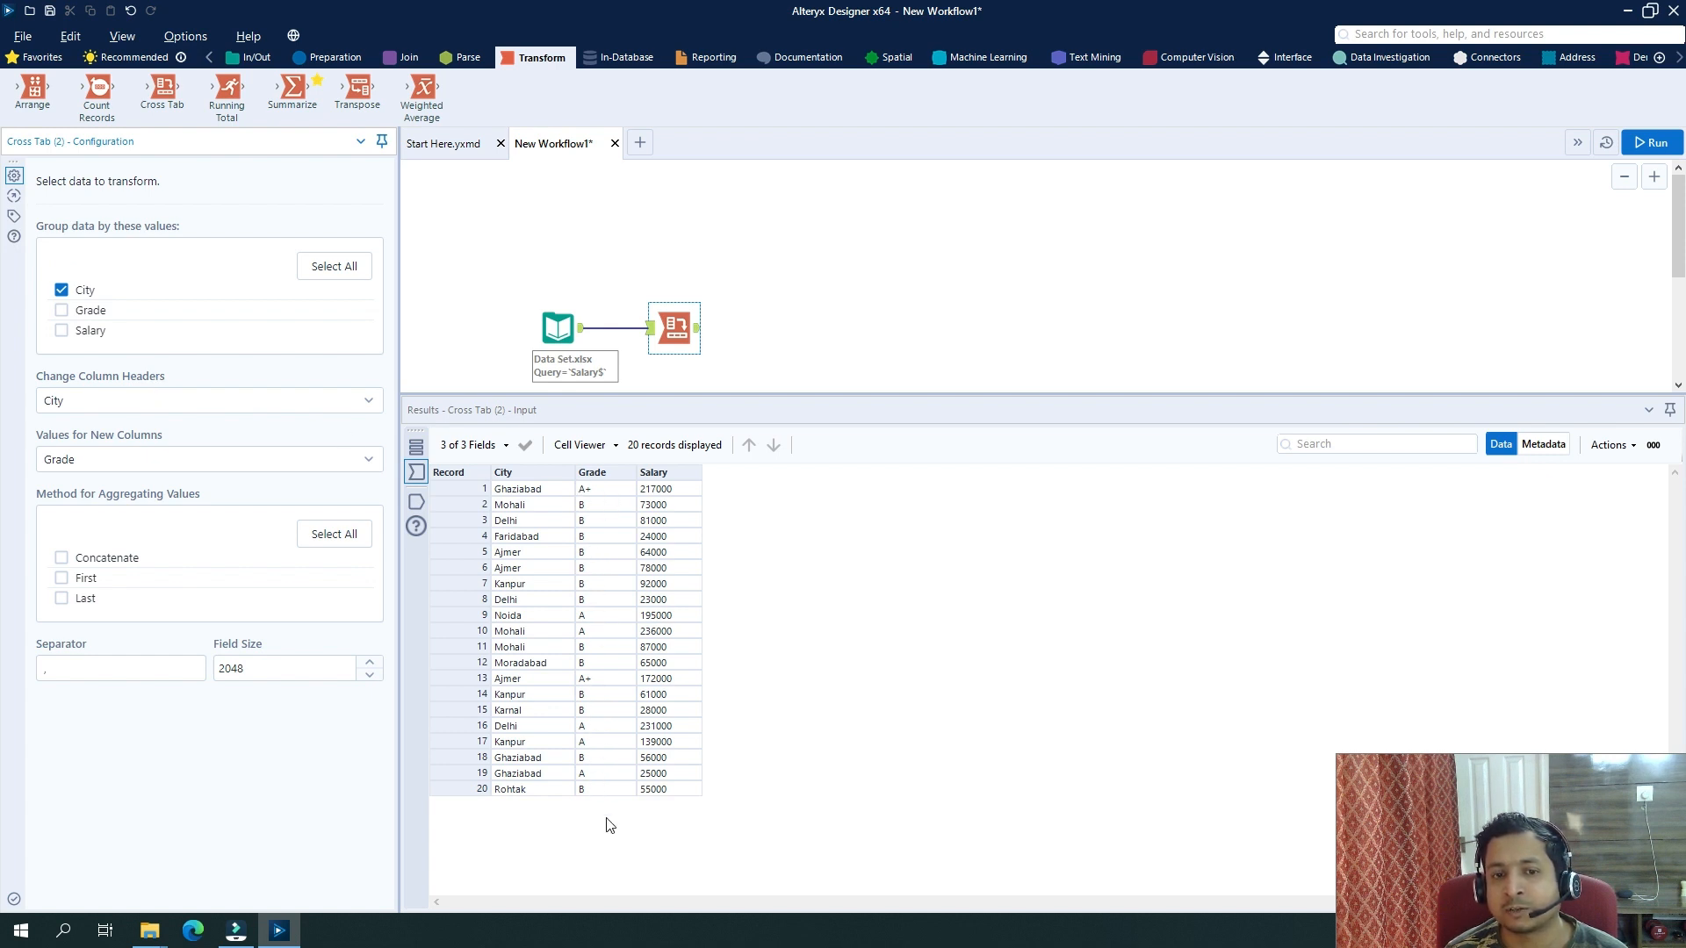
{"action": "mouse_move", "coordinate": [176, 399]}
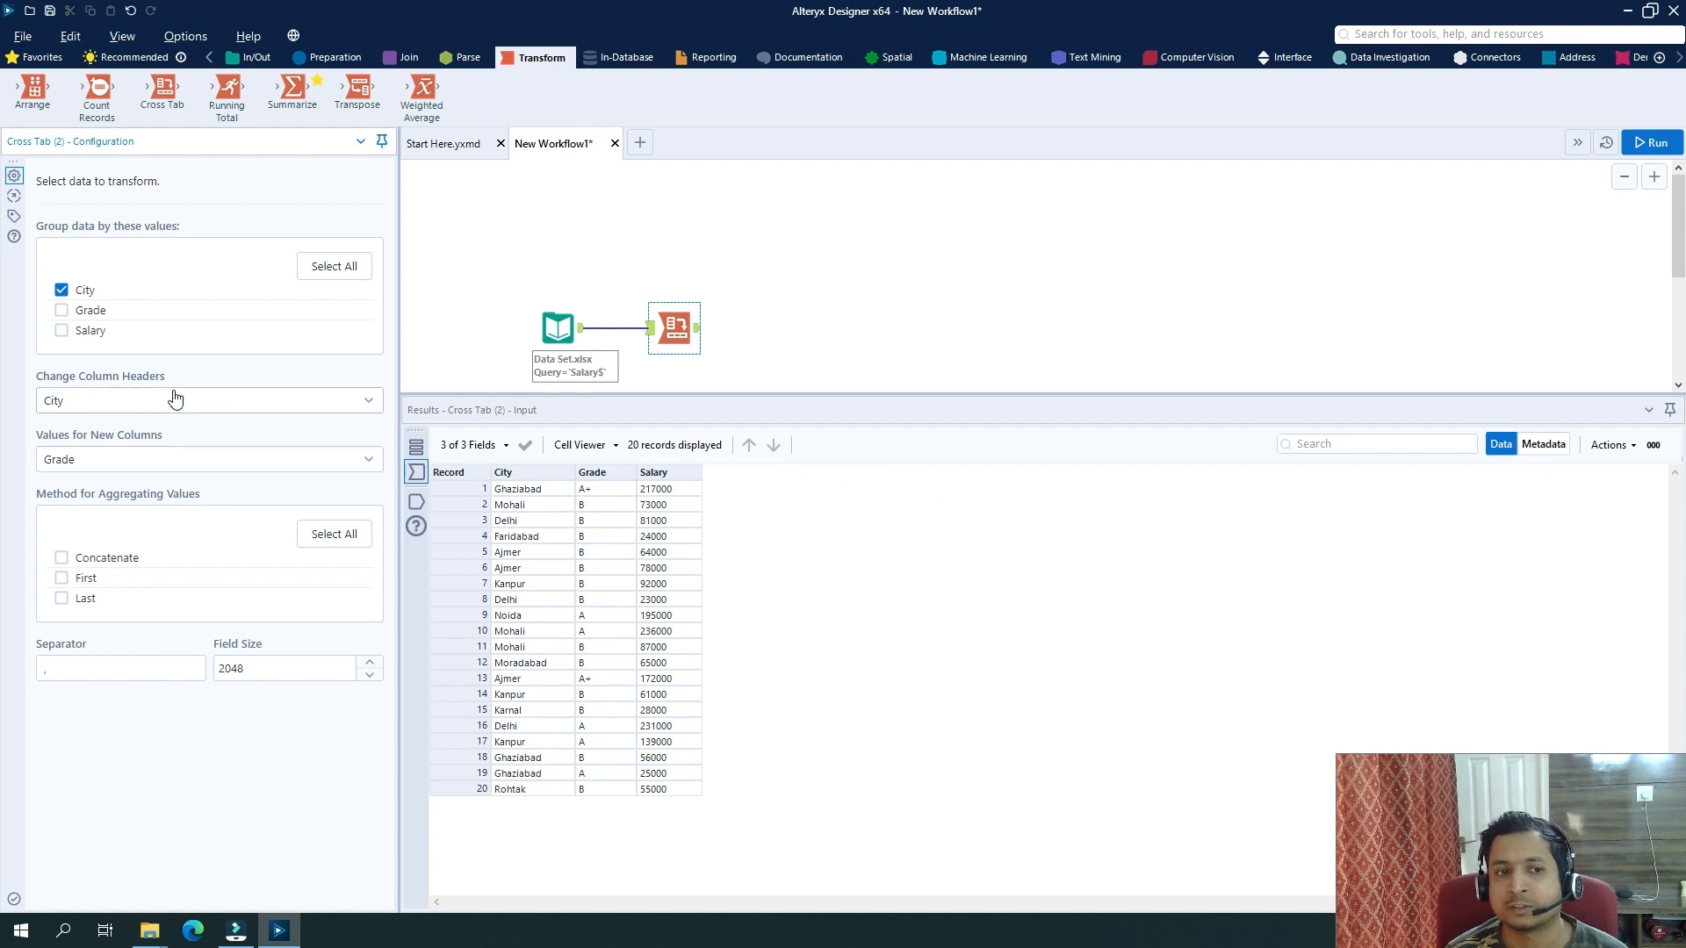
{"action": "mouse_move", "coordinate": [191, 390]}
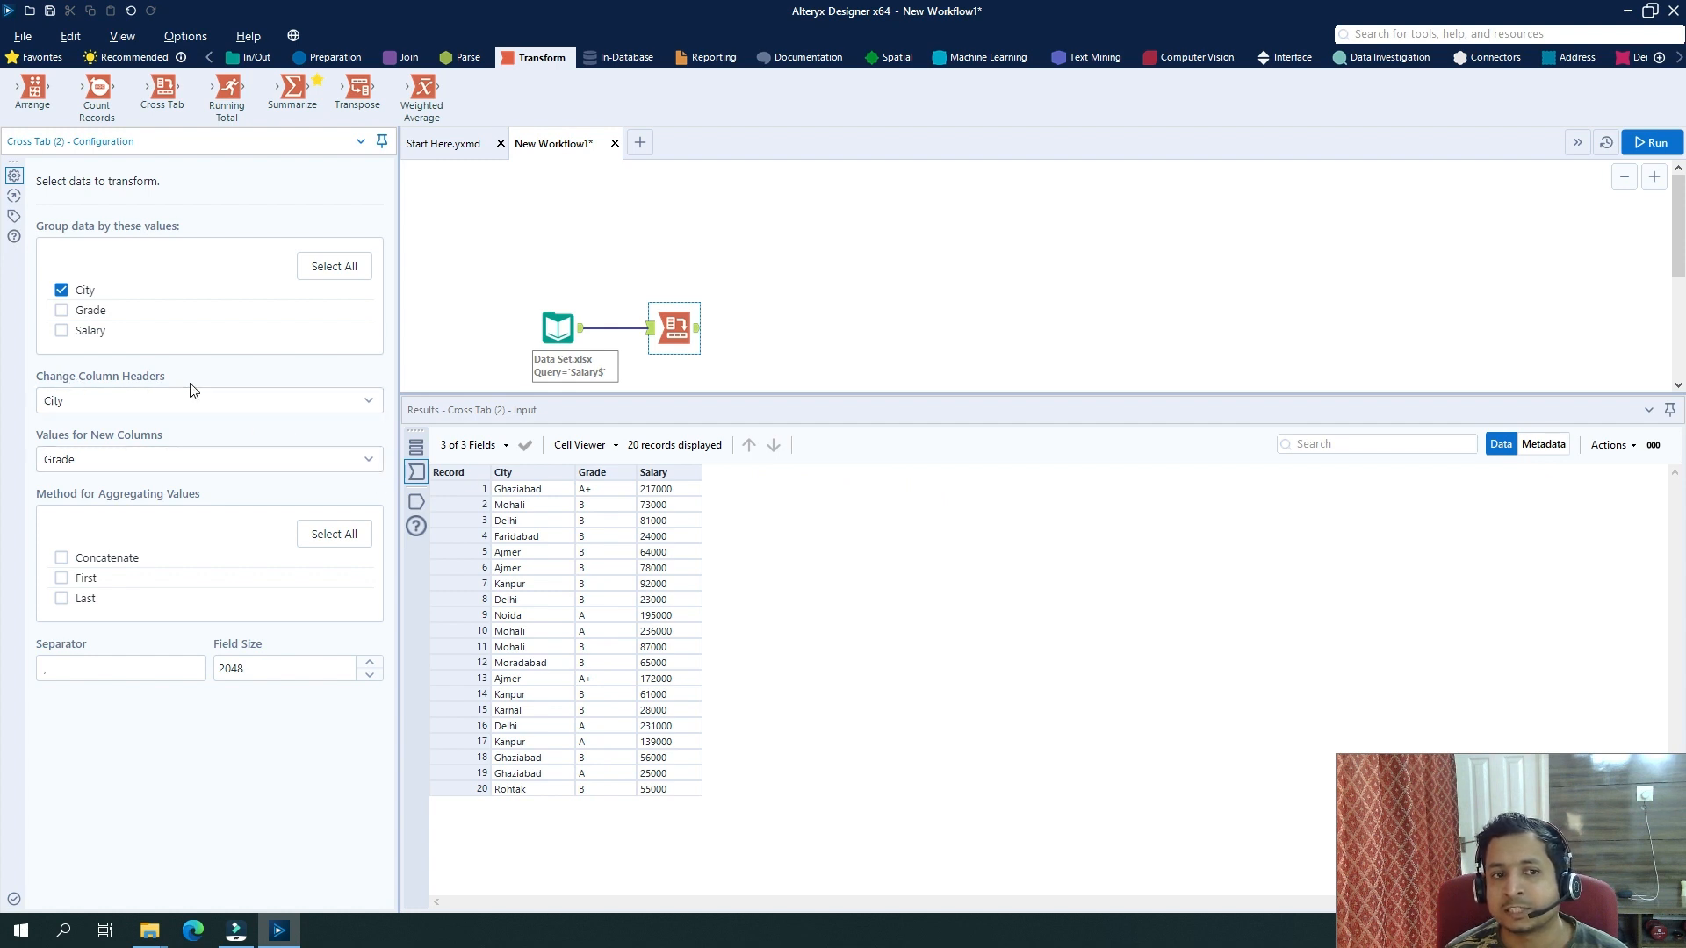
Use Grade as the new column headers and Salary as the values for those columns.
{"action": "left_click", "coordinate": [209, 458]}
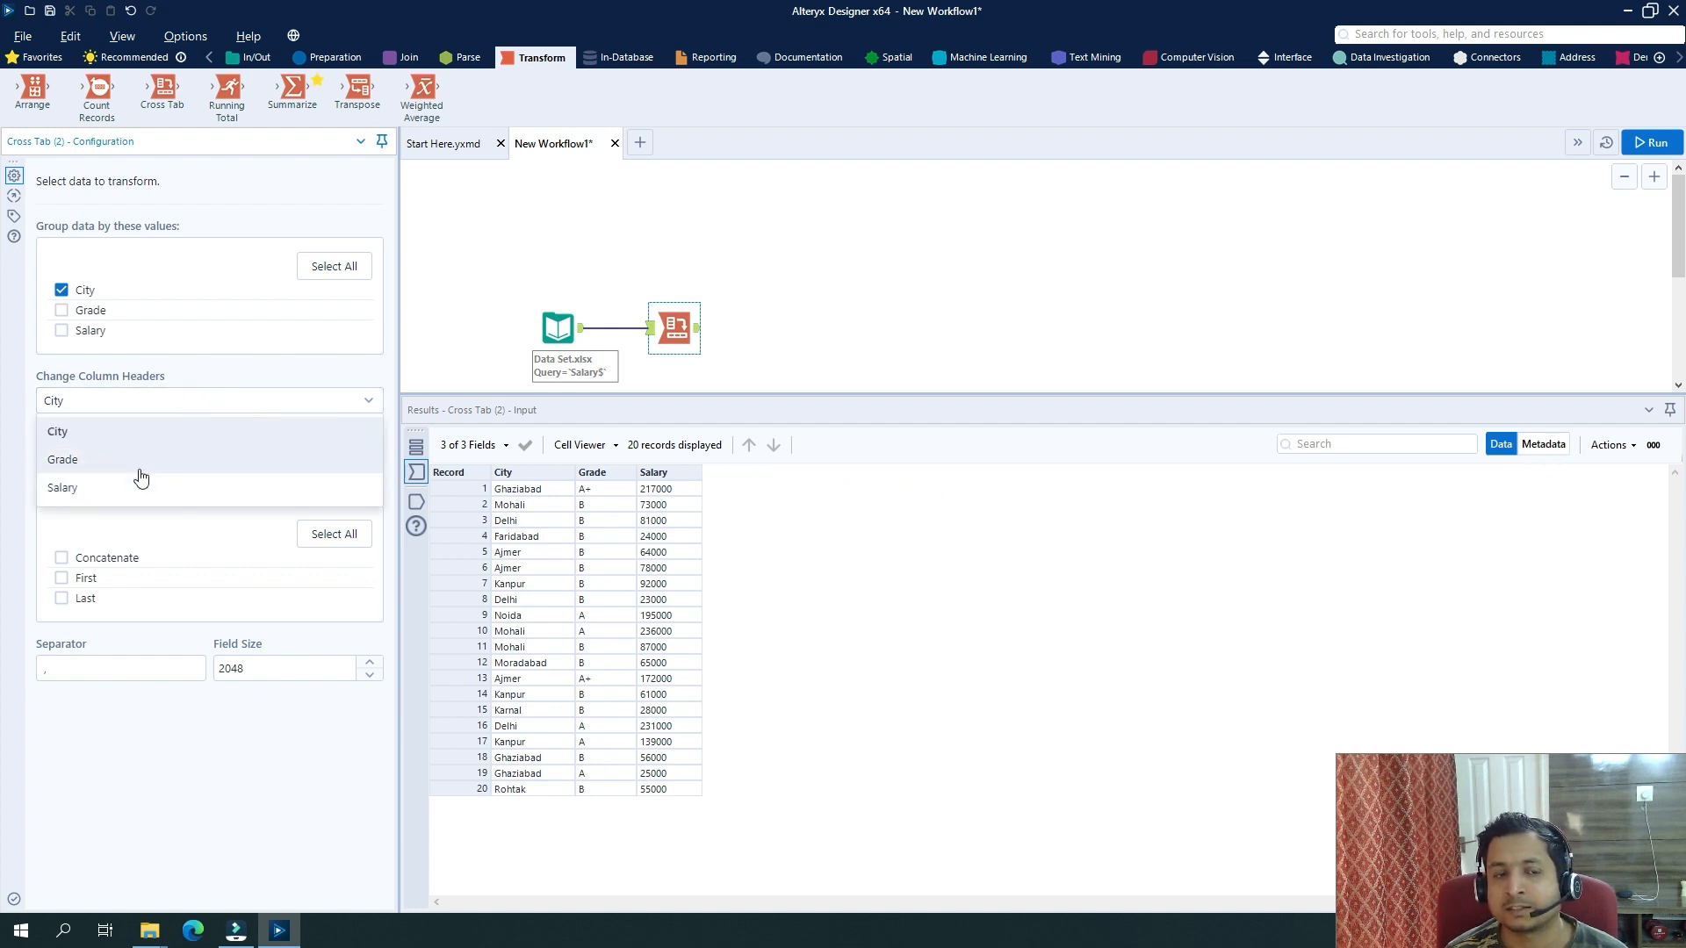
{"action": "left_click", "coordinate": [62, 458]}
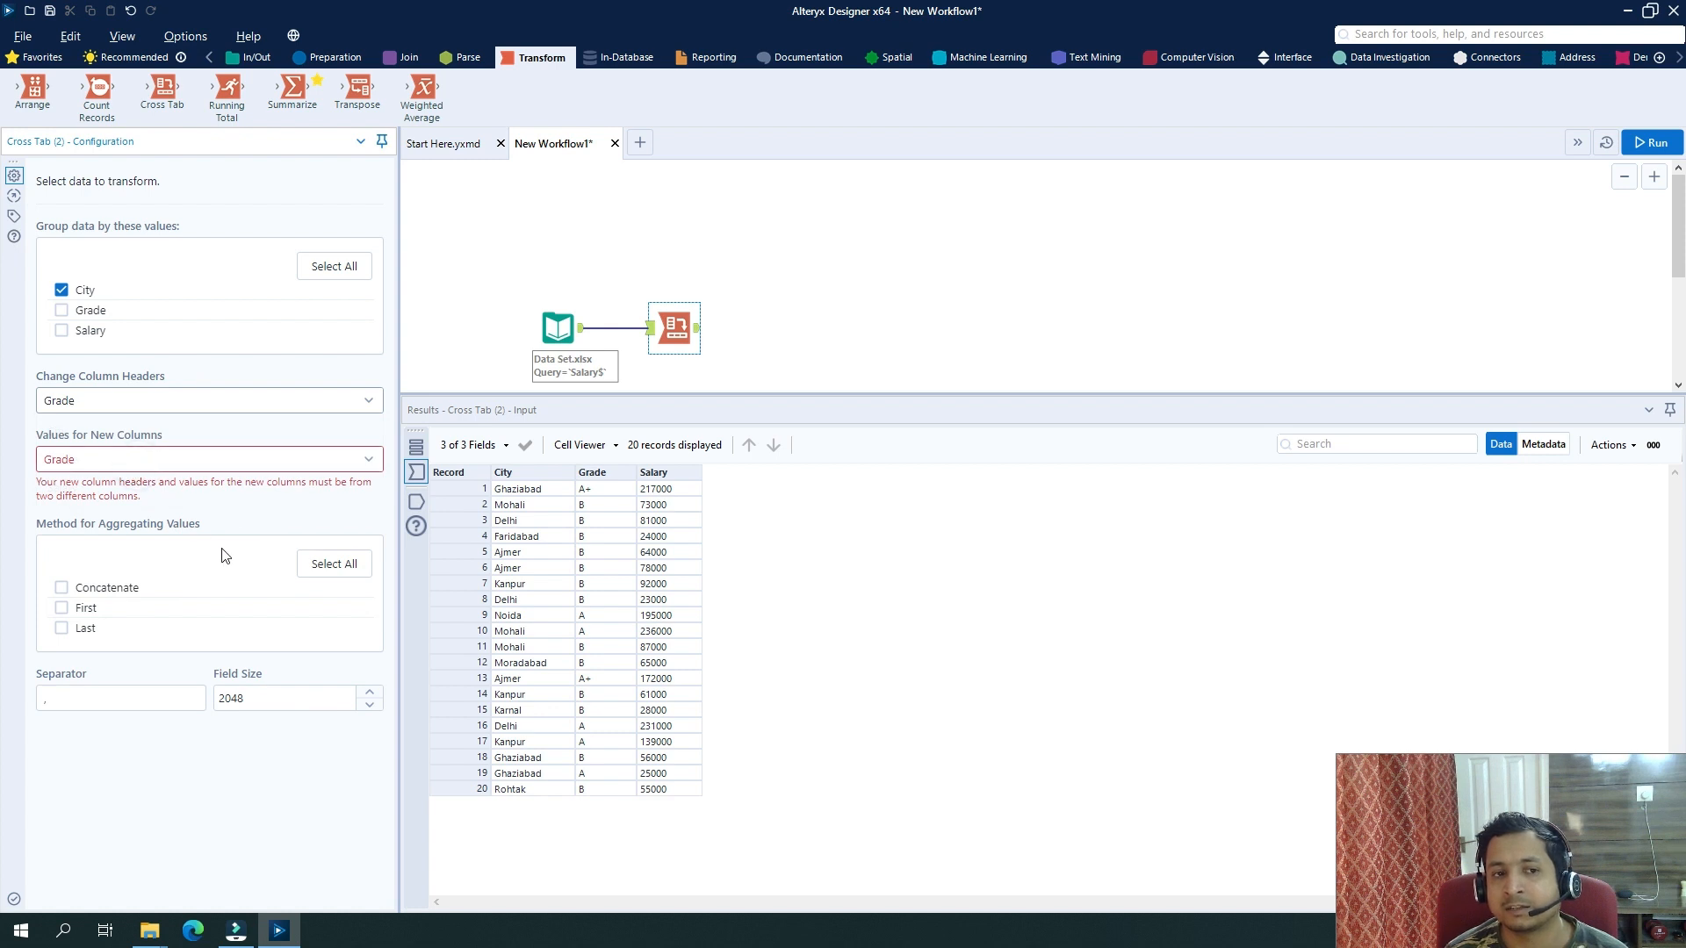
{"action": "mouse_move", "coordinate": [632, 592]}
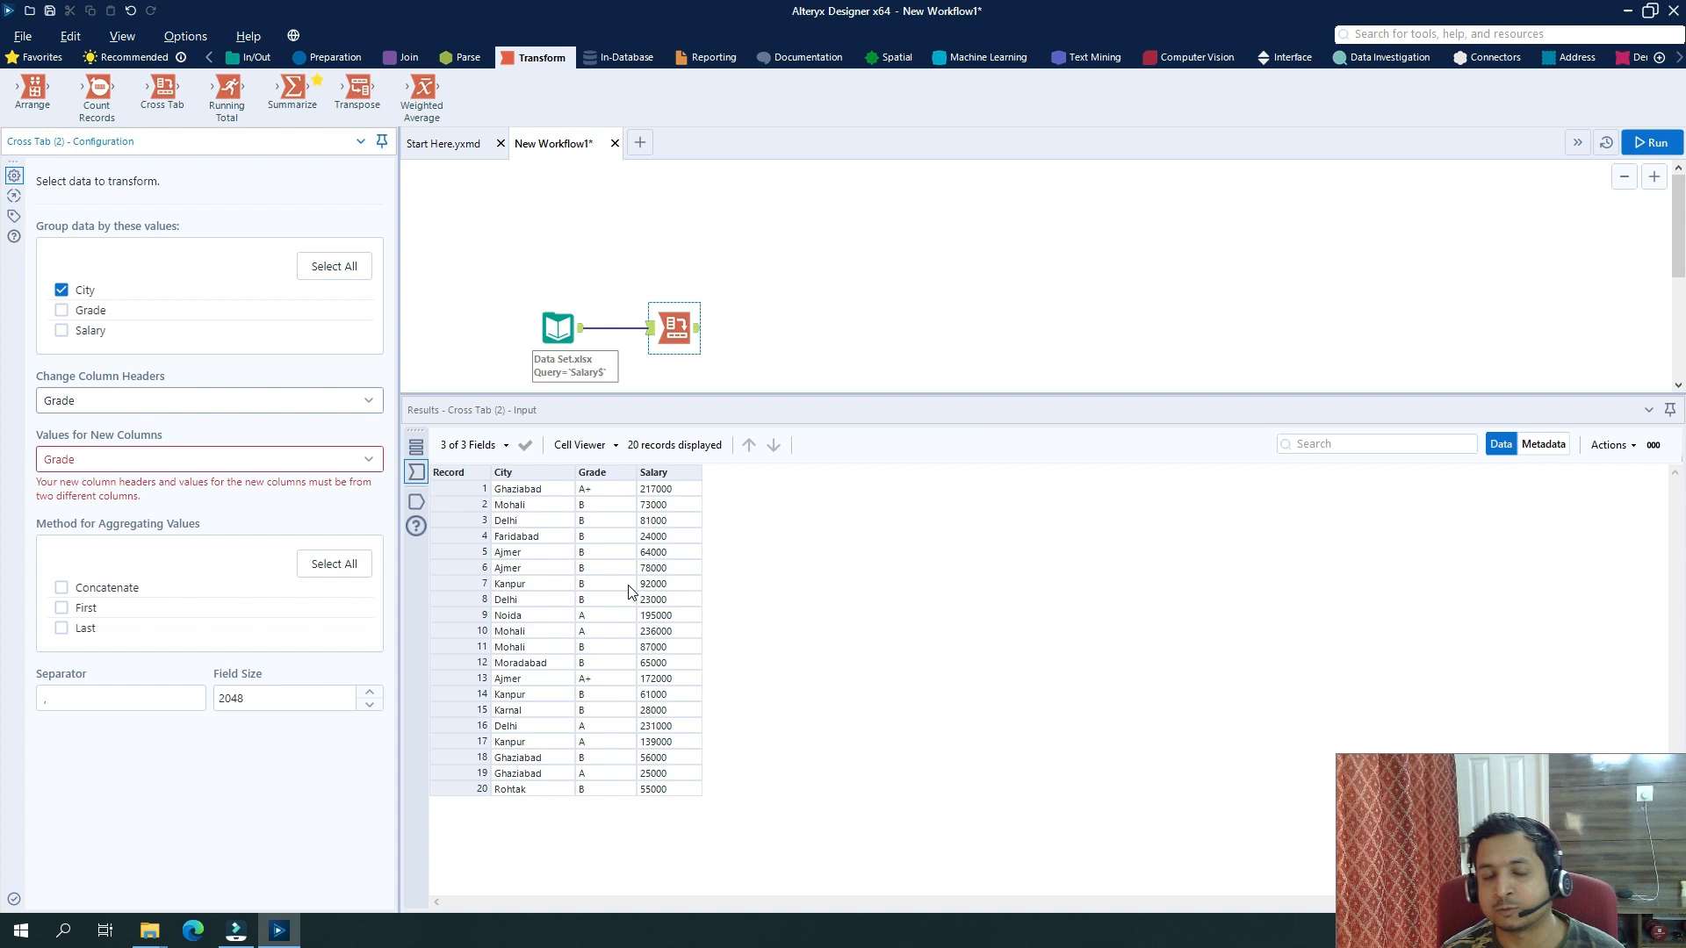
{"action": "mouse_move", "coordinate": [669, 527]}
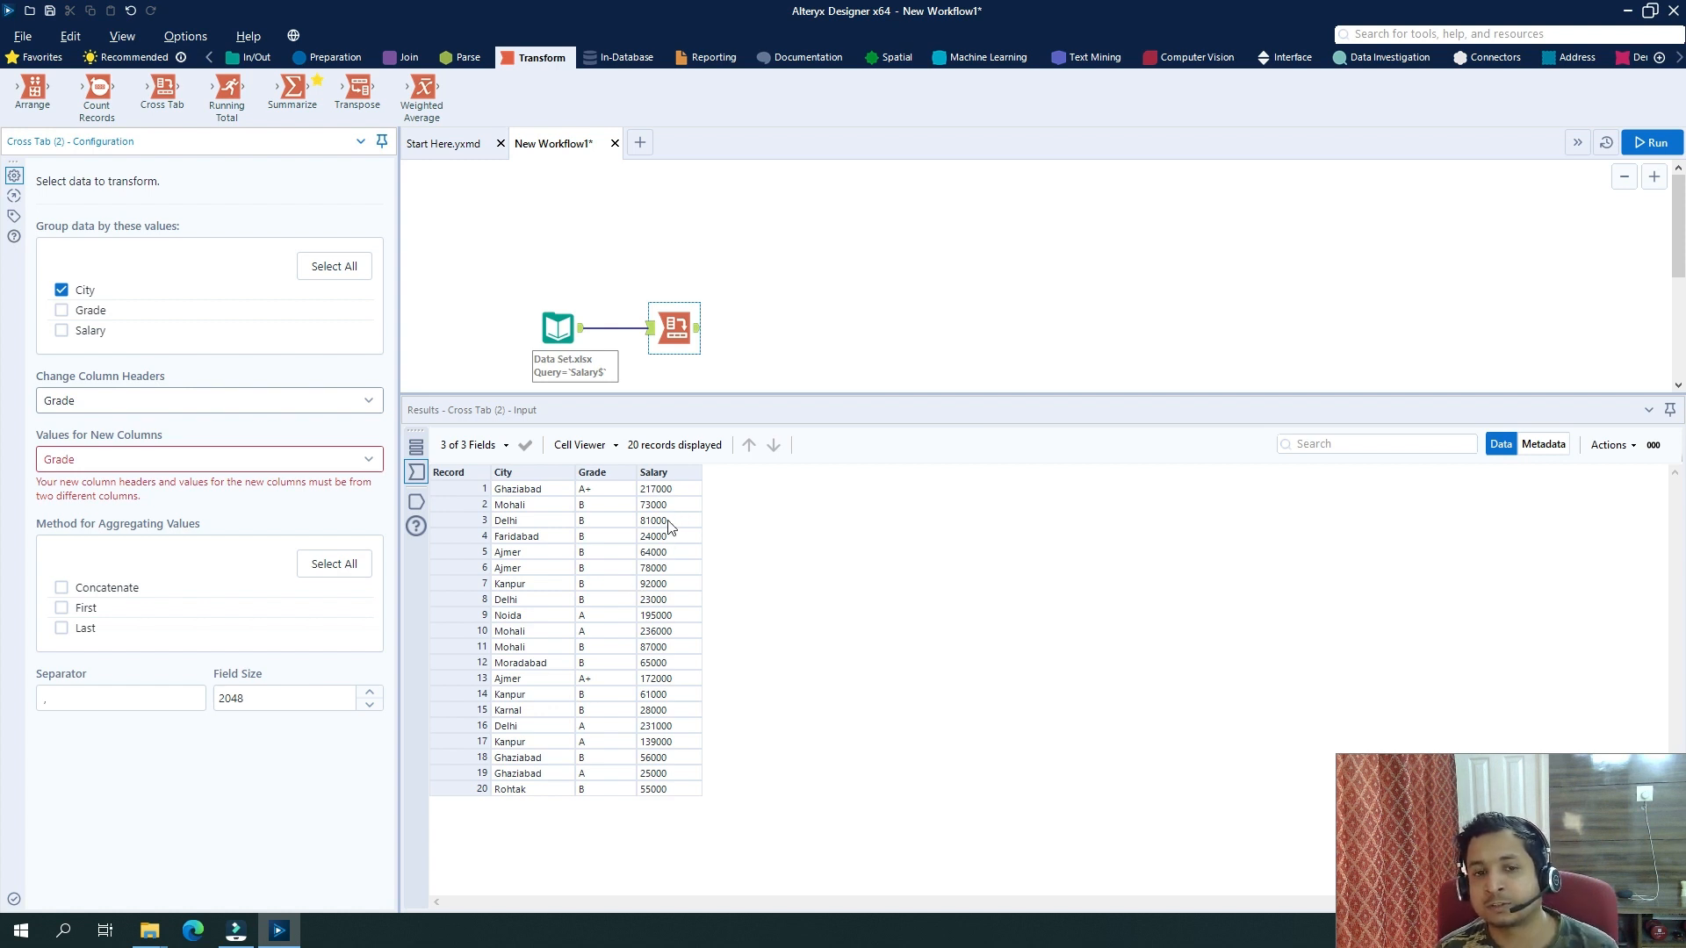
{"action": "mouse_move", "coordinate": [534, 504]}
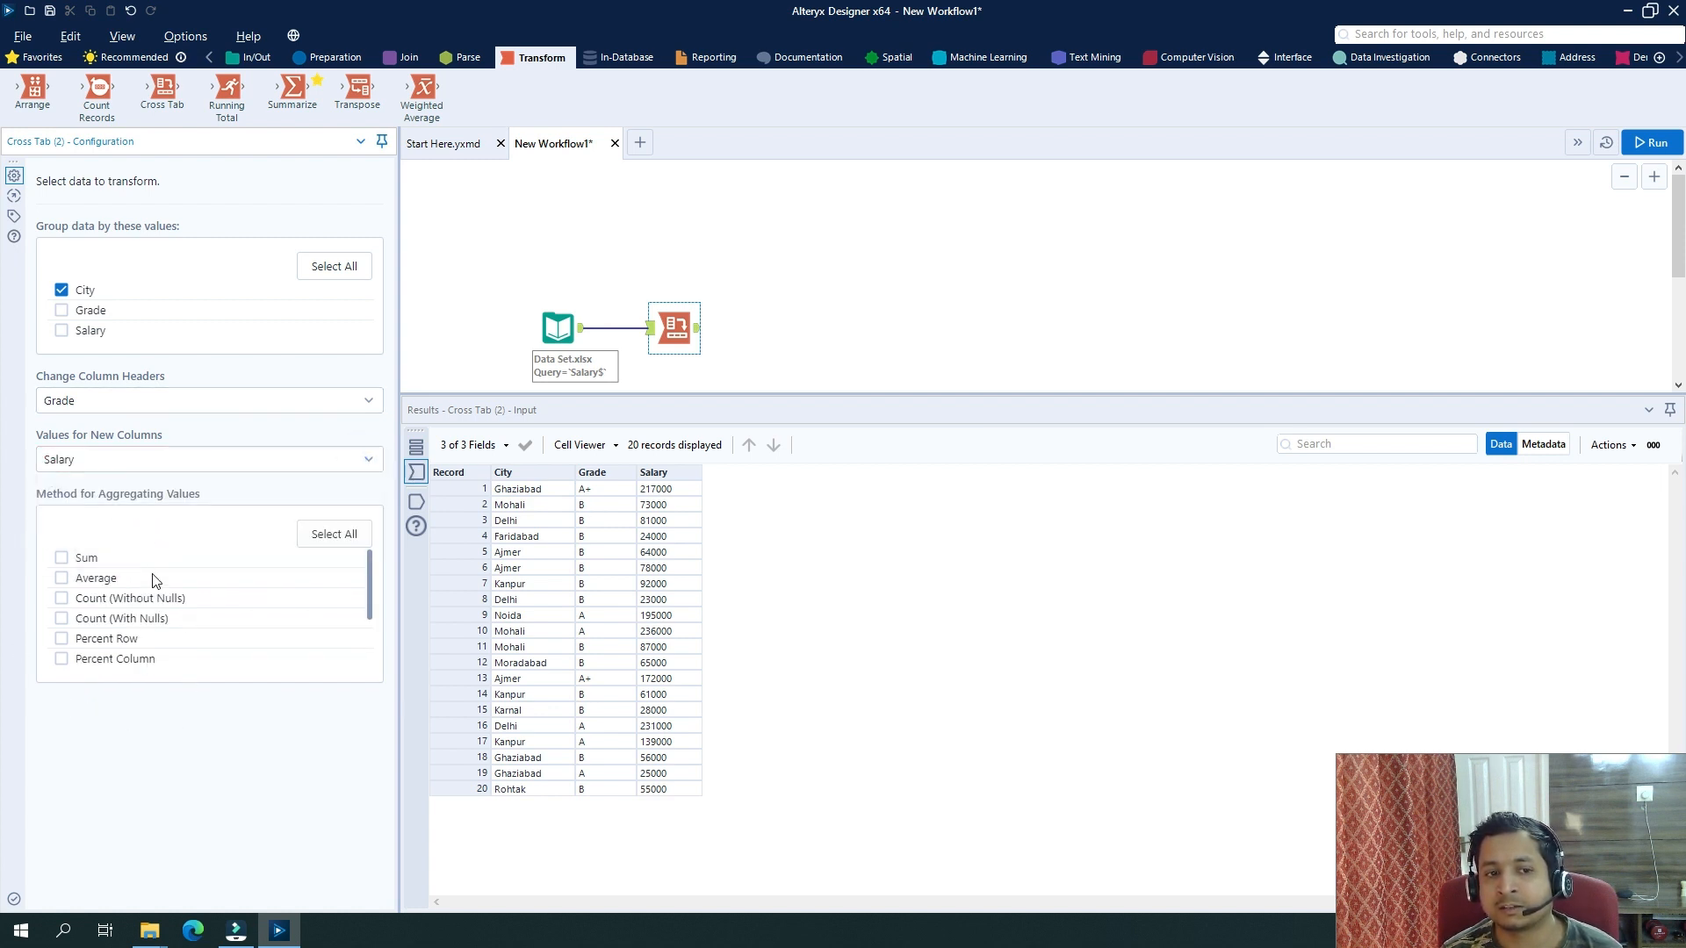
{"action": "scroll", "scroll_direction": "down", "scroll_amount": 3}
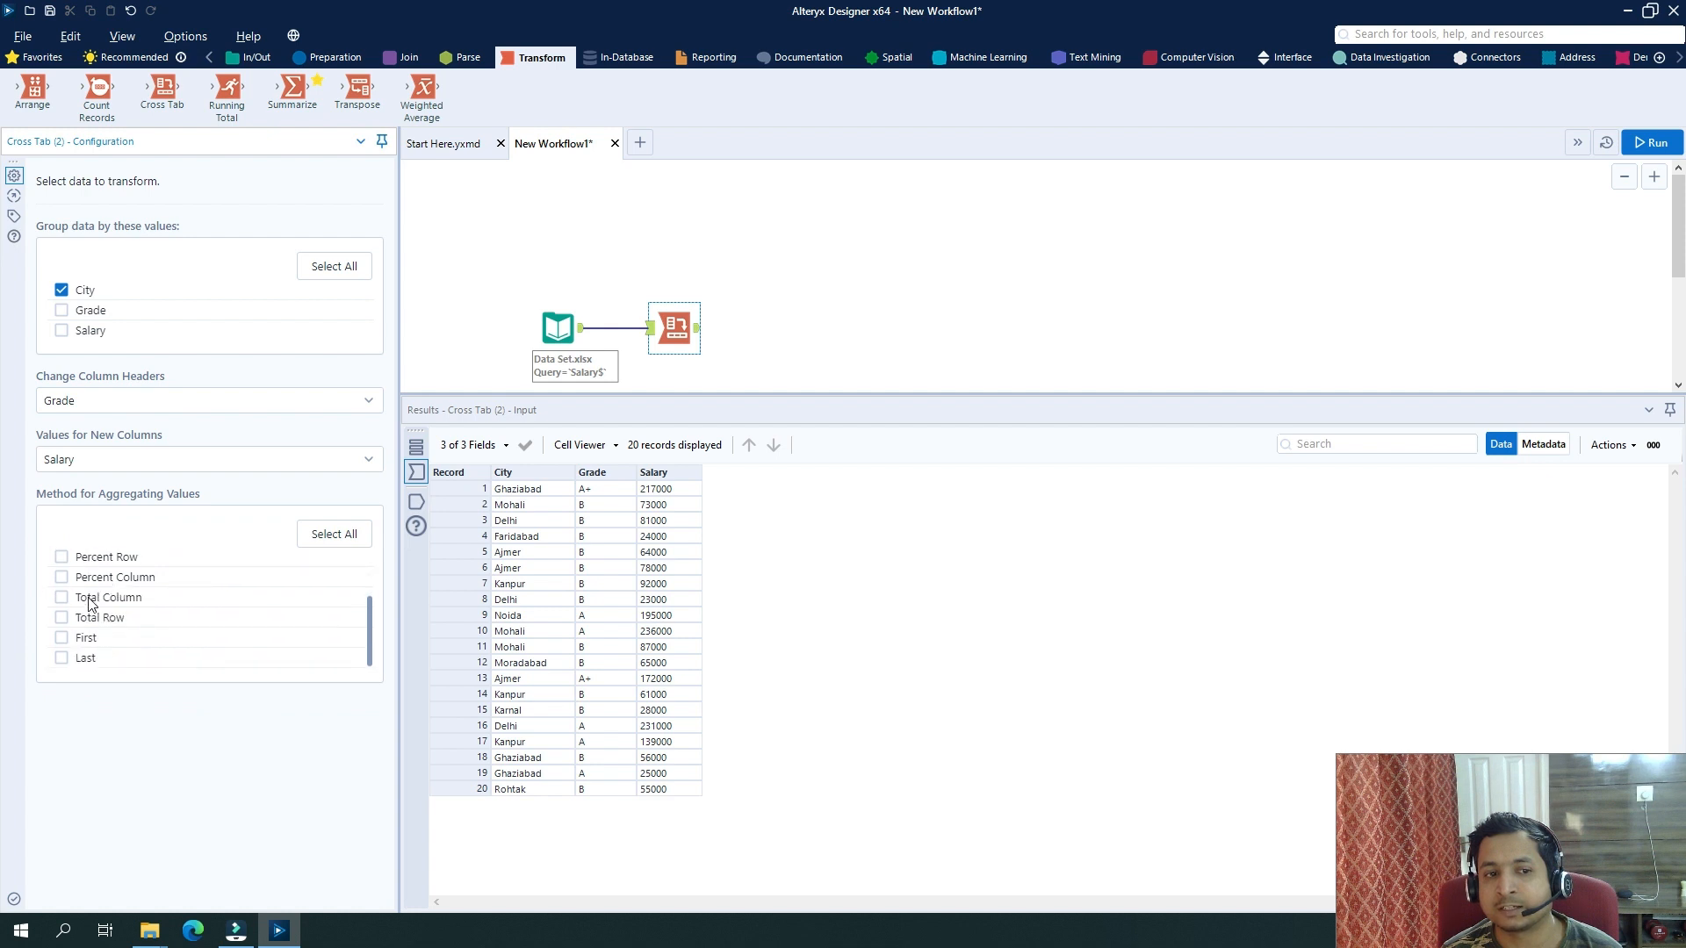
{"action": "scroll", "scroll_direction": "up", "scroll_amount": 3}
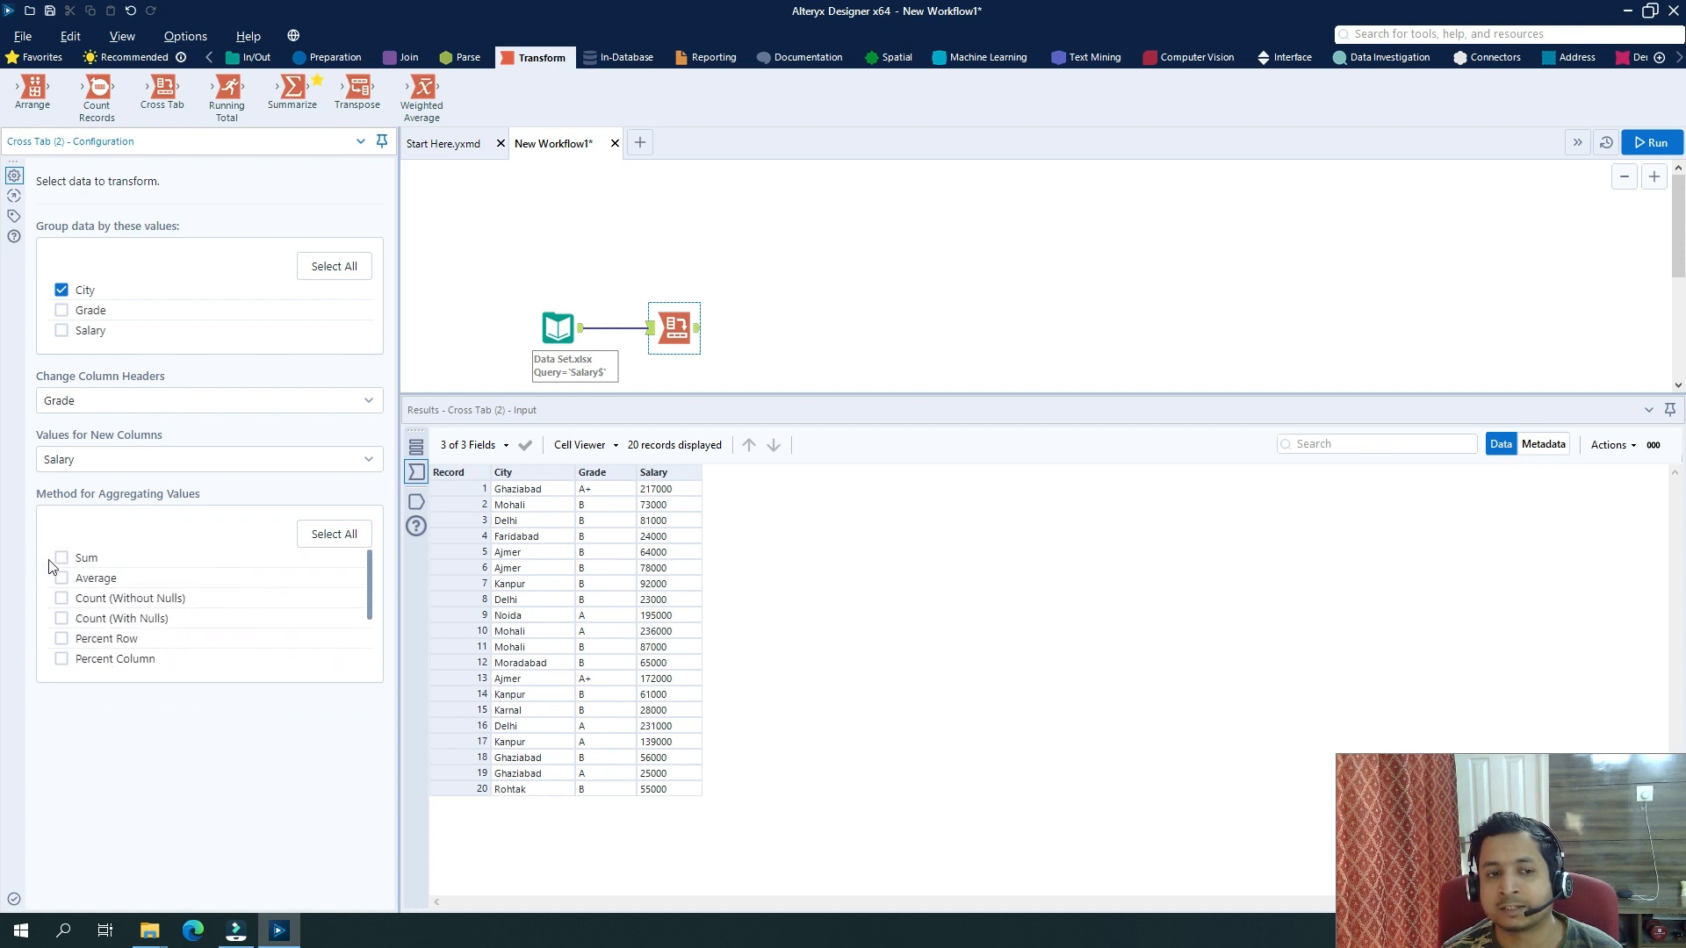
Aggregate Salary by Sum, run the workflow and view the 10-city by Grade totals table.
{"action": "left_click", "coordinate": [62, 557]}
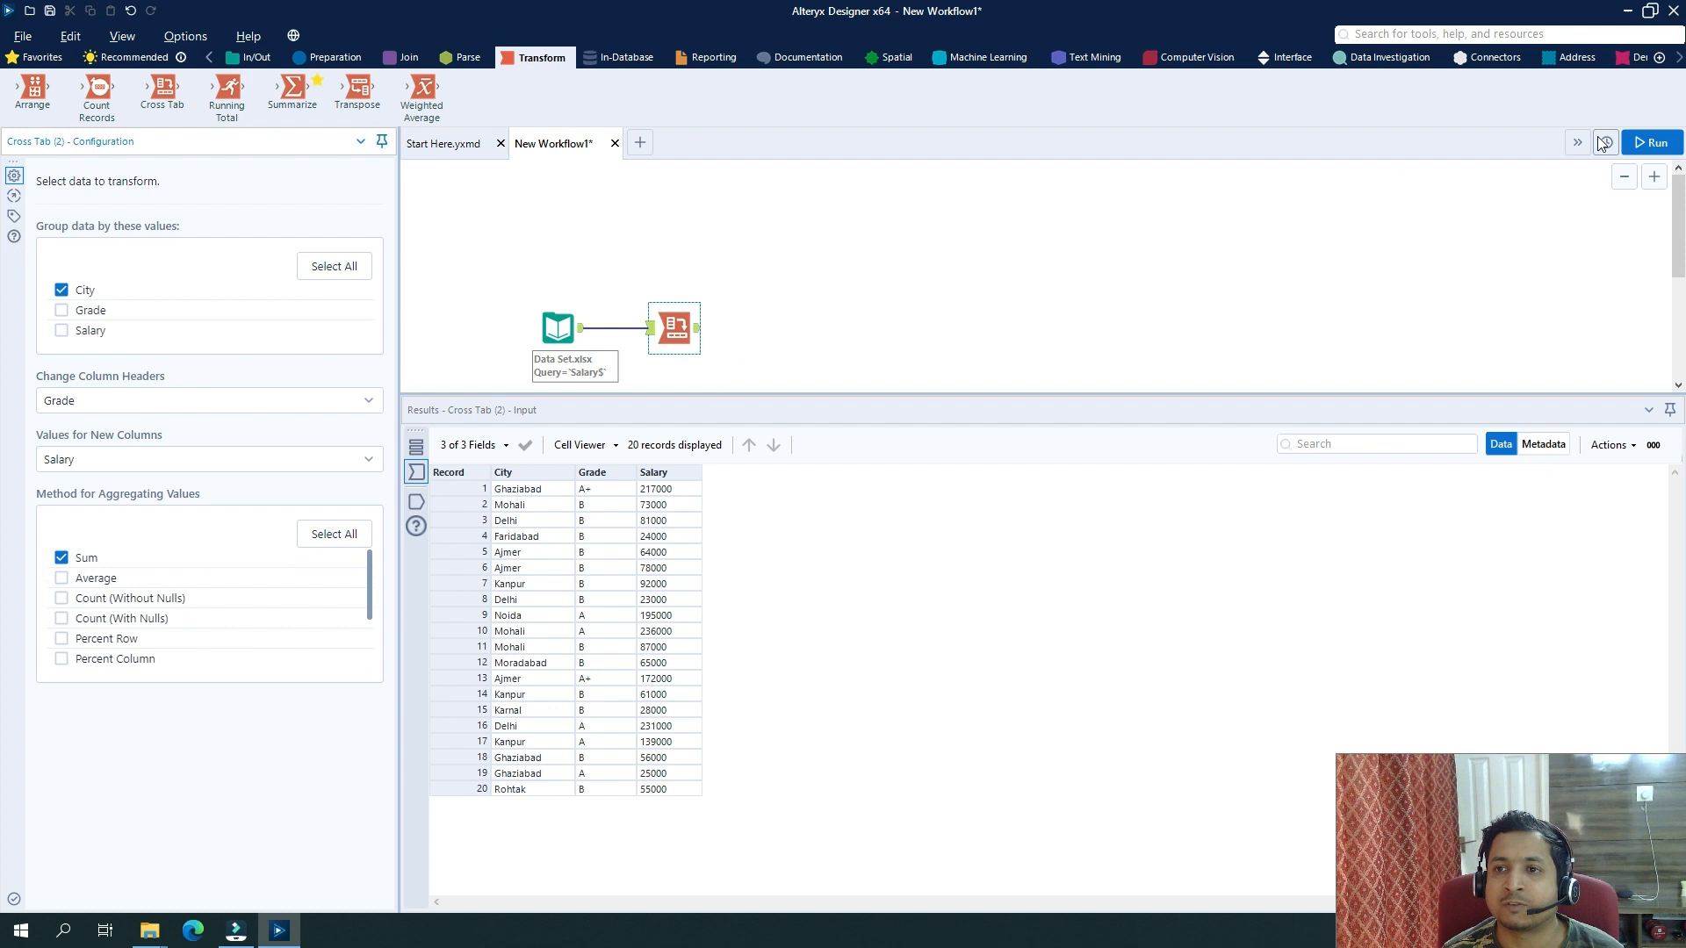
{"action": "mouse_move", "coordinate": [1602, 140]}
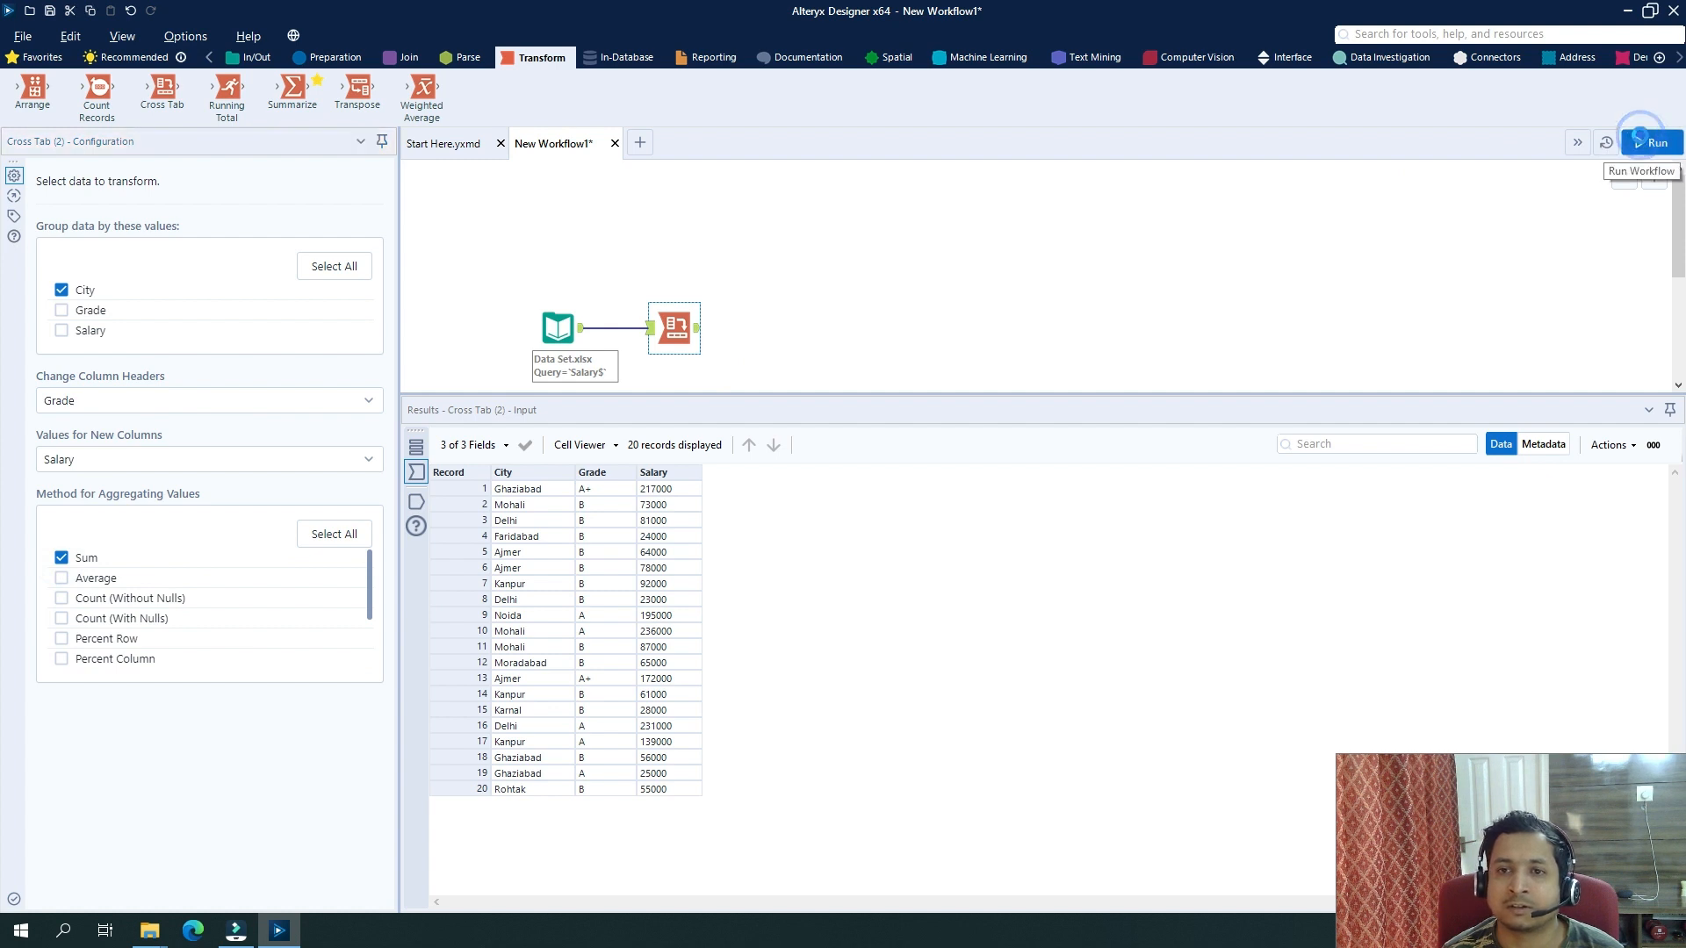
{"action": "left_click", "coordinate": [1654, 140]}
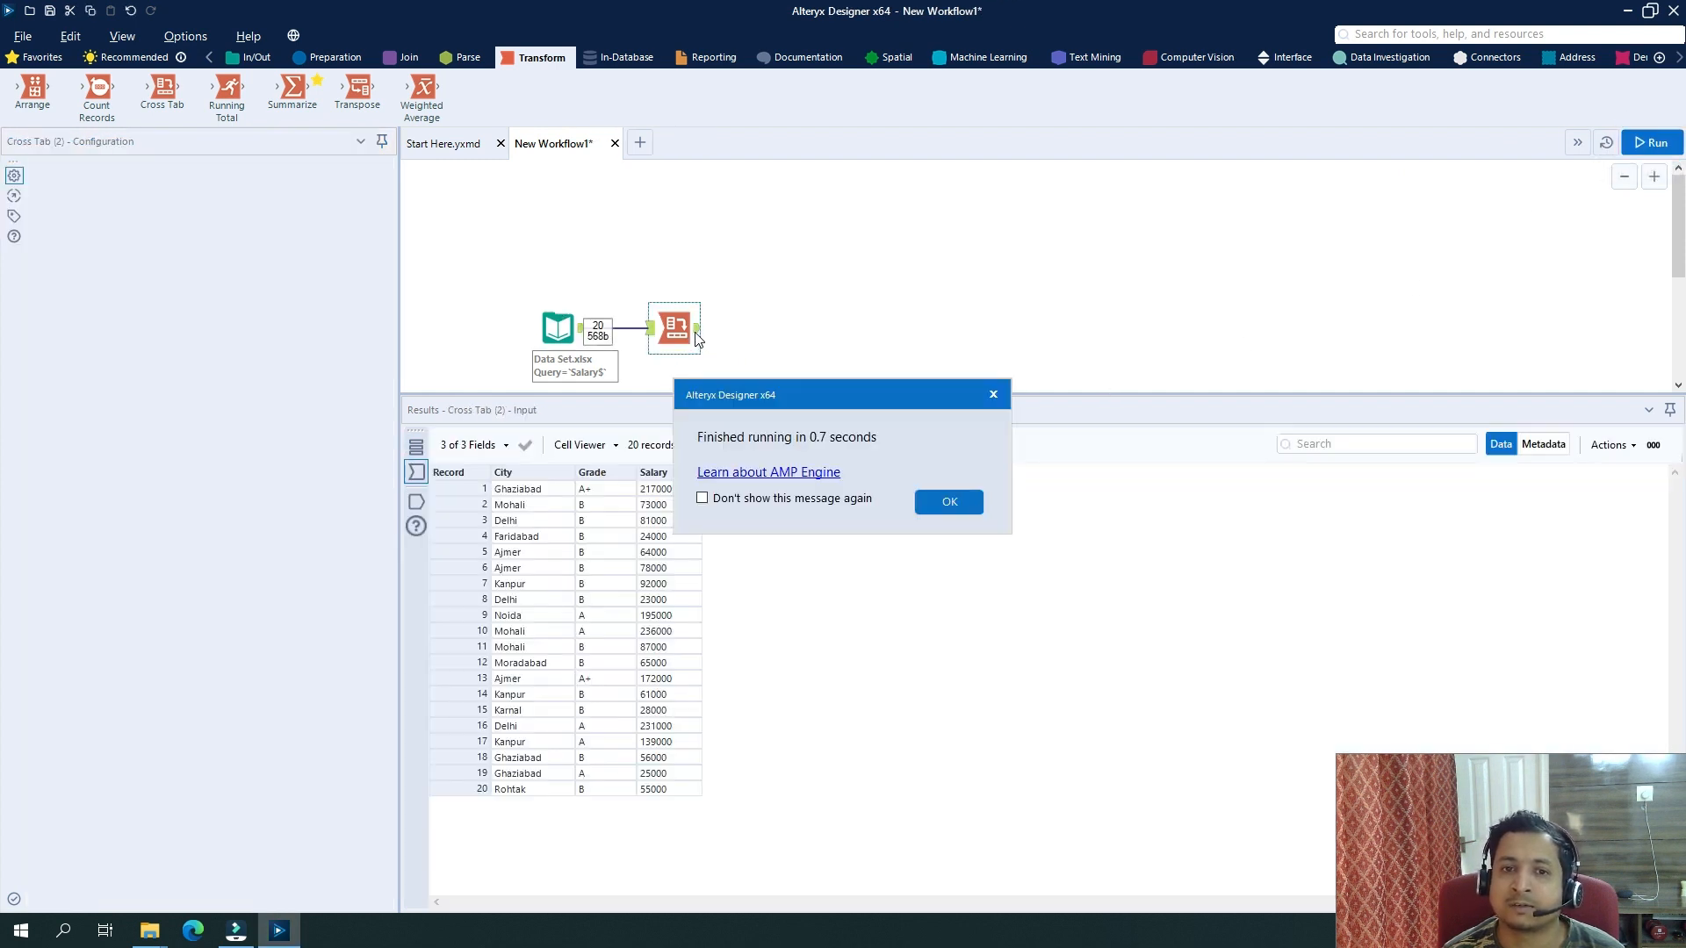
{"action": "left_click", "coordinate": [947, 503]}
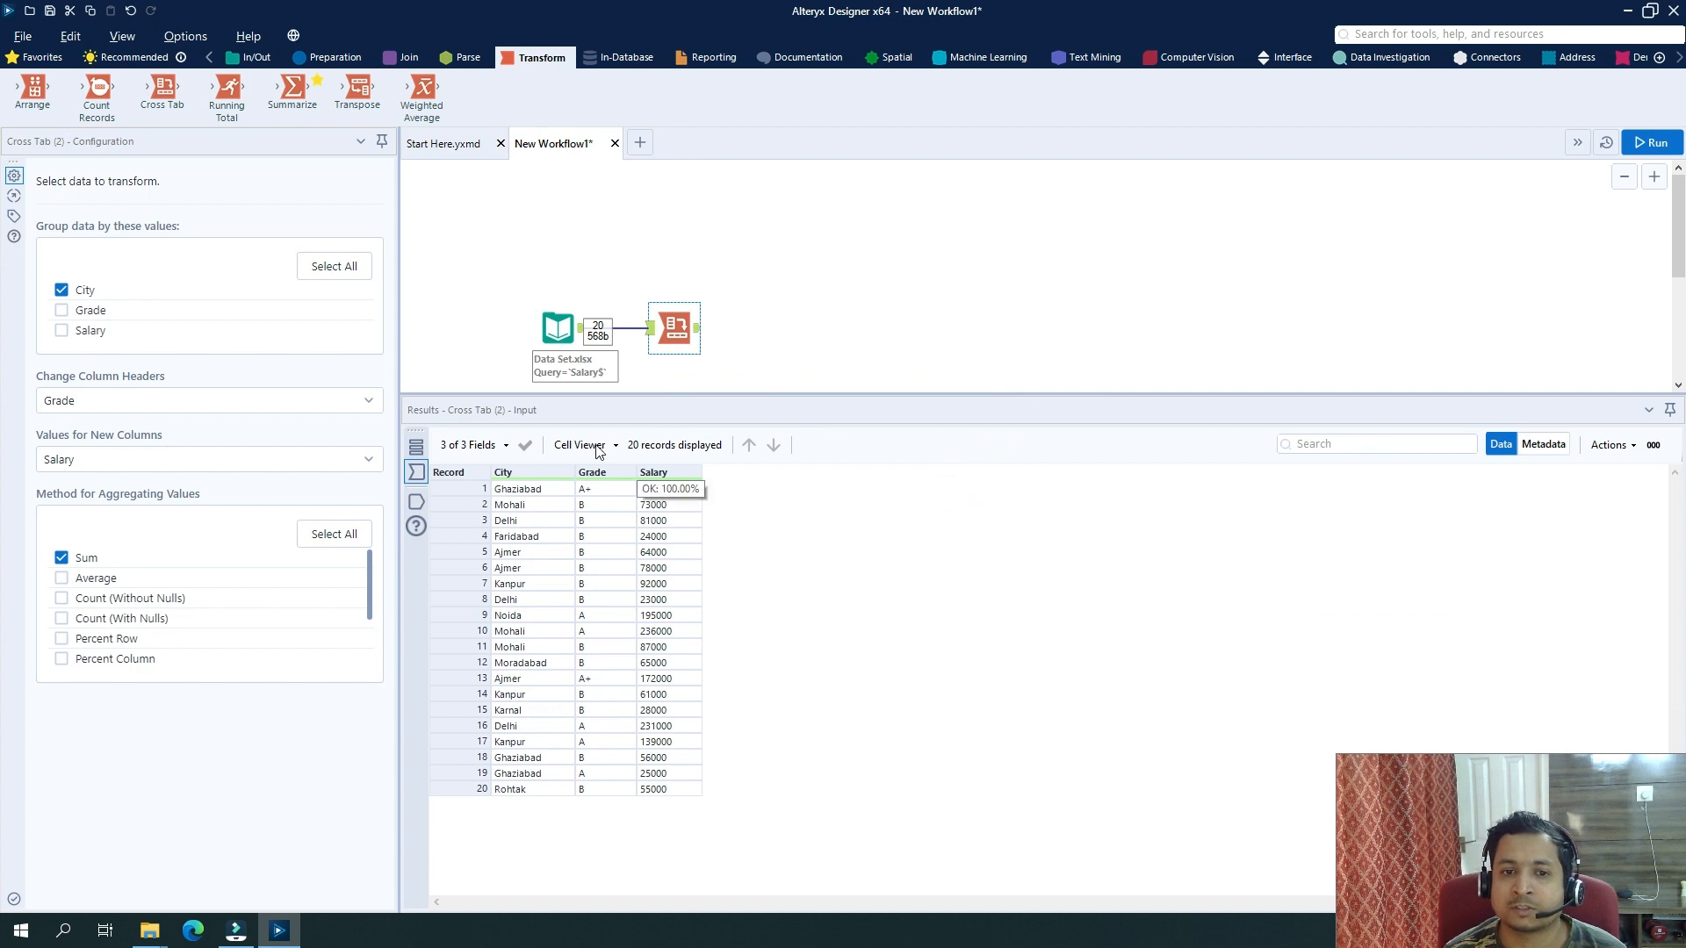
{"action": "left_click", "coordinate": [674, 329]}
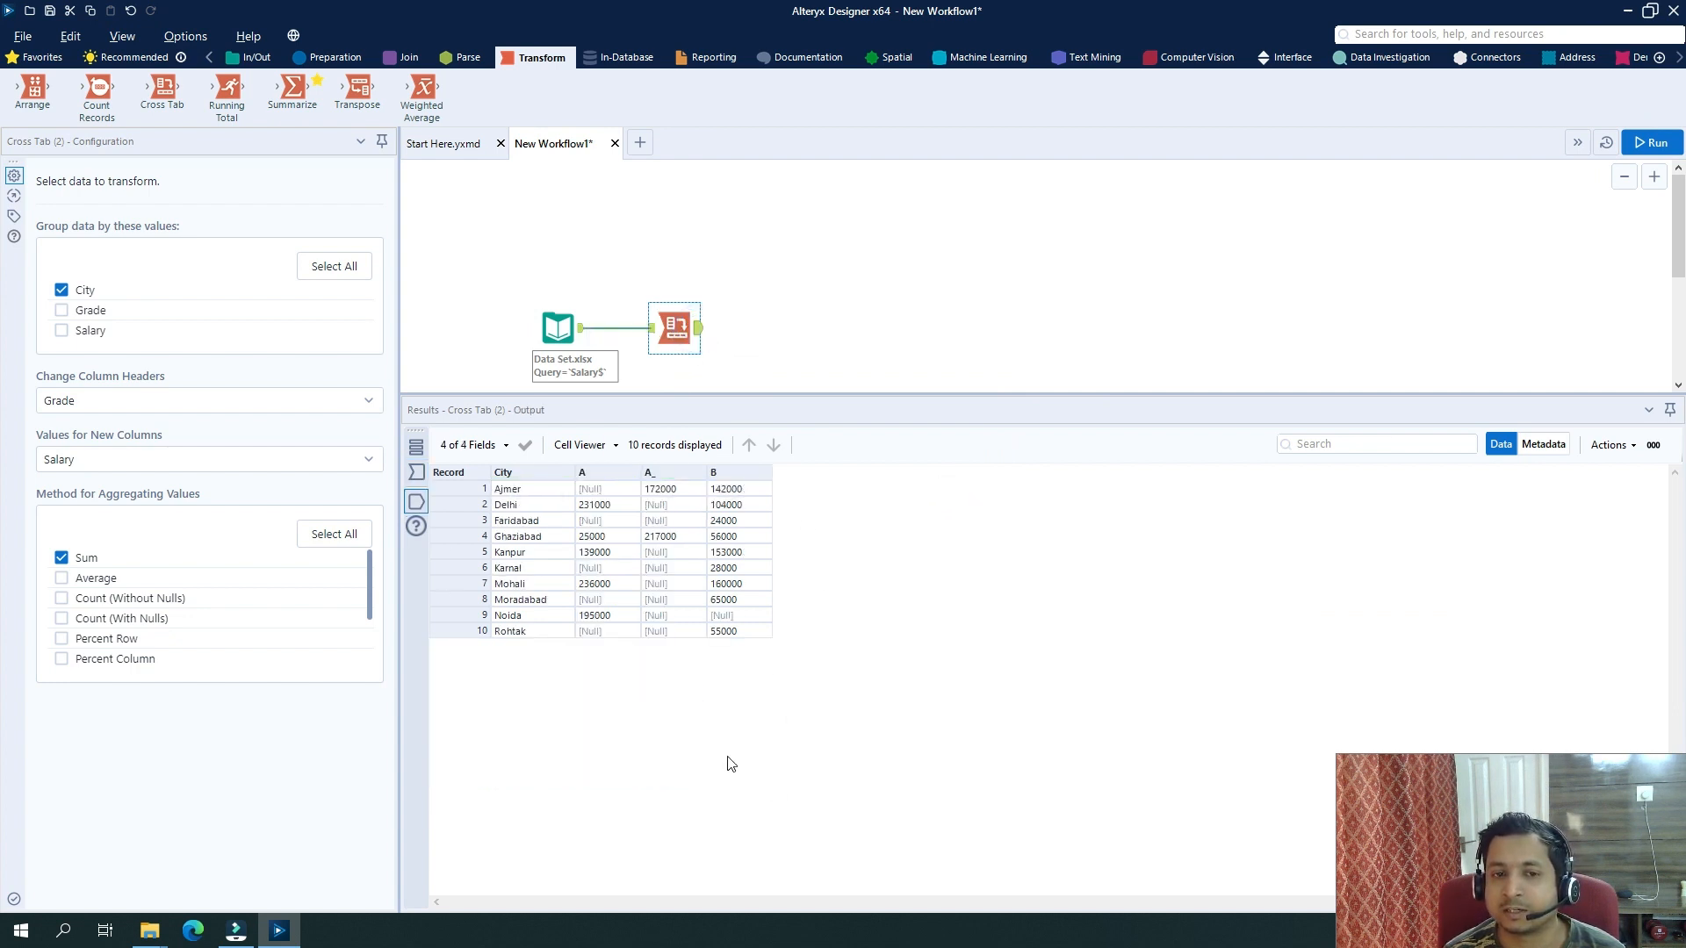
{"action": "left_click", "coordinate": [508, 488]}
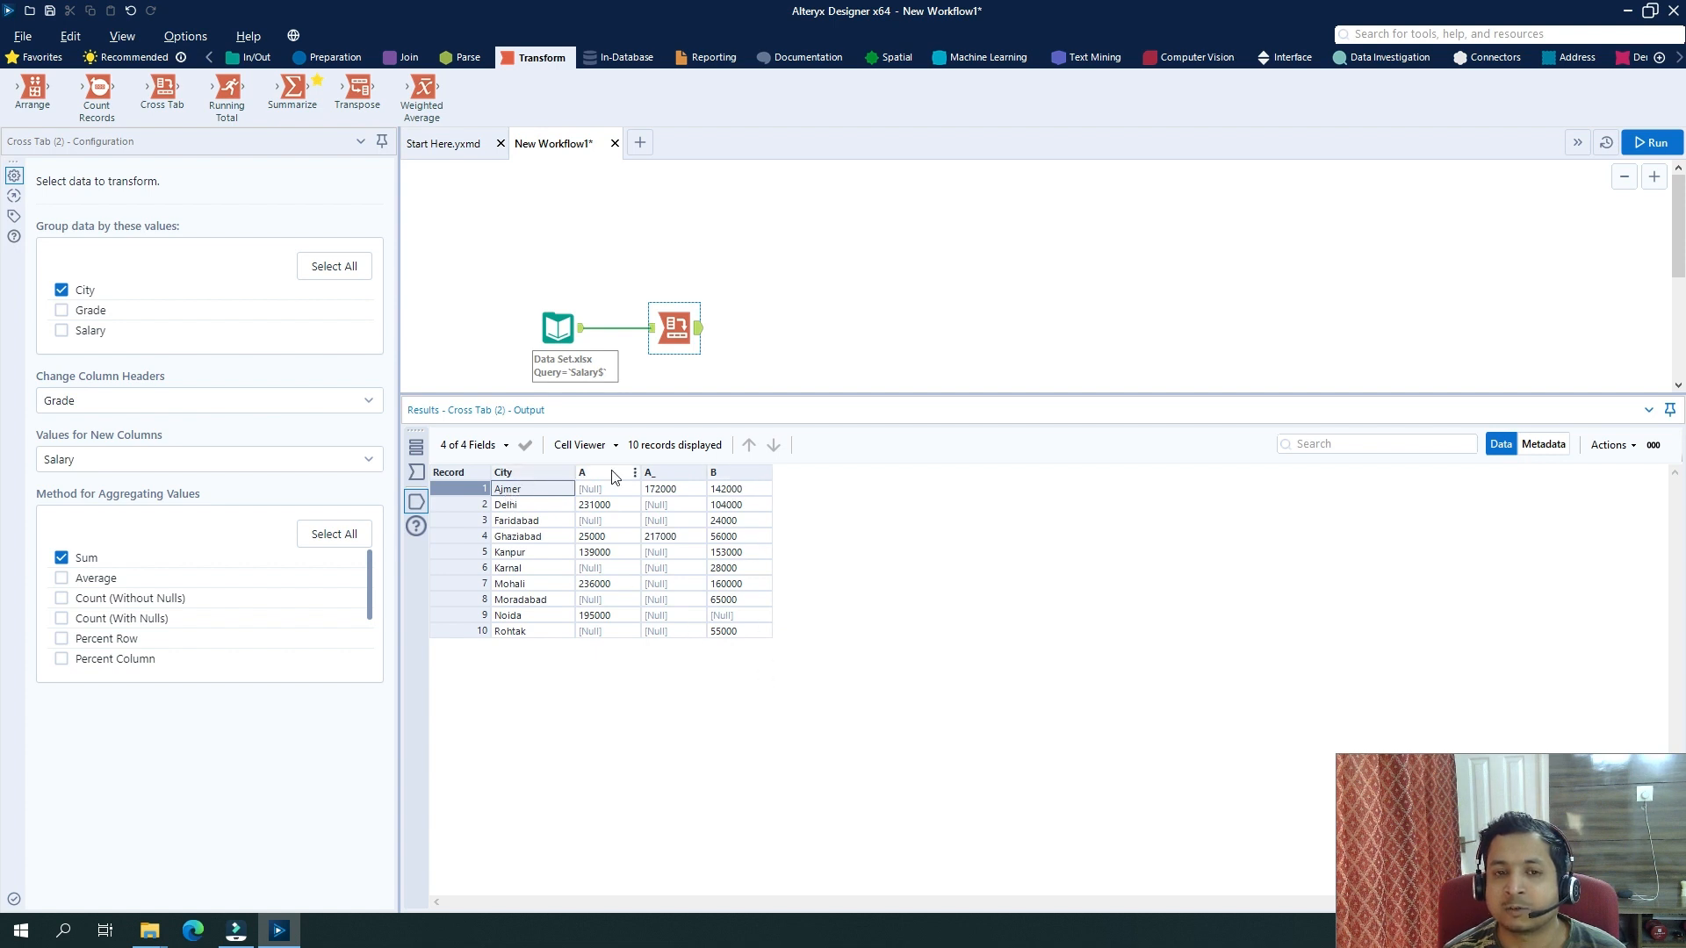
{"action": "mouse_move", "coordinate": [278, 627]}
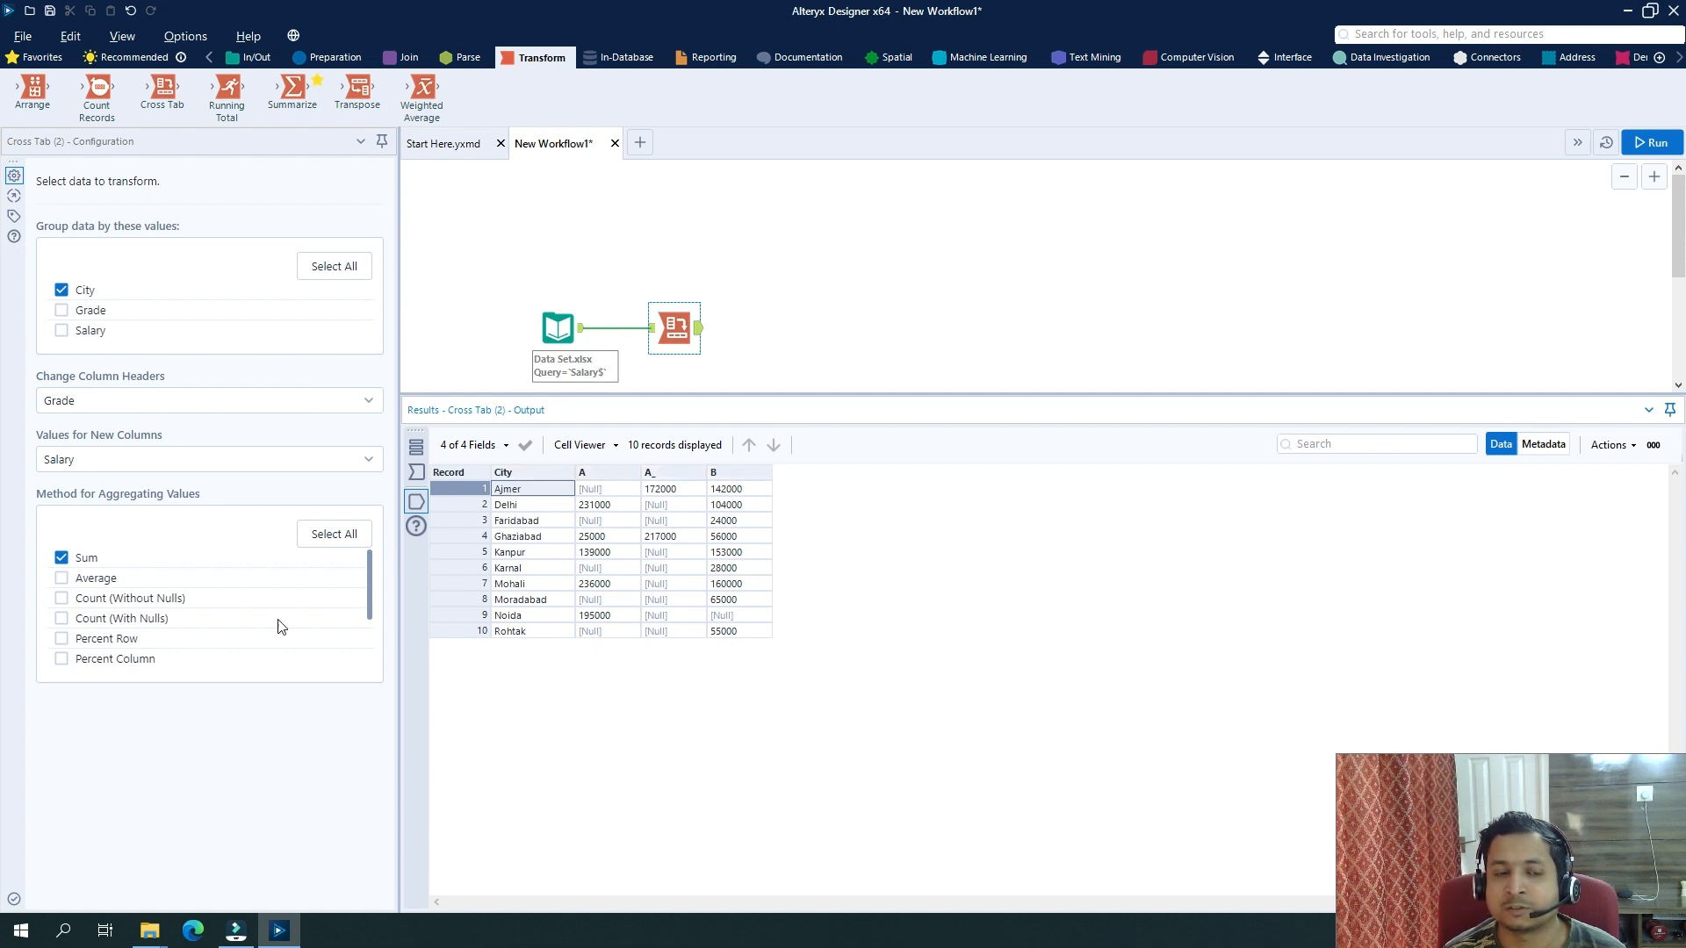
{"action": "scroll", "scroll_direction": "down", "scroll_amount": 3}
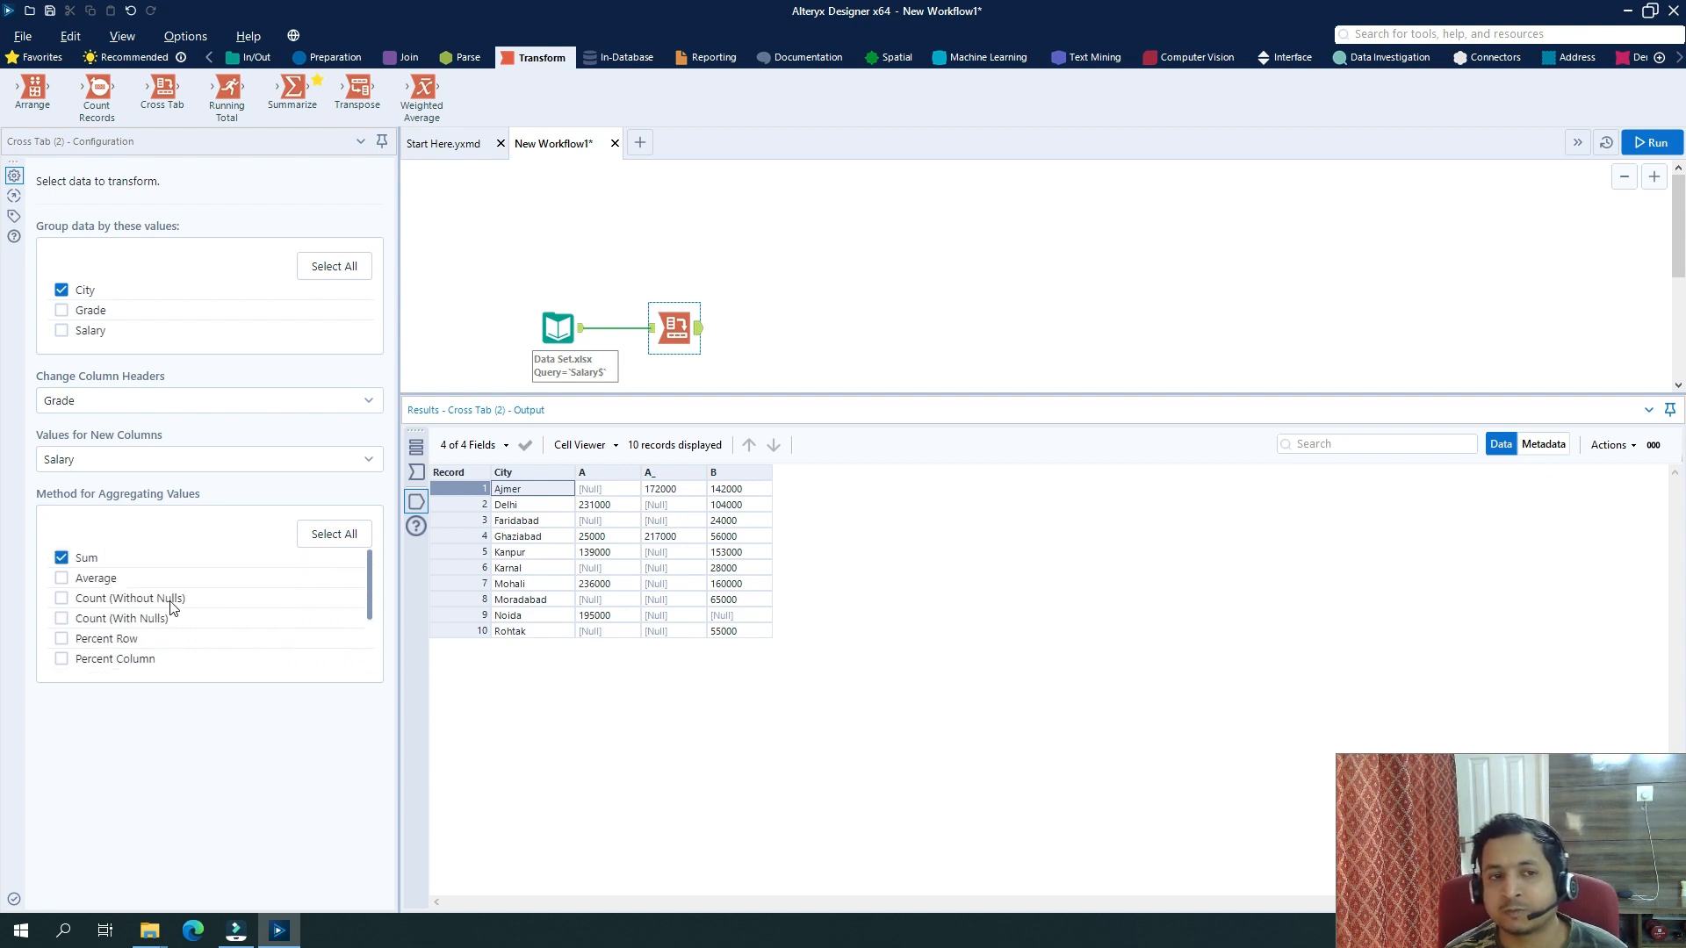
{"action": "scroll", "scroll_direction": "down", "scroll_amount": 3}
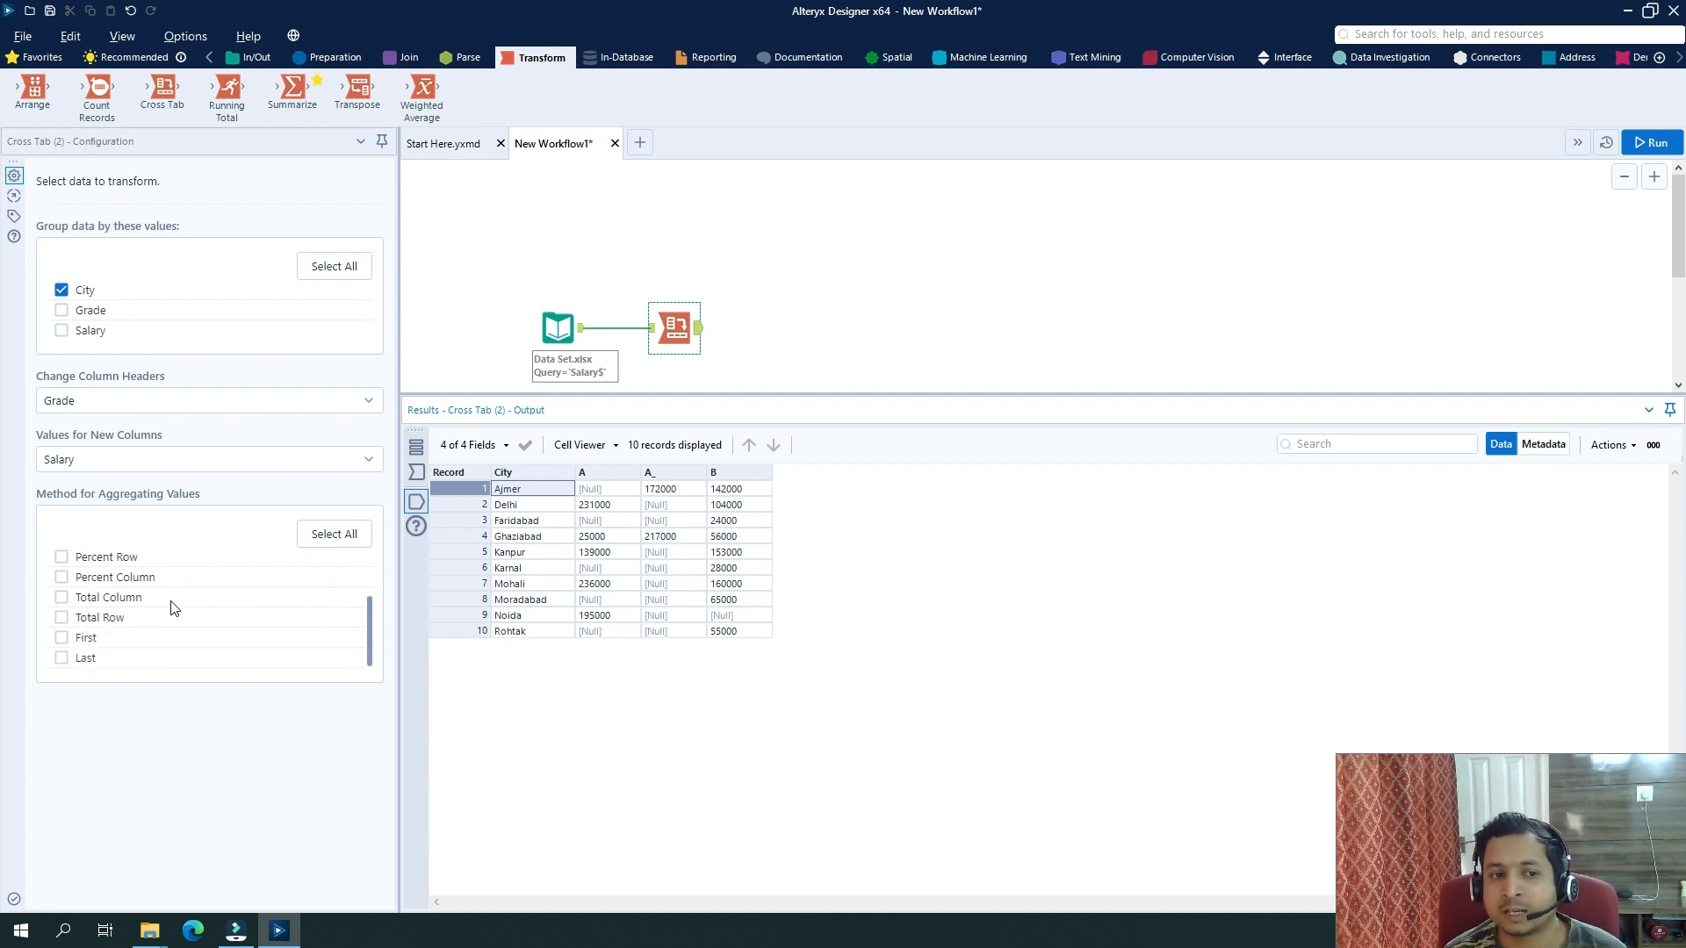
{"action": "mouse_move", "coordinate": [158, 270]}
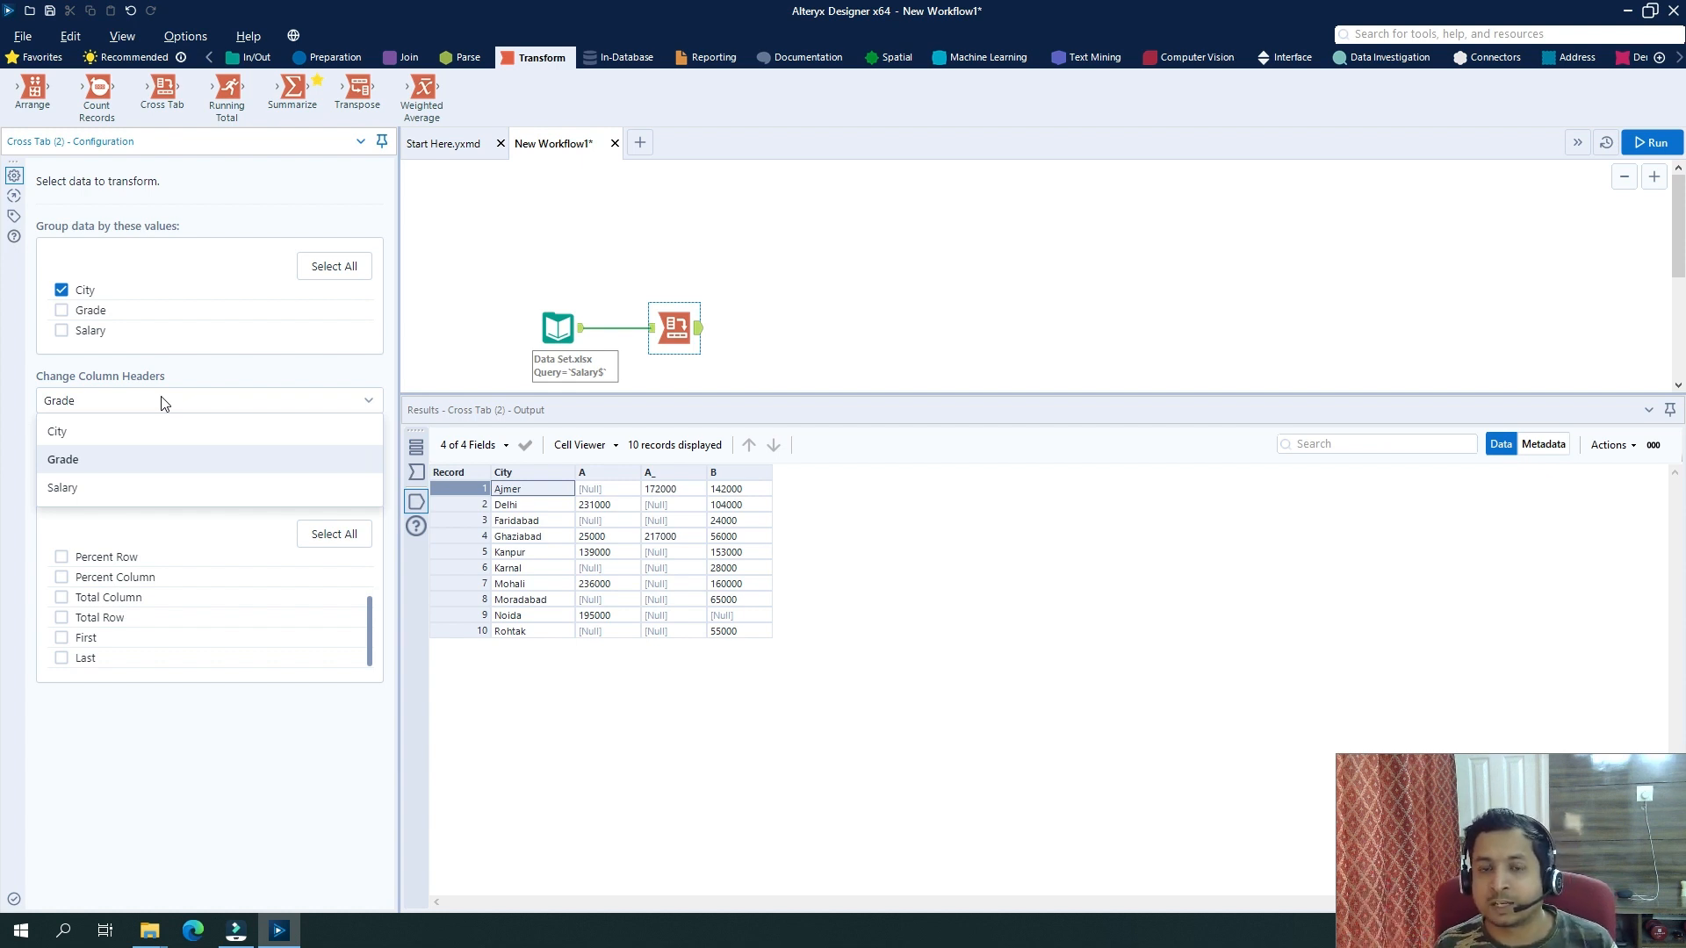
{"action": "mouse_move", "coordinate": [689, 418]}
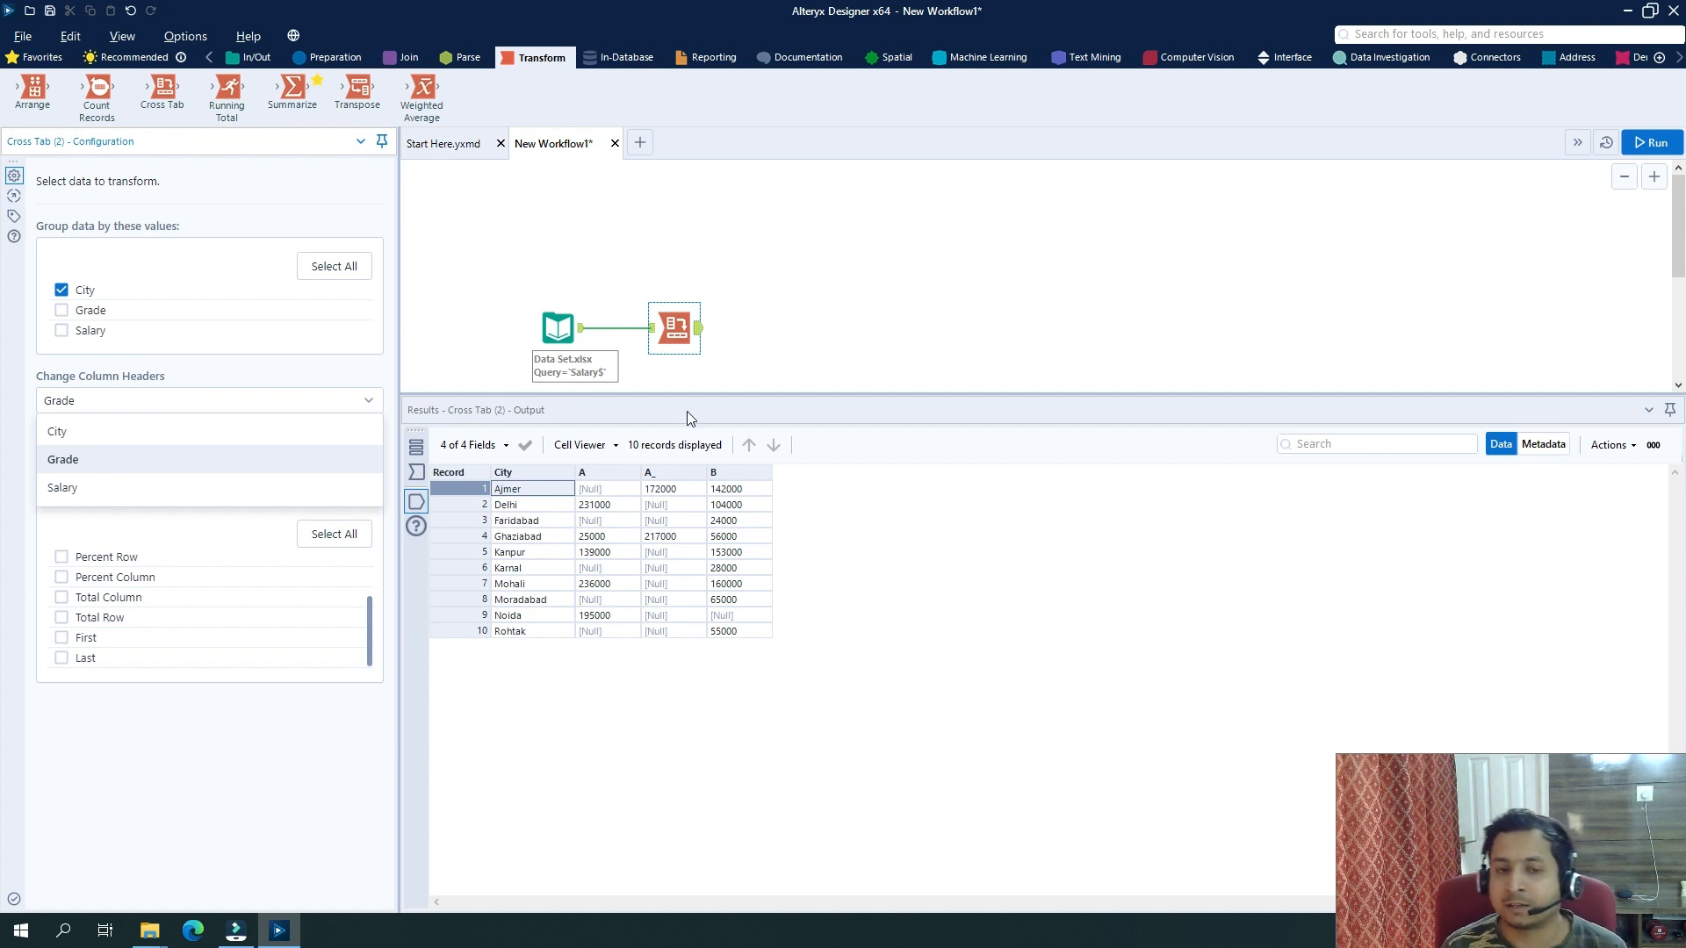
{"action": "mouse_move", "coordinate": [317, 590]}
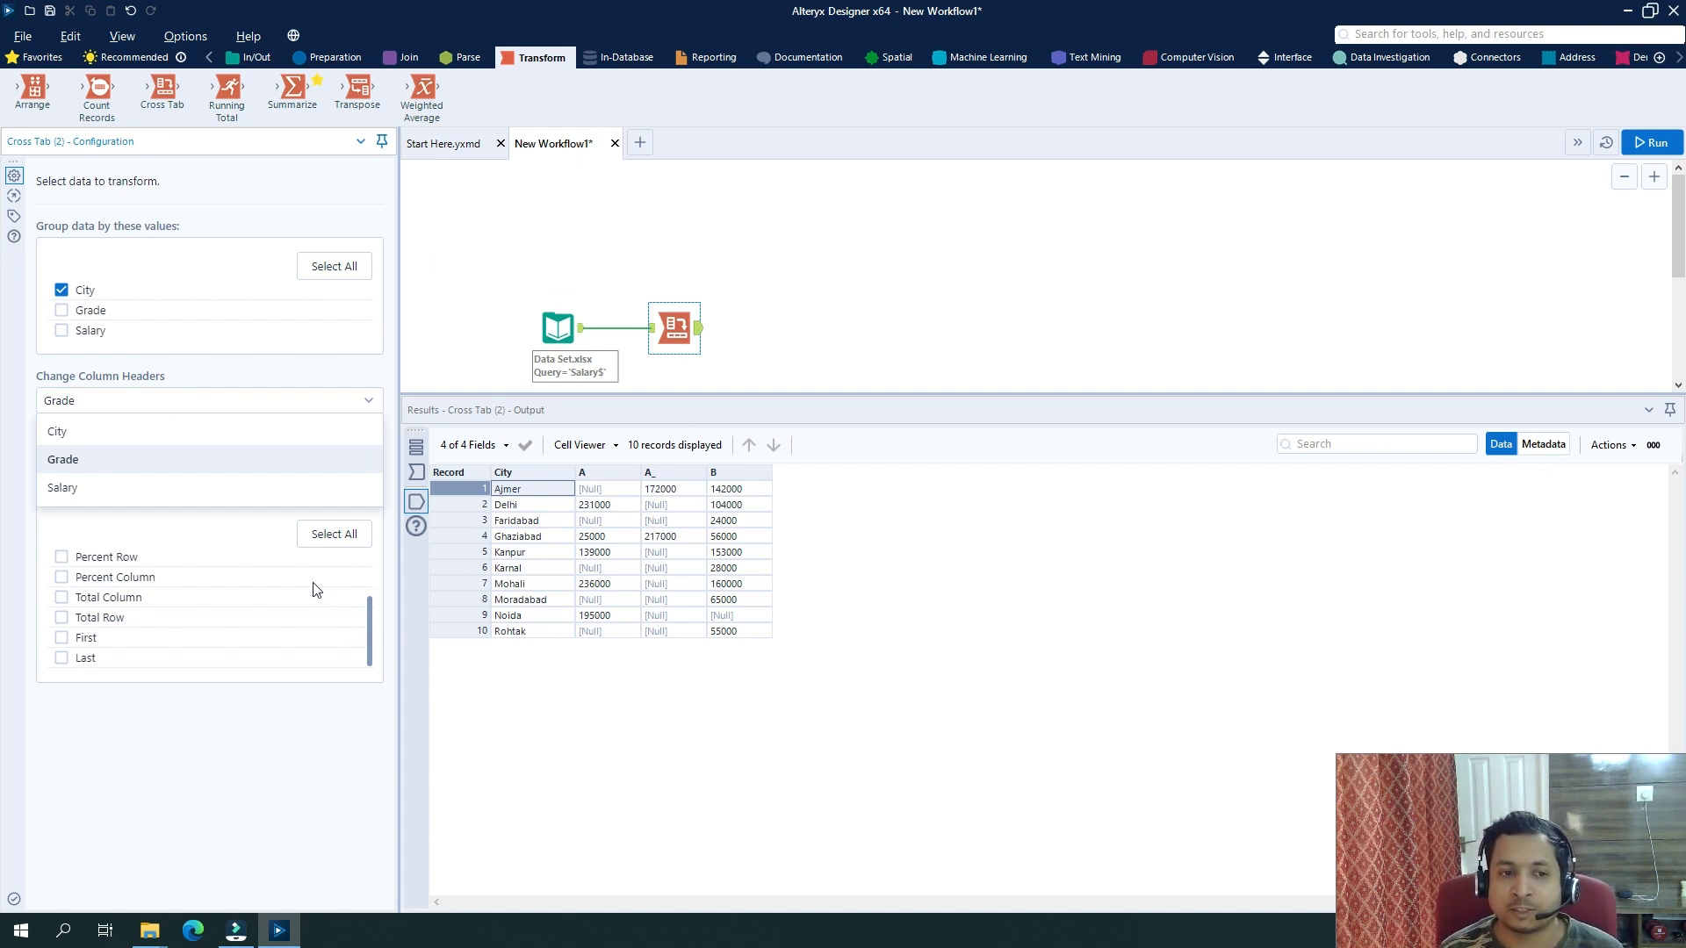
{"action": "mouse_move", "coordinate": [313, 702]}
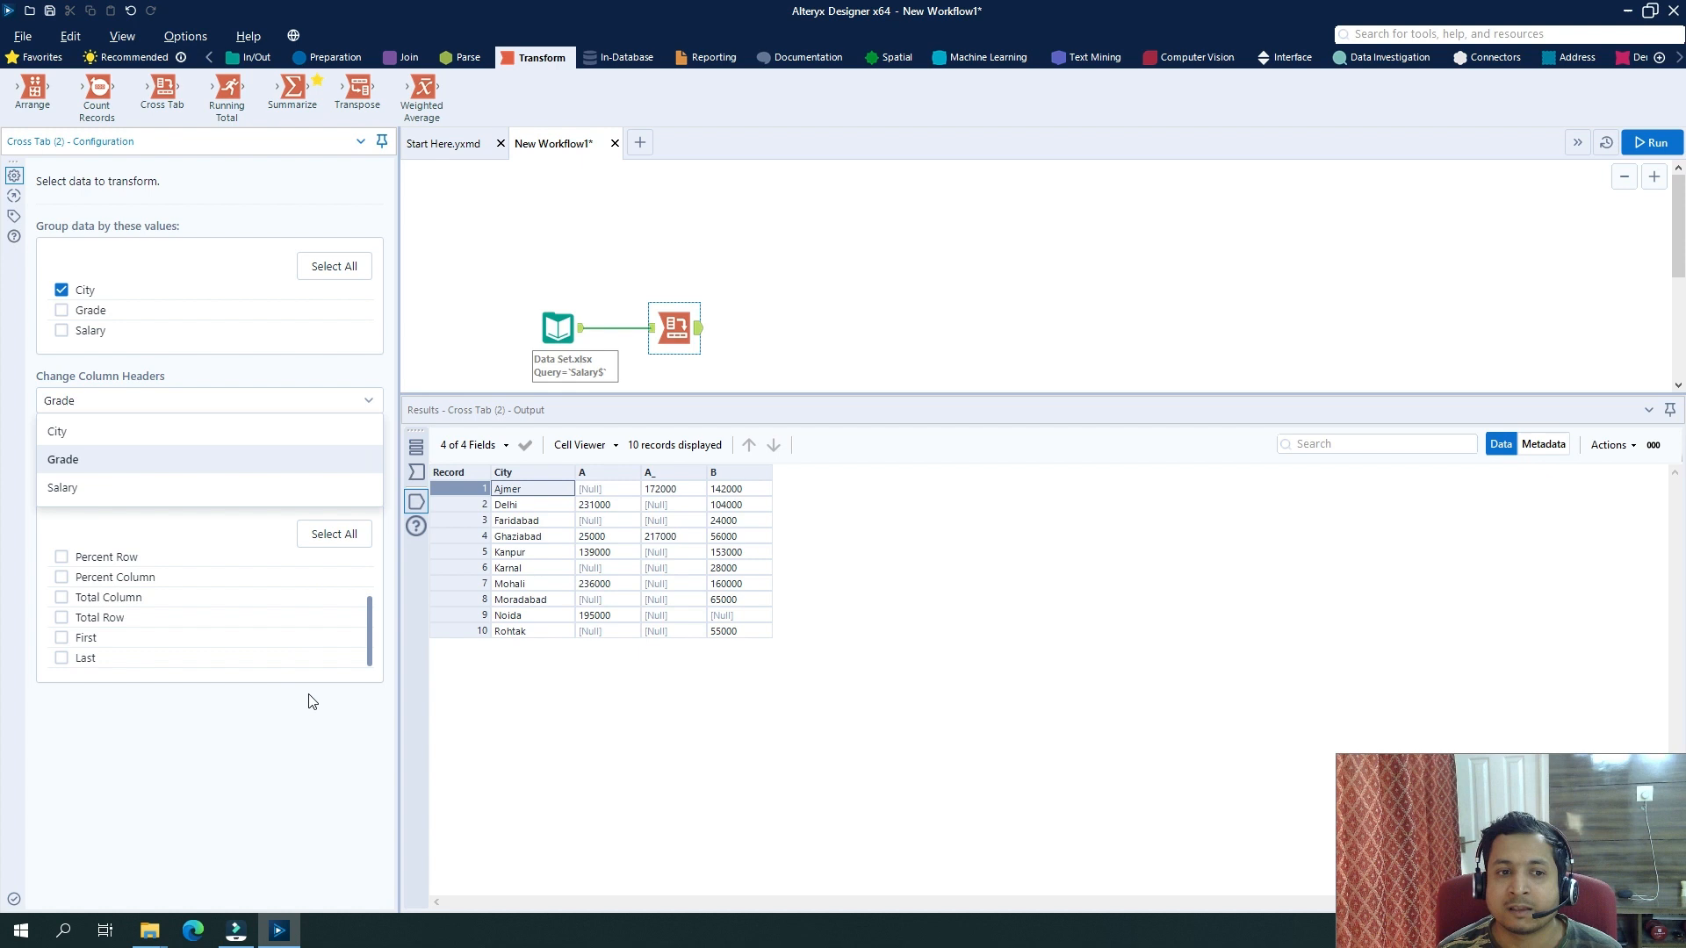
{"action": "left_click", "coordinate": [62, 487]}
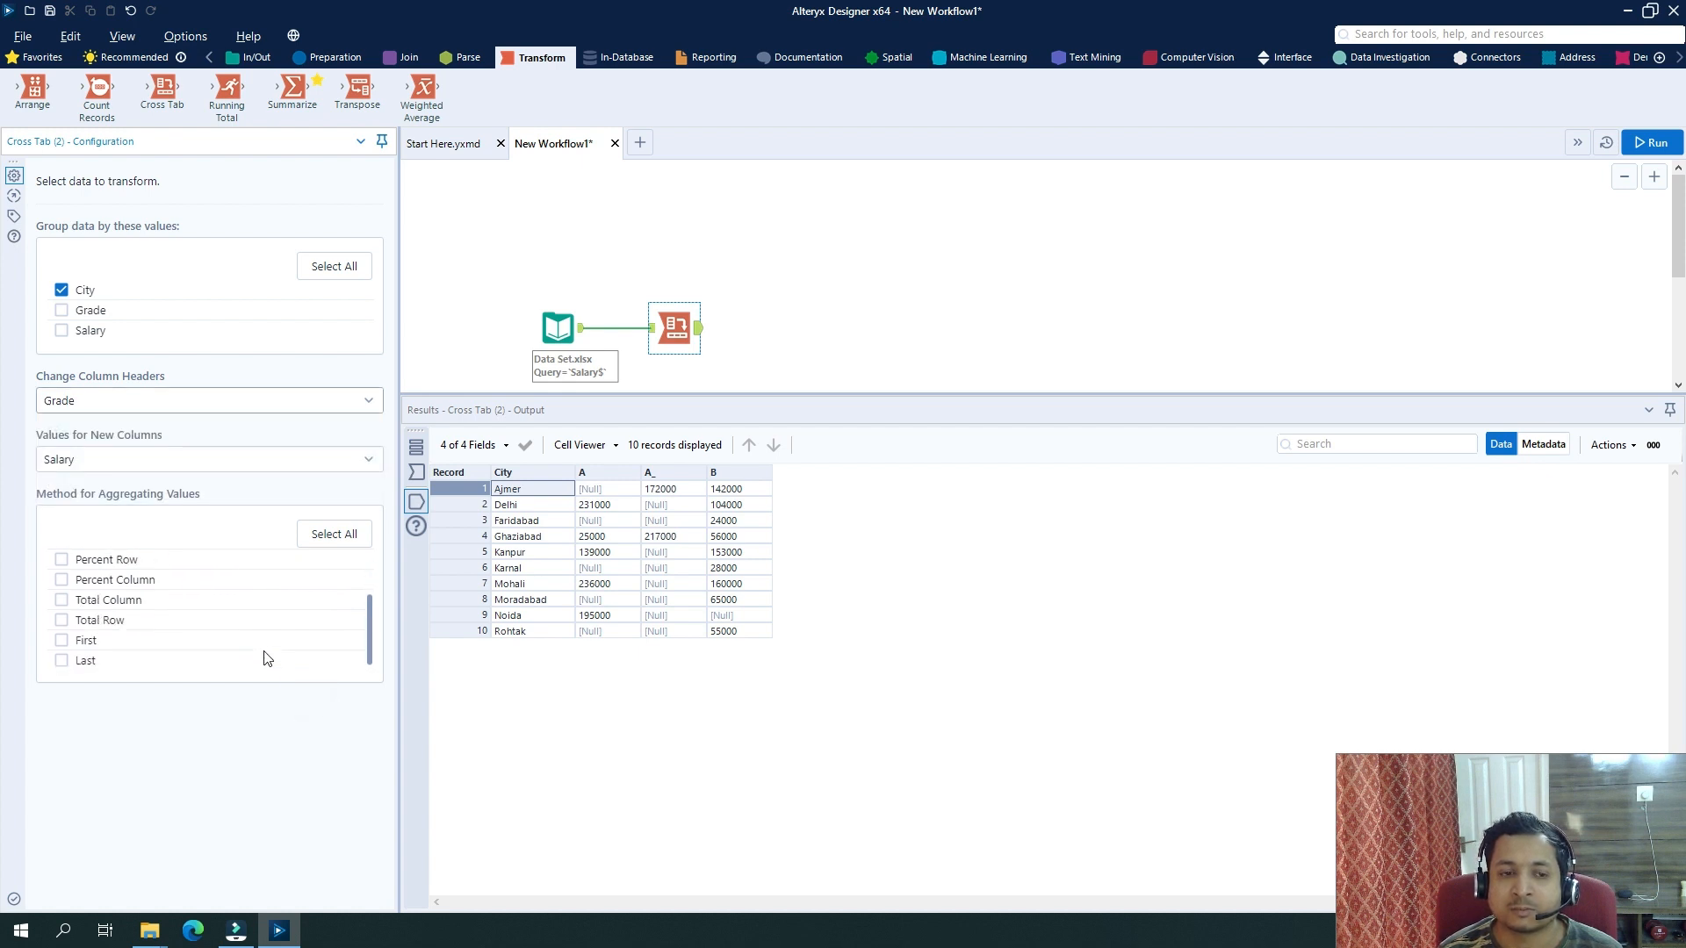